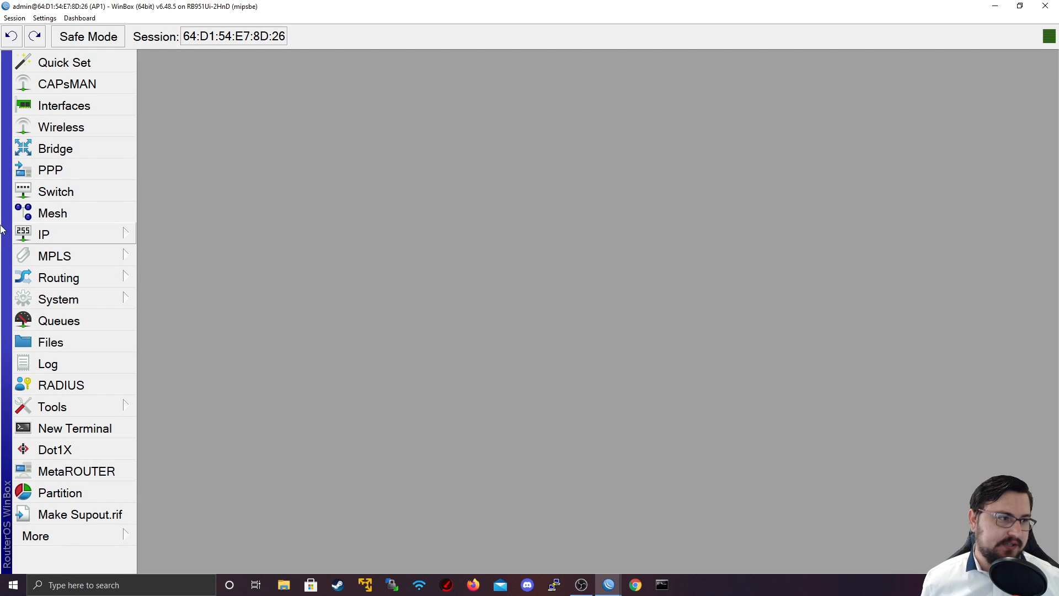
Step: Show the Wireless Tables window listing the wlan1 interface
left_click(61, 127)
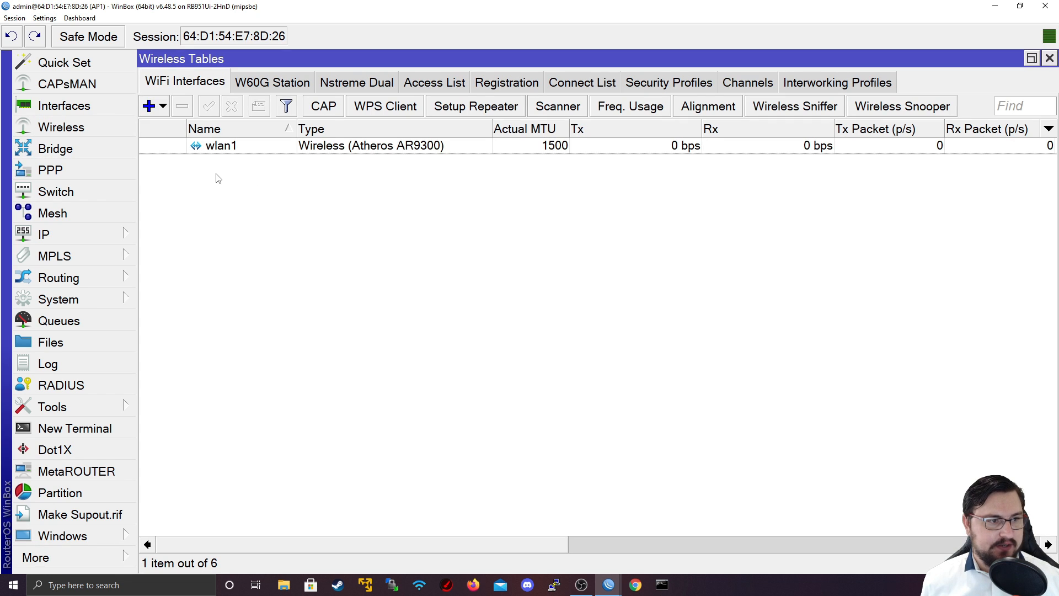
mouse_move(411, 167)
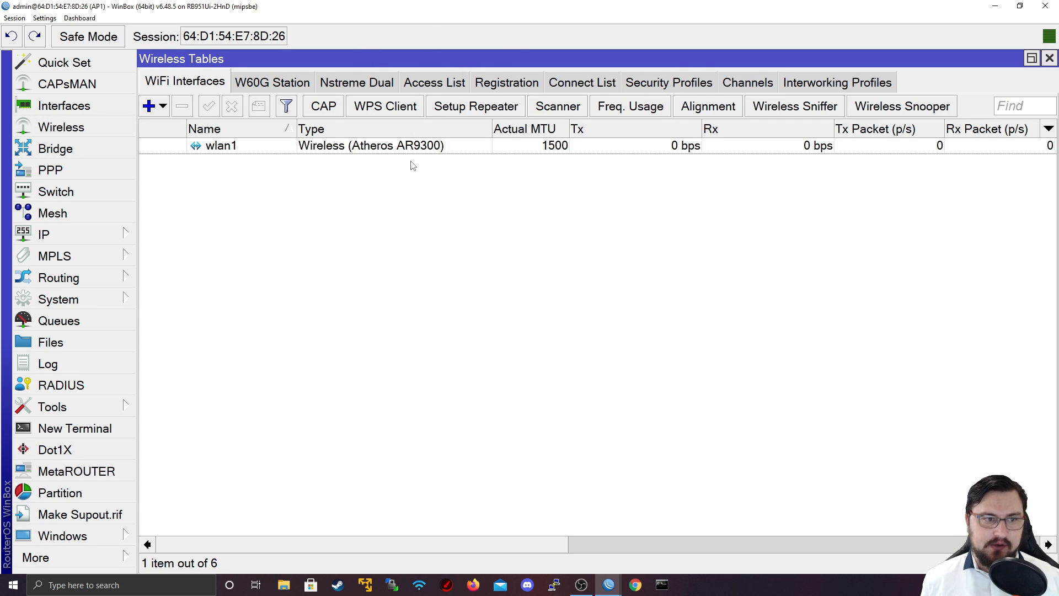
Step: In wlan1's Wireless settings, uncheck Default Authenticate
double_click(219, 145)
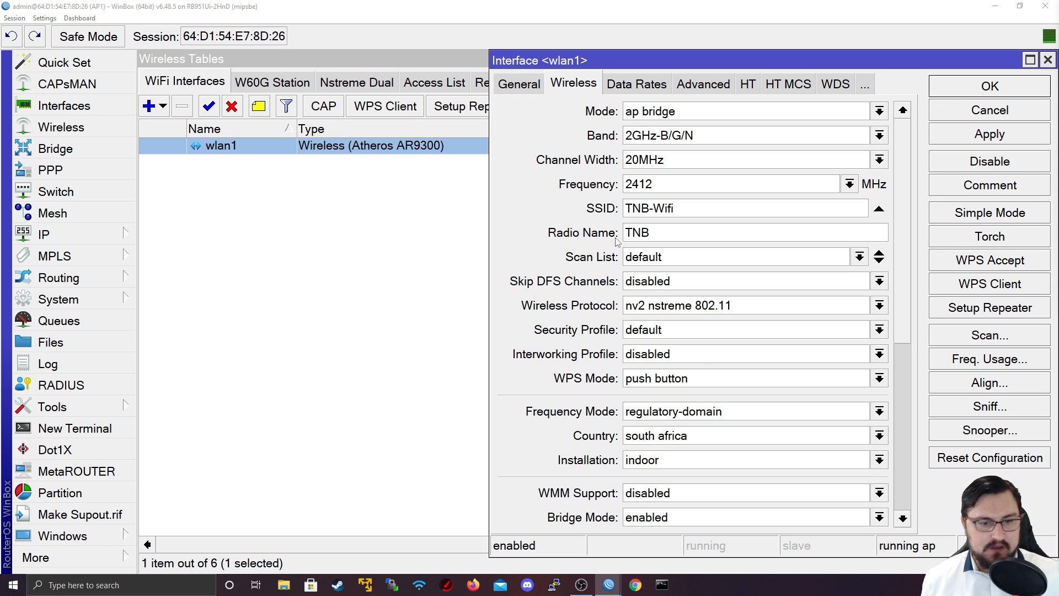
scroll("down", 3)
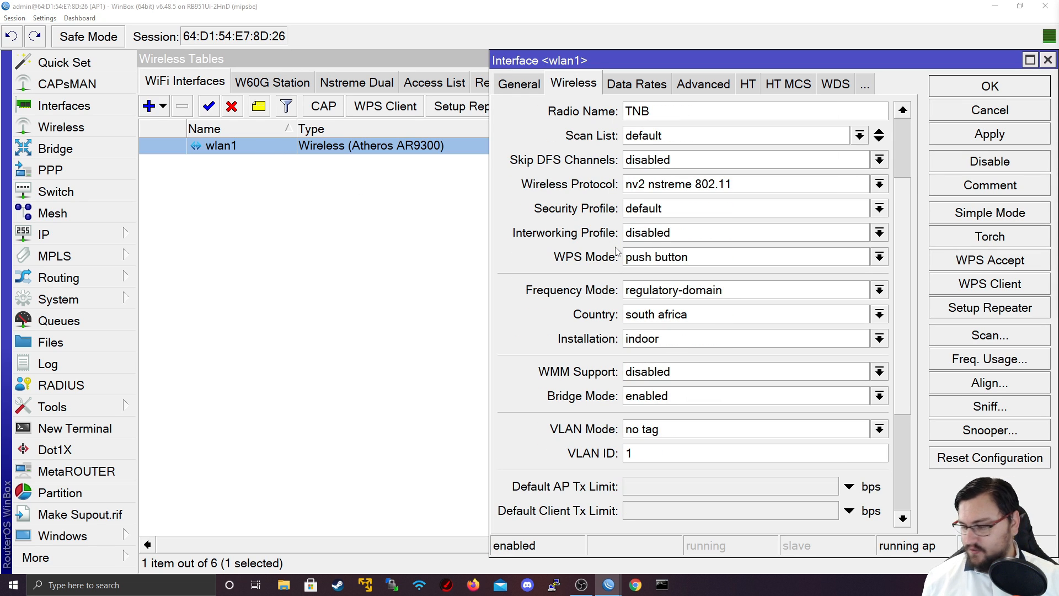
scroll("down", 3)
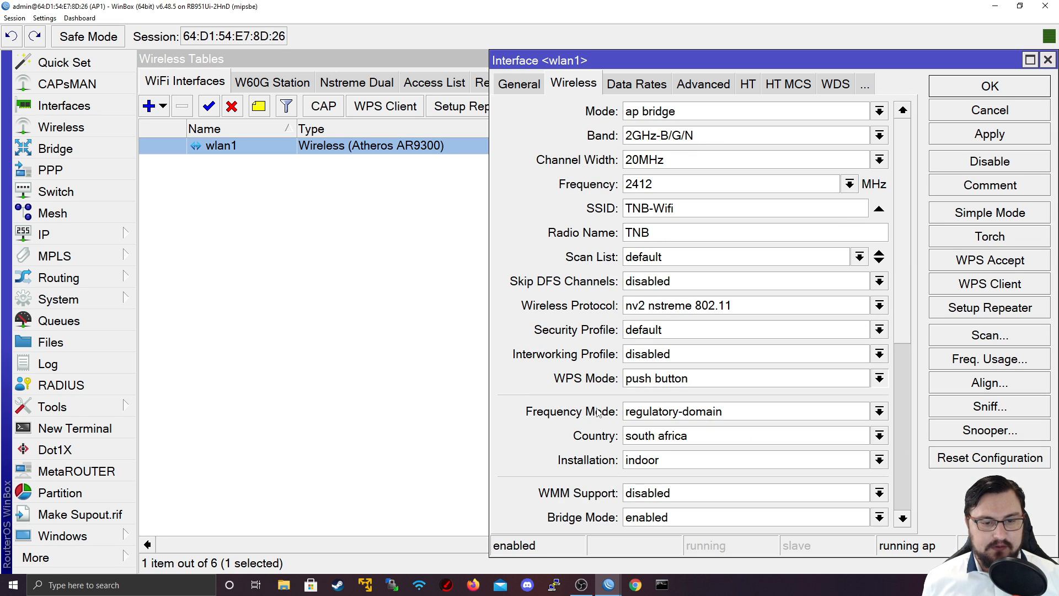
scroll("down", 3)
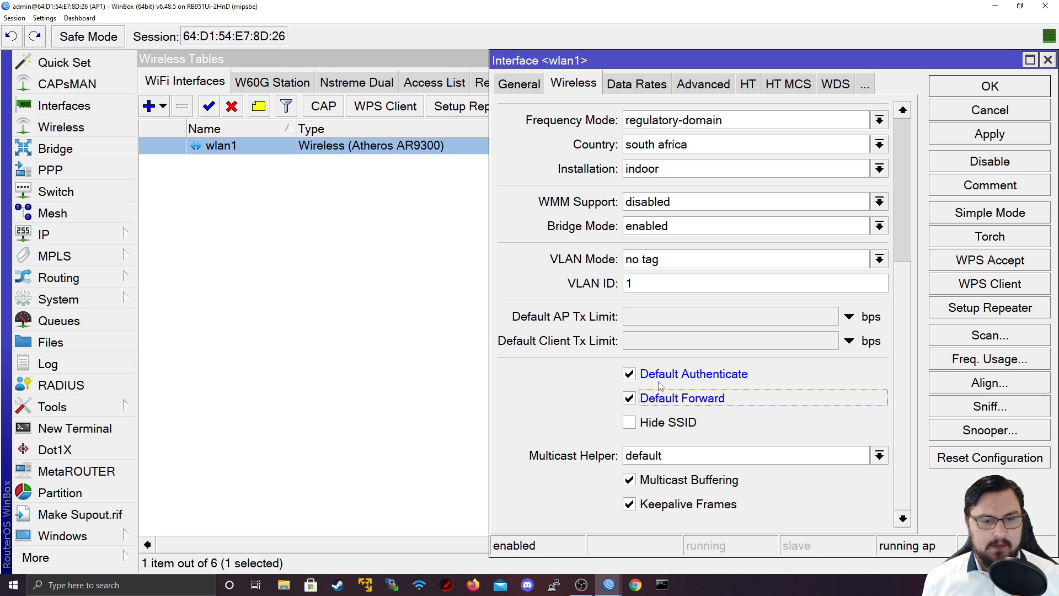
mouse_move(710, 321)
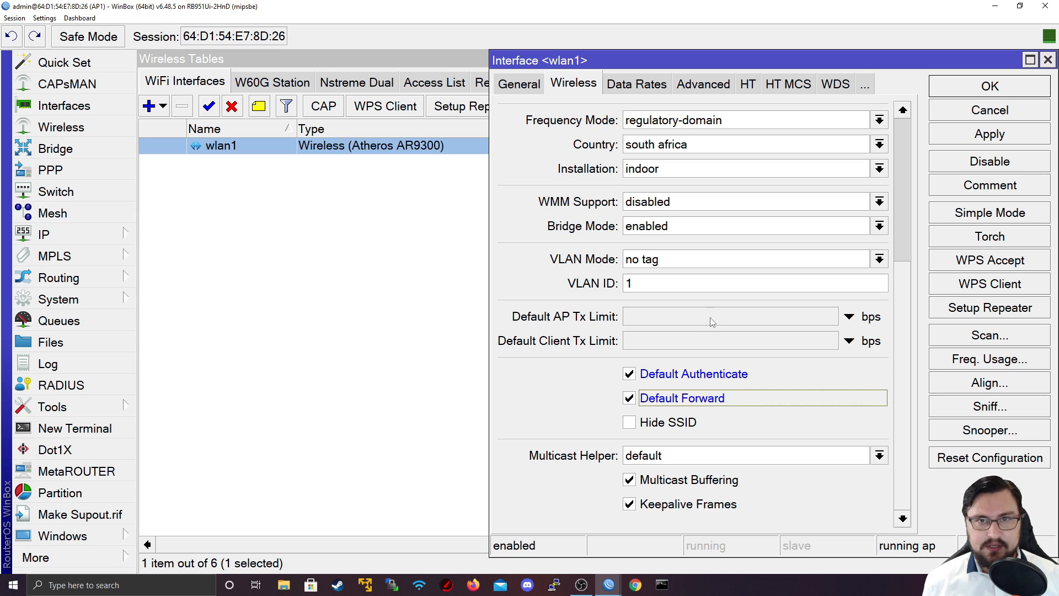
mouse_move(558, 291)
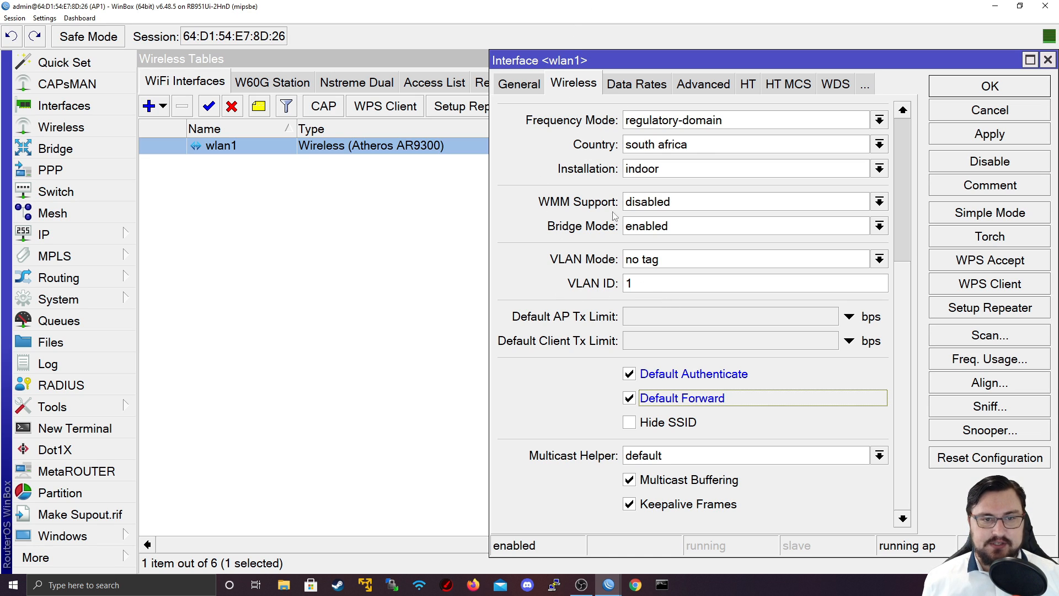
mouse_move(610, 265)
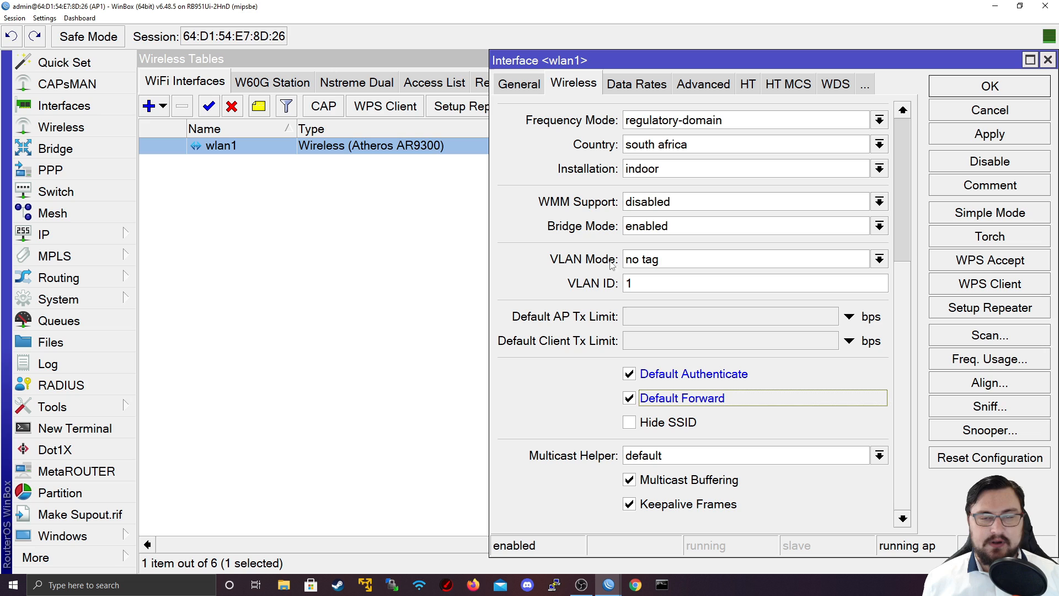
mouse_move(823, 390)
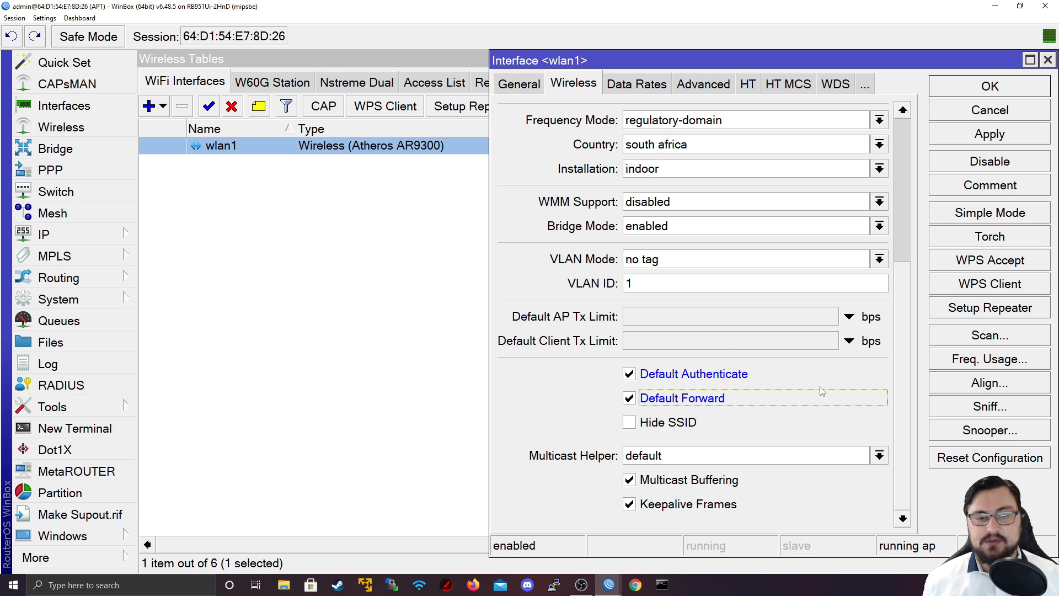
left_click(627, 374)
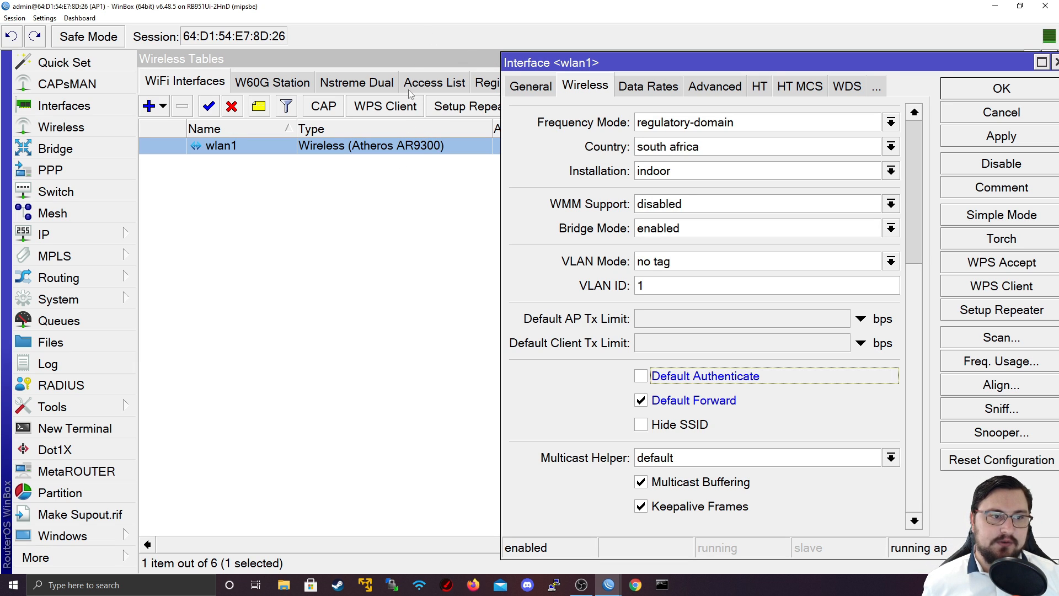
mouse_move(648, 264)
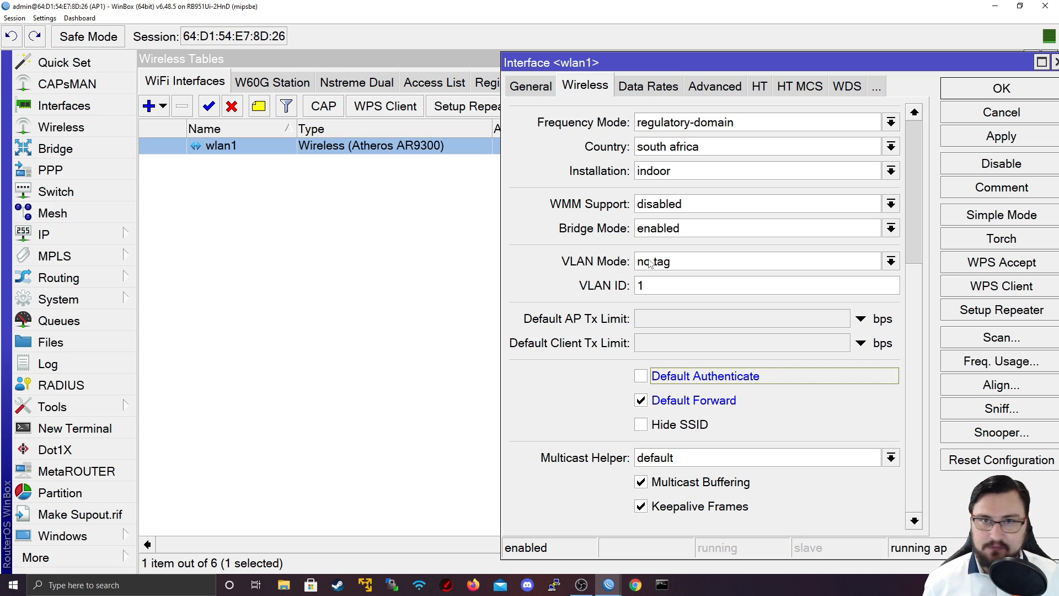
Step: Re-enable Default Authenticate on wlan1 and toggle Default Forward off and back on
left_click(640, 375)
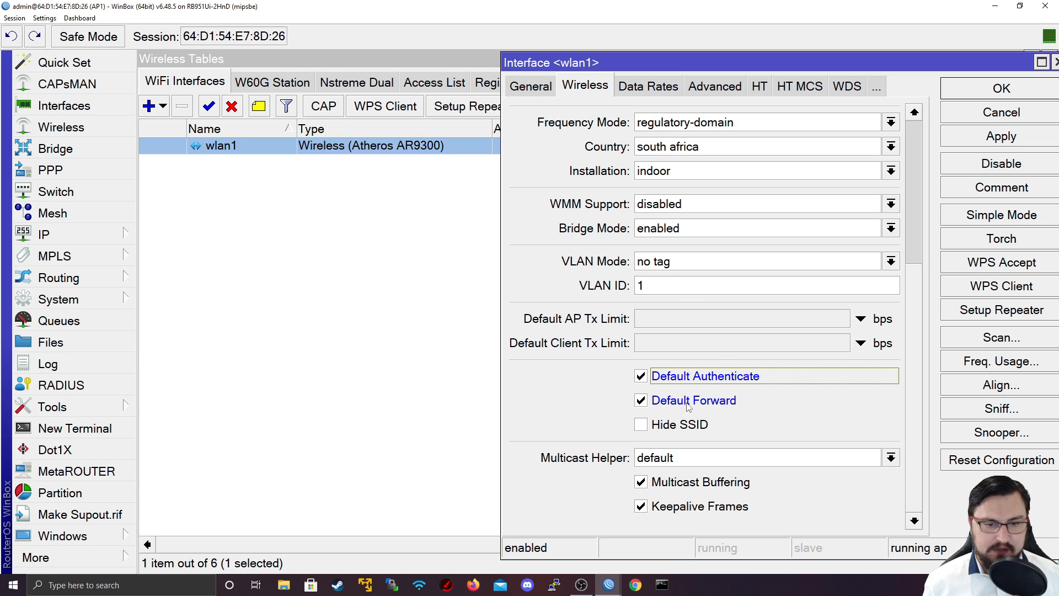
mouse_move(684, 407)
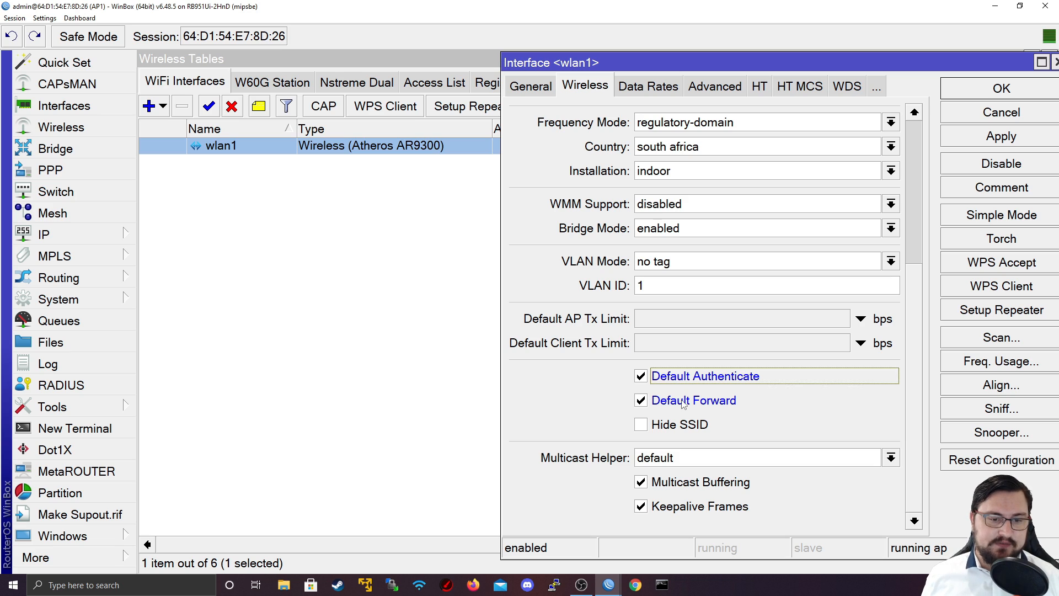
left_click(639, 399)
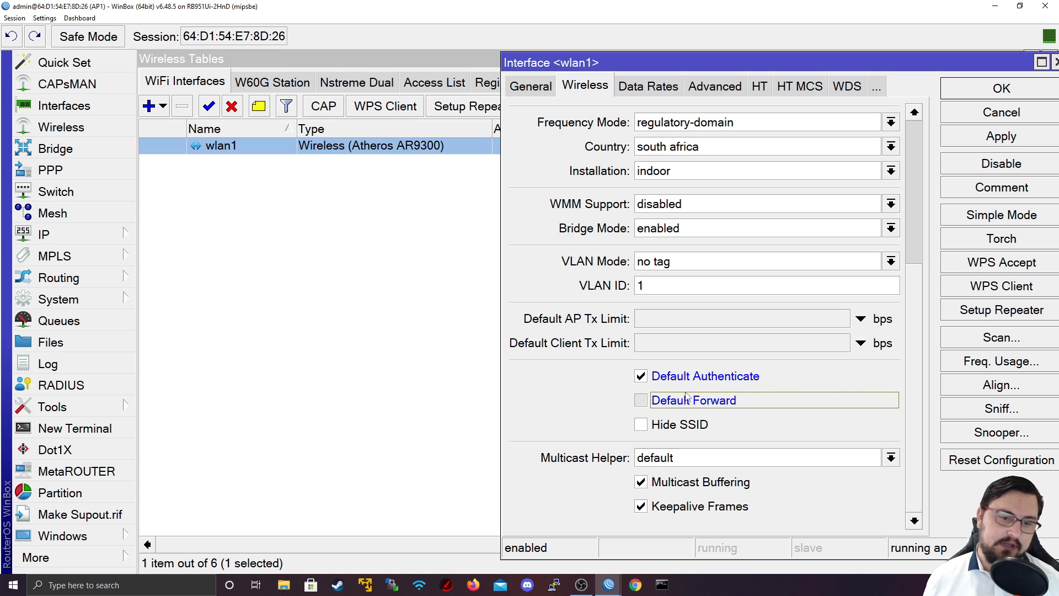
left_click(640, 399)
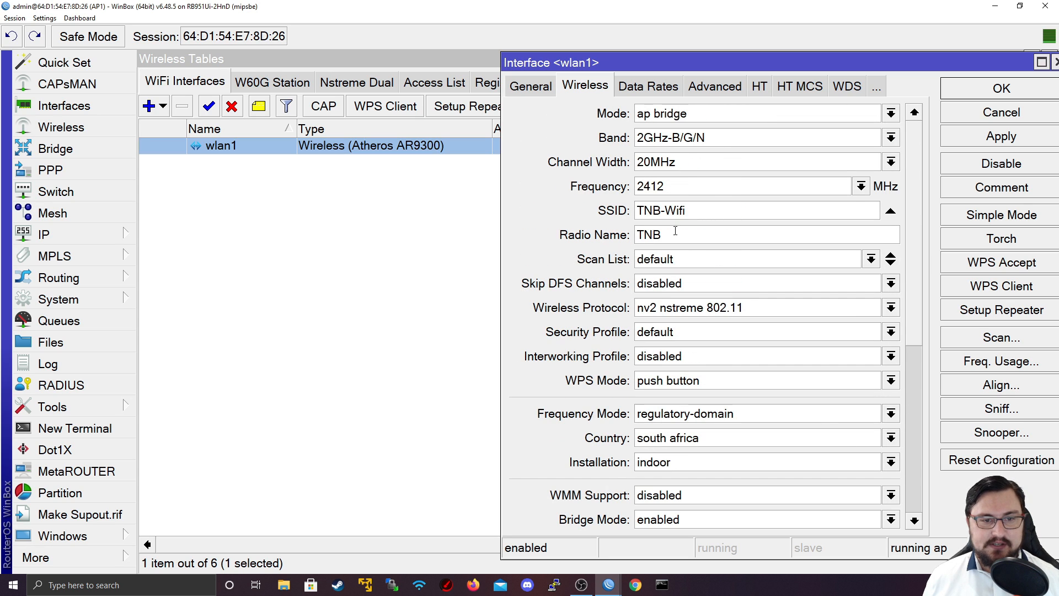
Step: Bring up wlan1's Scanner, close it without scanning, and leave the interface settings
scroll("down", 3)
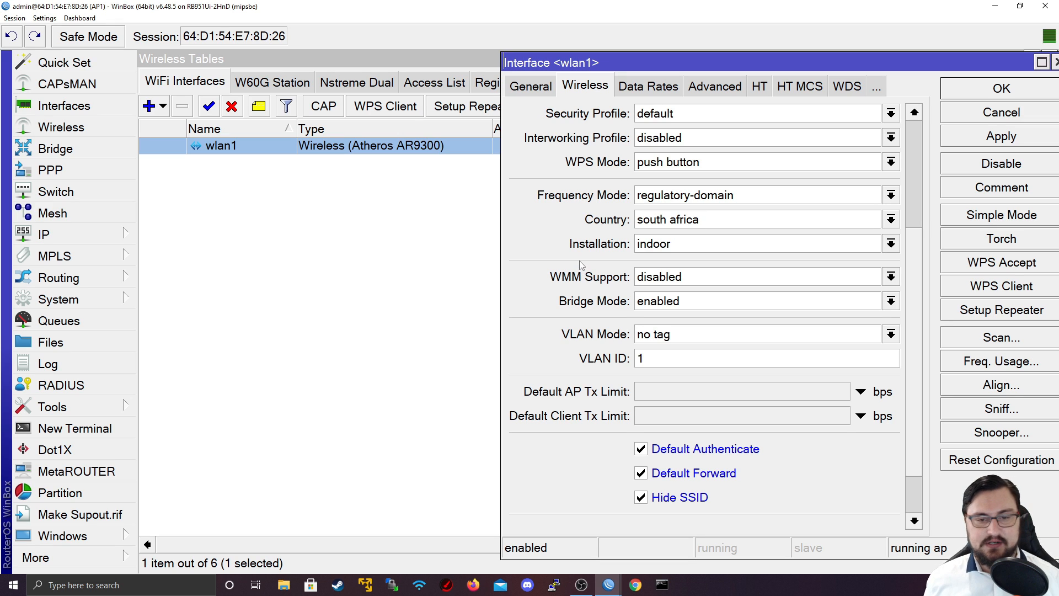
scroll("down", 3)
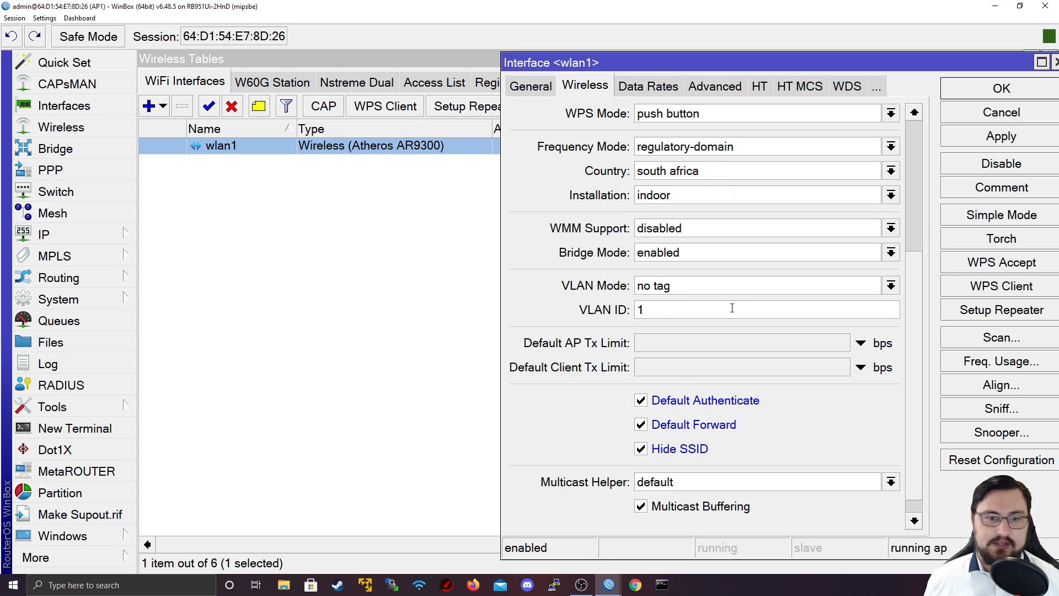
mouse_move(642, 348)
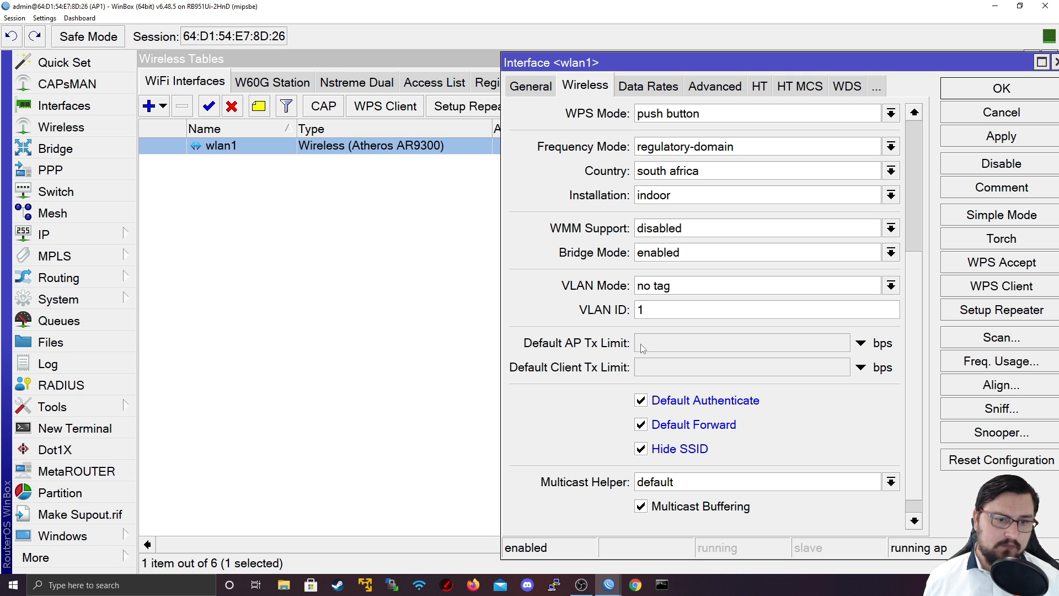
mouse_move(625, 459)
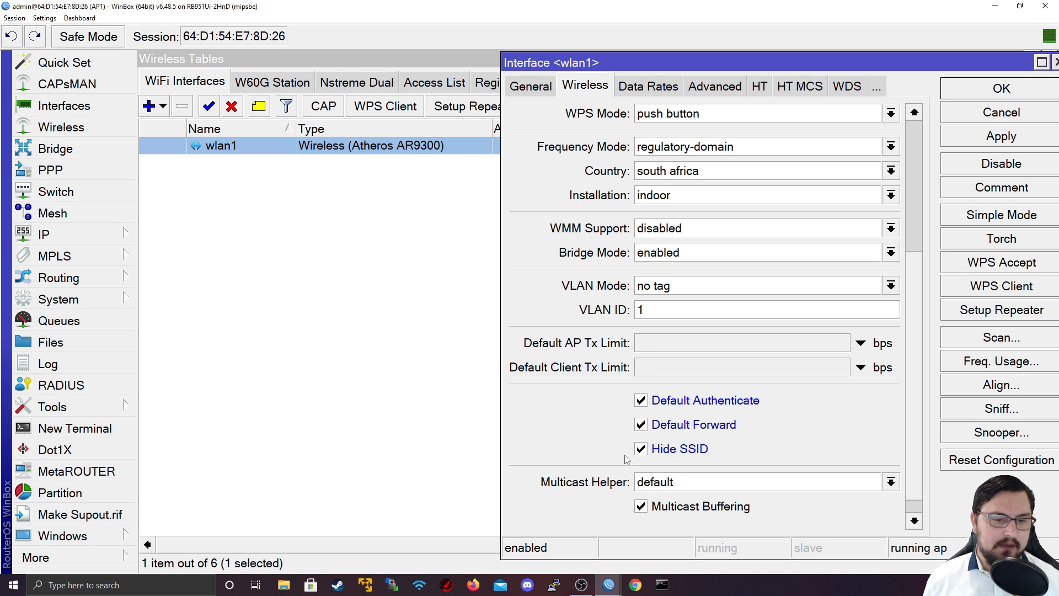
left_click(1001, 338)
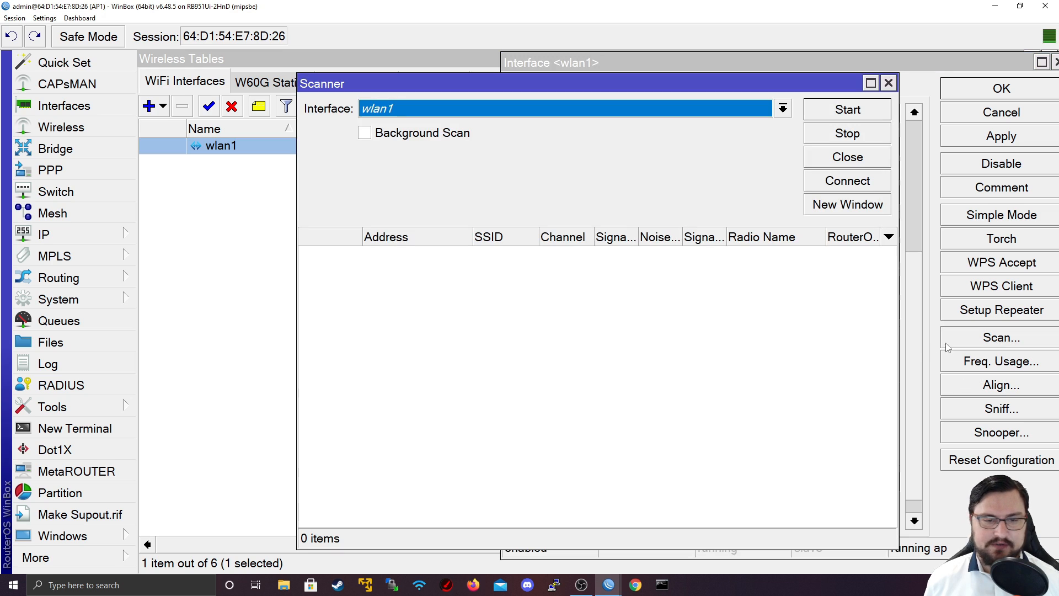
left_click(846, 157)
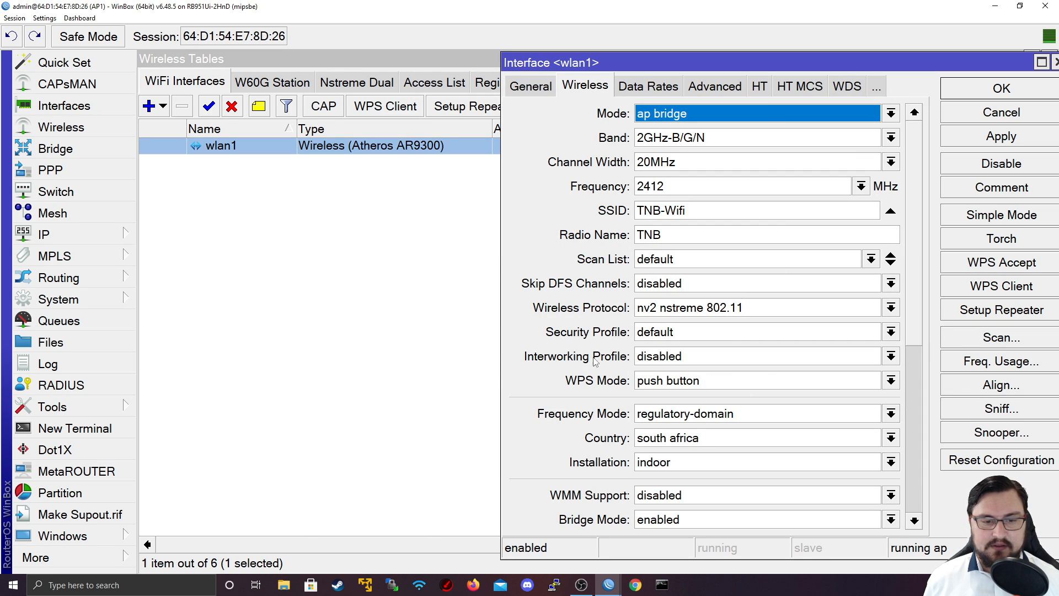
mouse_move(740, 283)
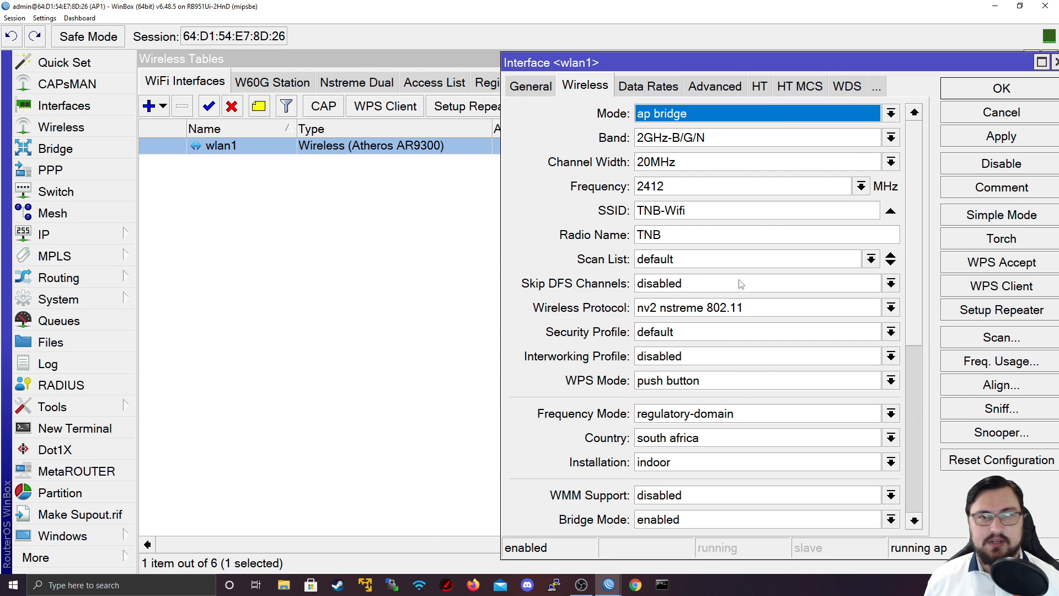
scroll("down", 3)
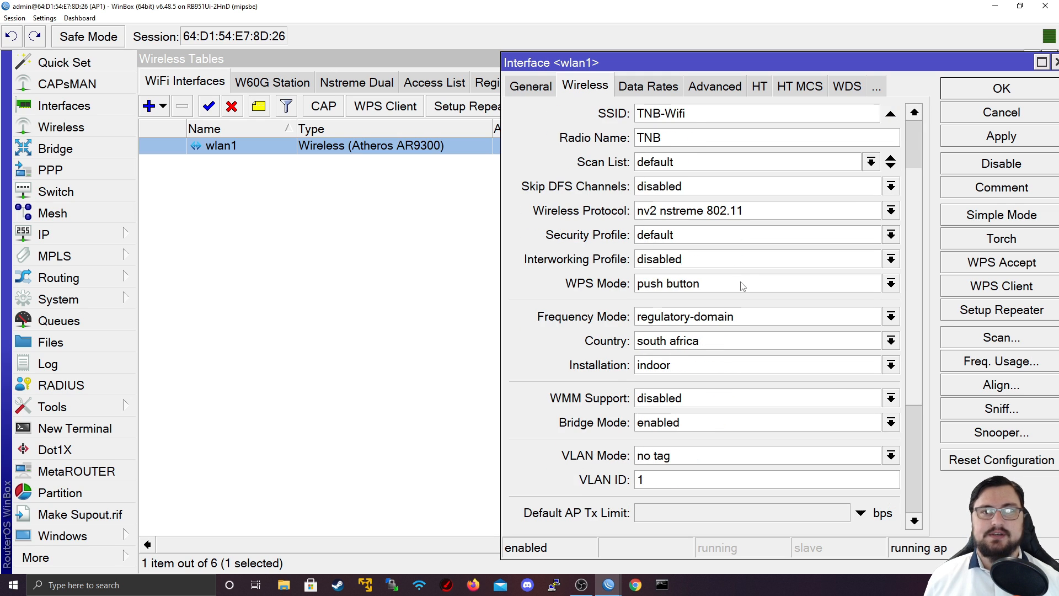
scroll("down", 3)
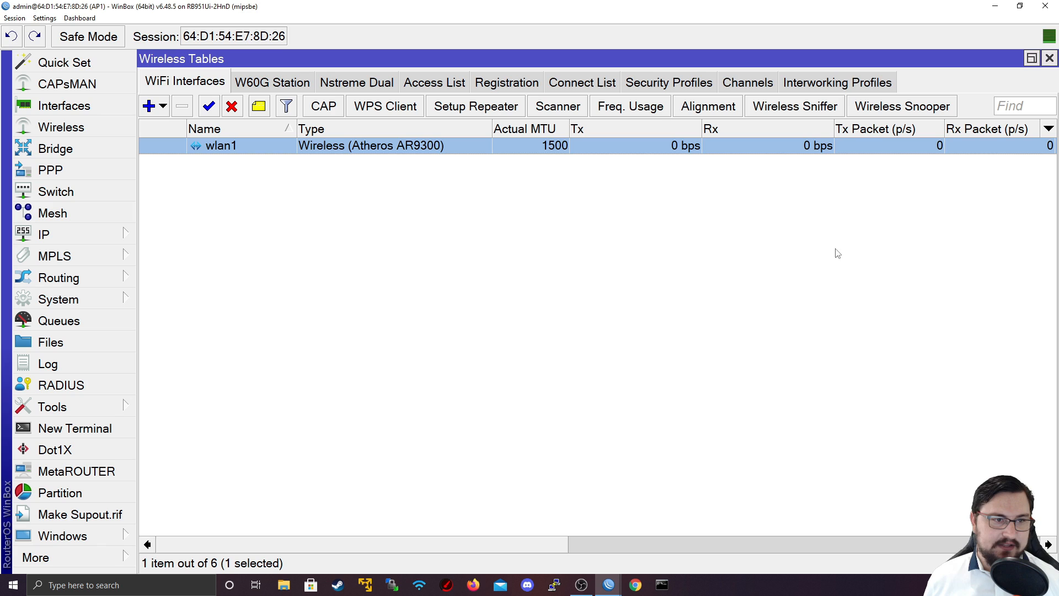
left_click(435, 83)
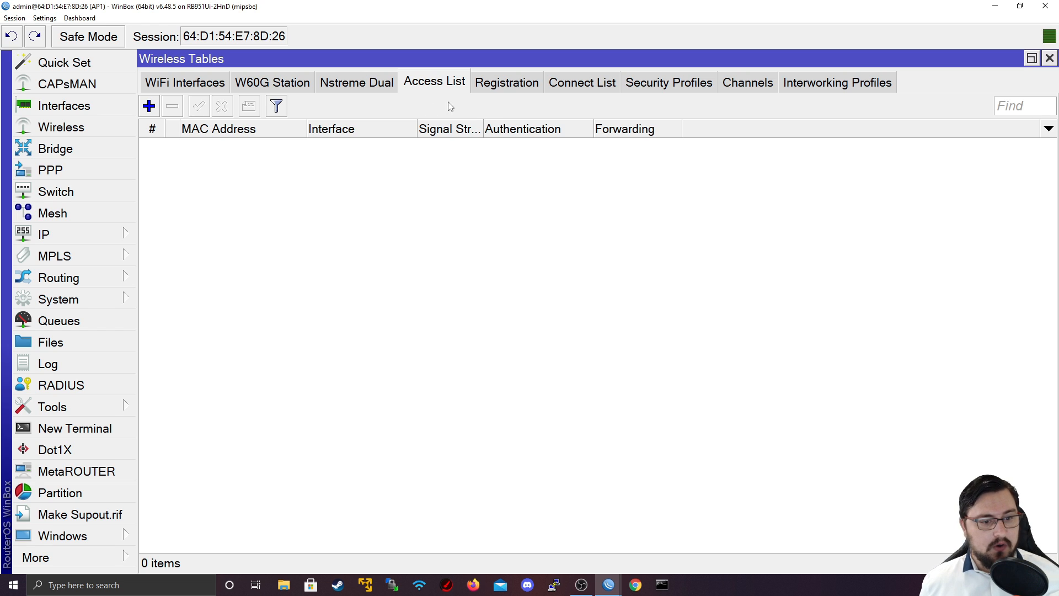
mouse_move(349, 176)
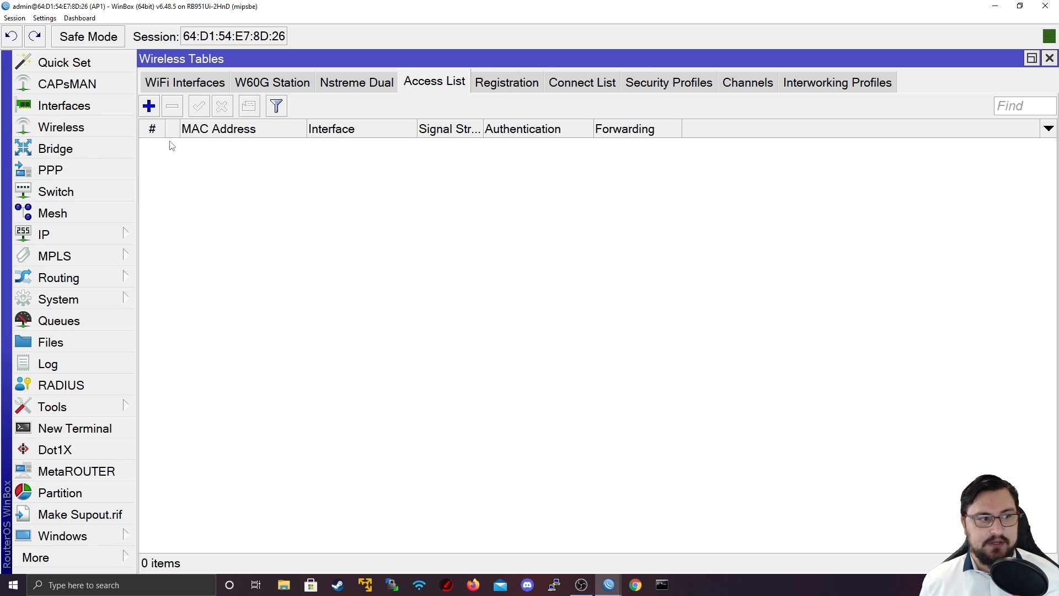
mouse_move(205, 209)
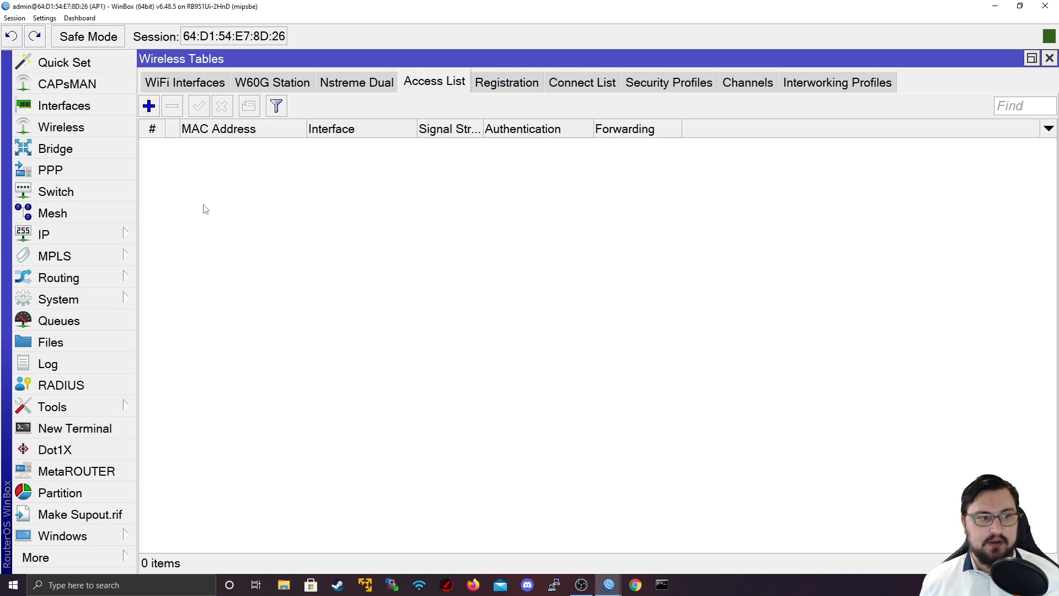
mouse_move(358, 316)
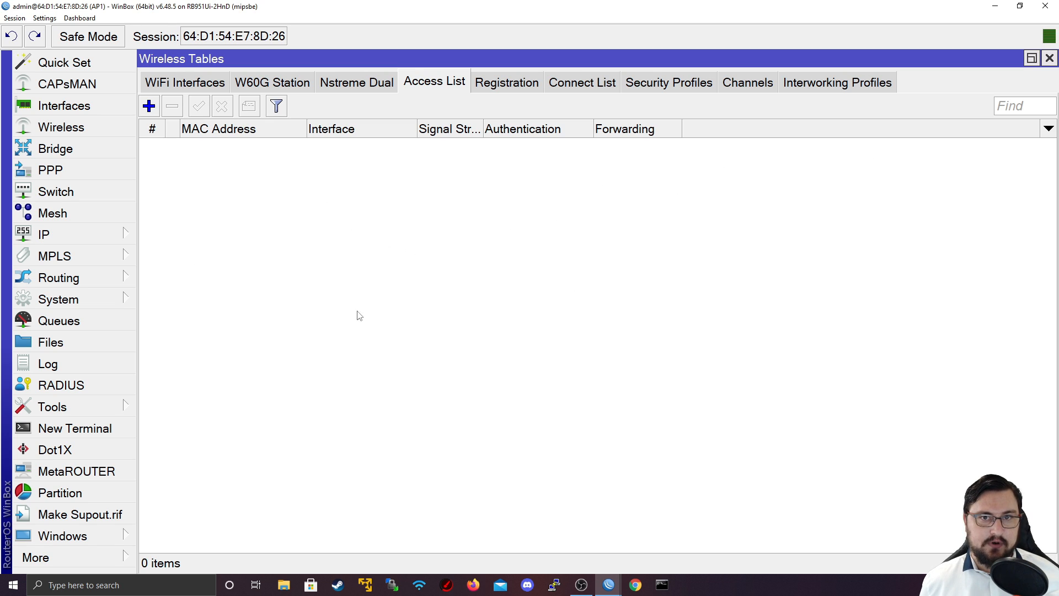
mouse_move(188, 293)
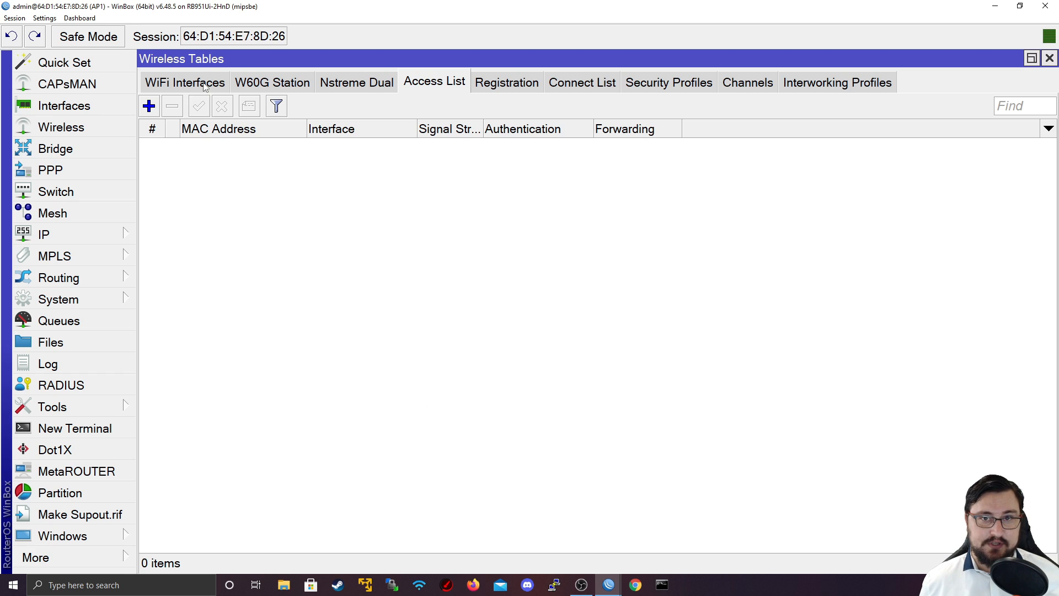
mouse_move(426, 299)
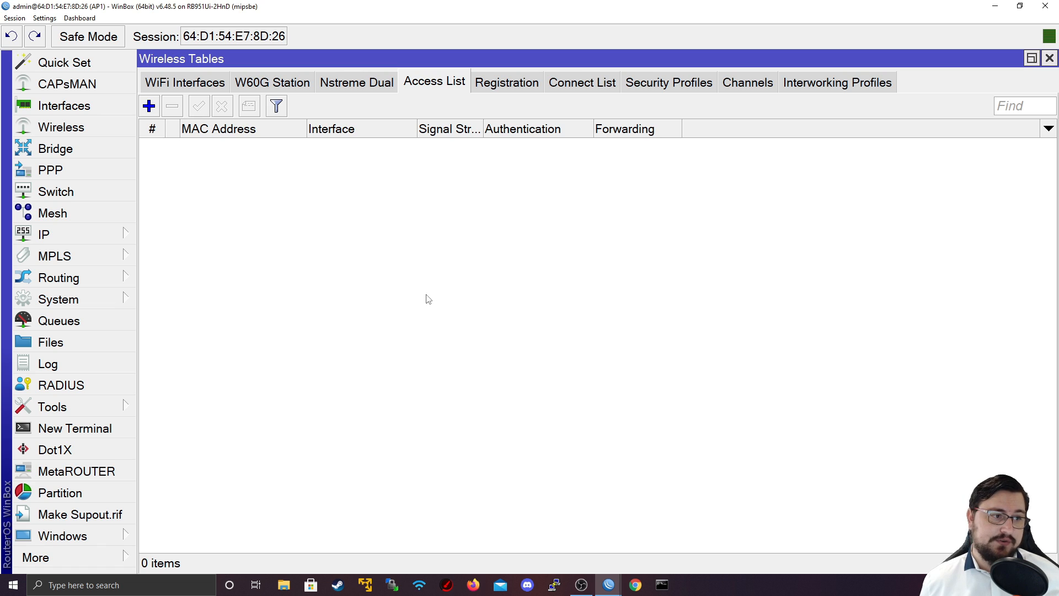
mouse_move(389, 258)
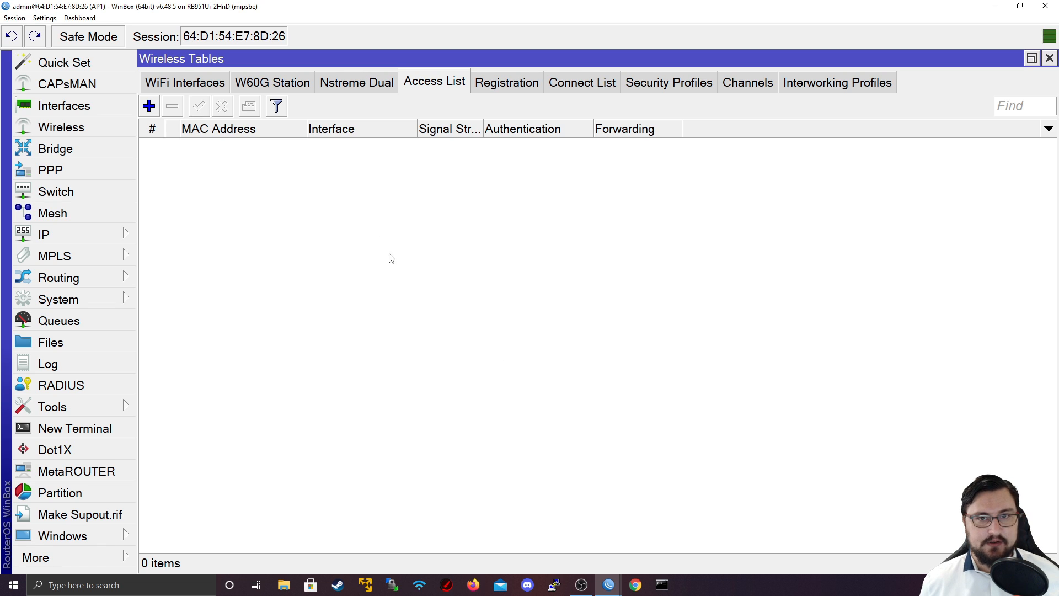
mouse_move(327, 265)
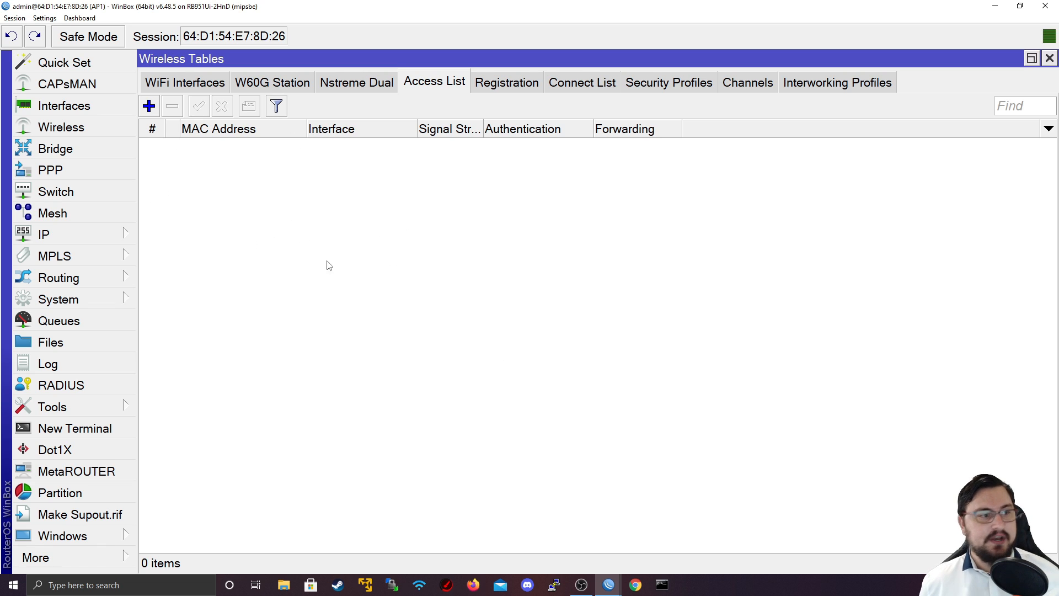
mouse_move(229, 187)
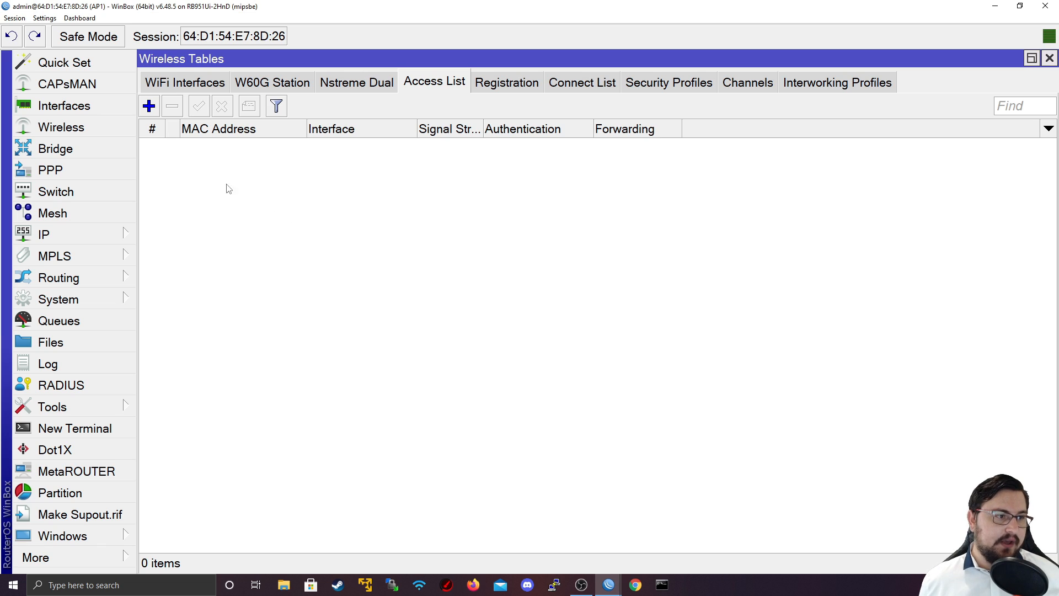
mouse_move(156, 154)
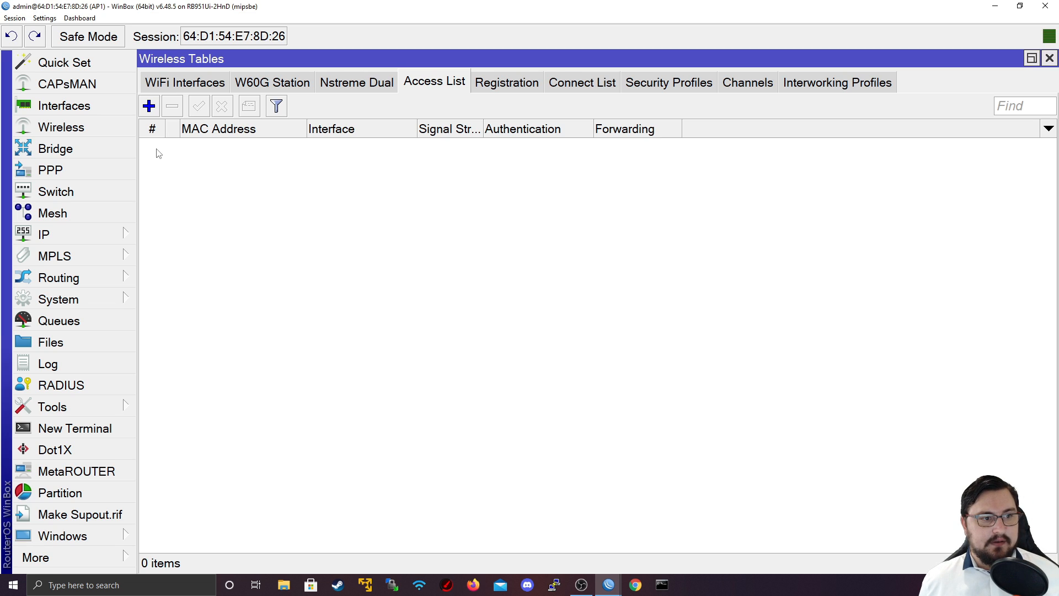
mouse_move(729, 155)
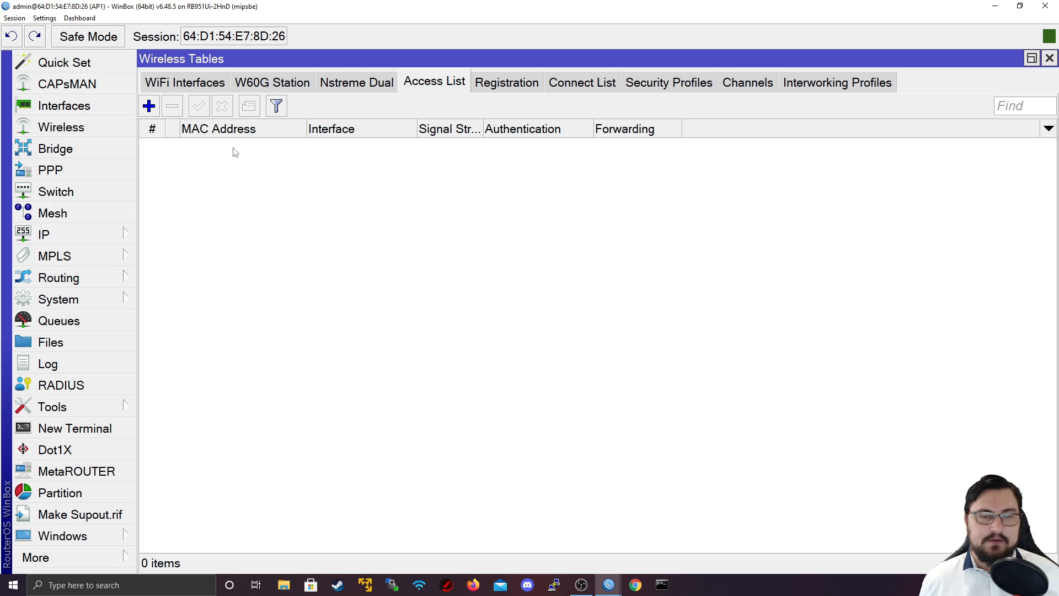
mouse_move(251, 163)
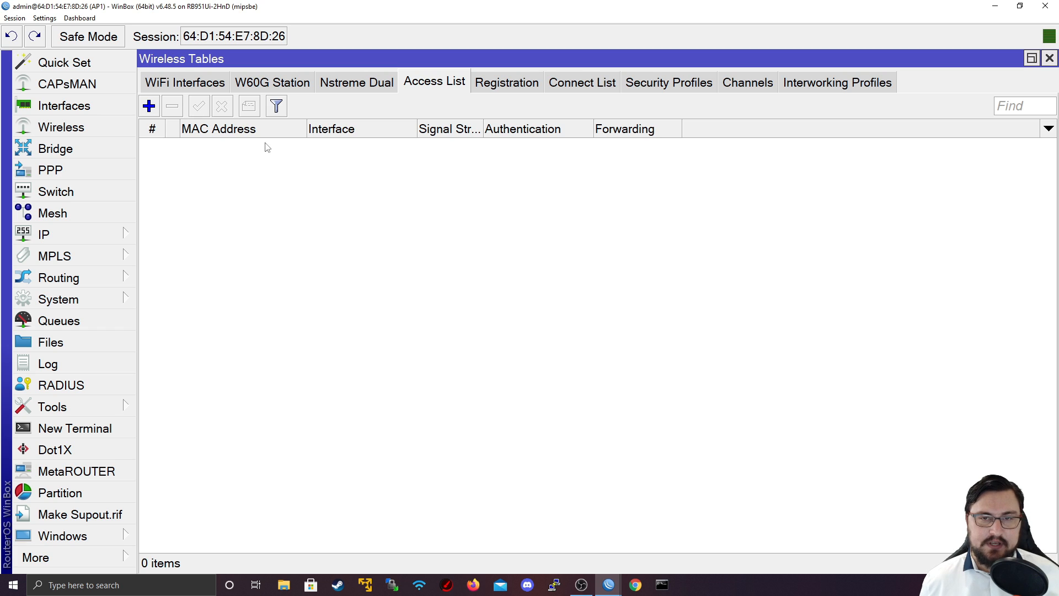
mouse_move(547, 234)
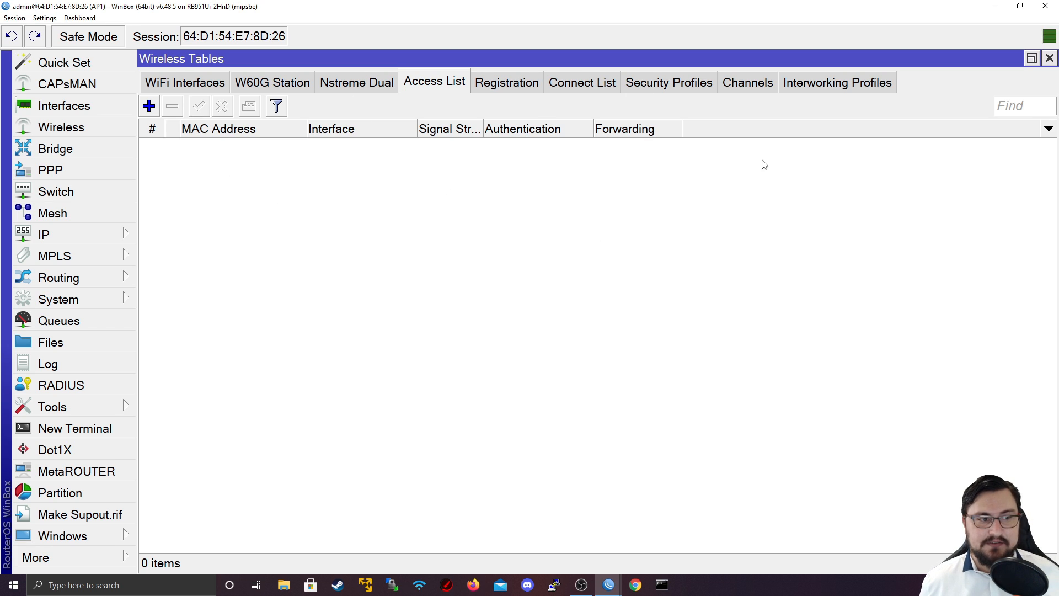
mouse_move(545, 226)
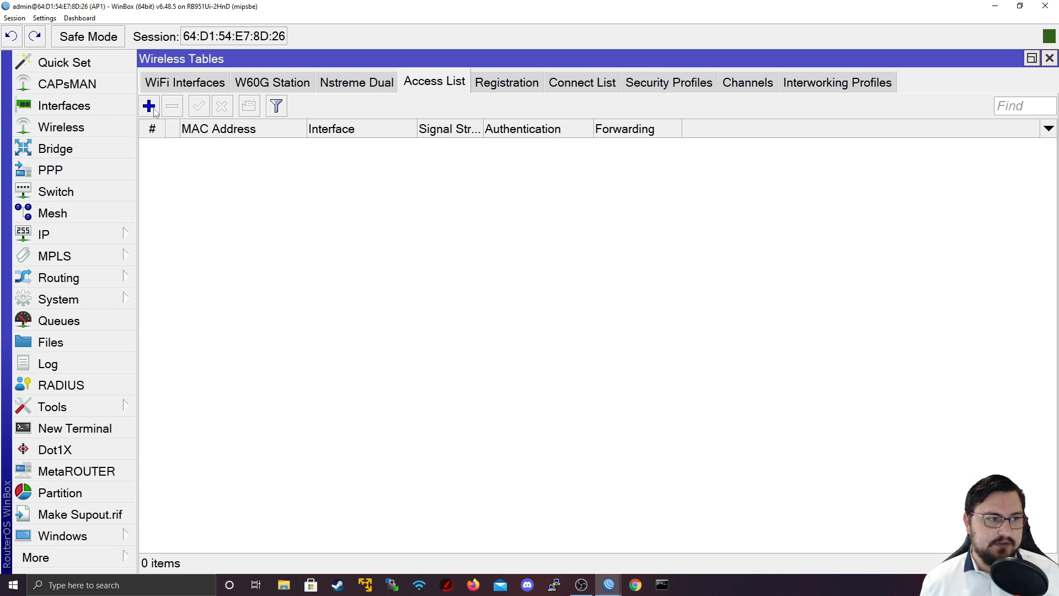
Step: Add a new AP access rule with MAC 00:00:00:00:00:00 and interface wlan1
left_click(149, 106)
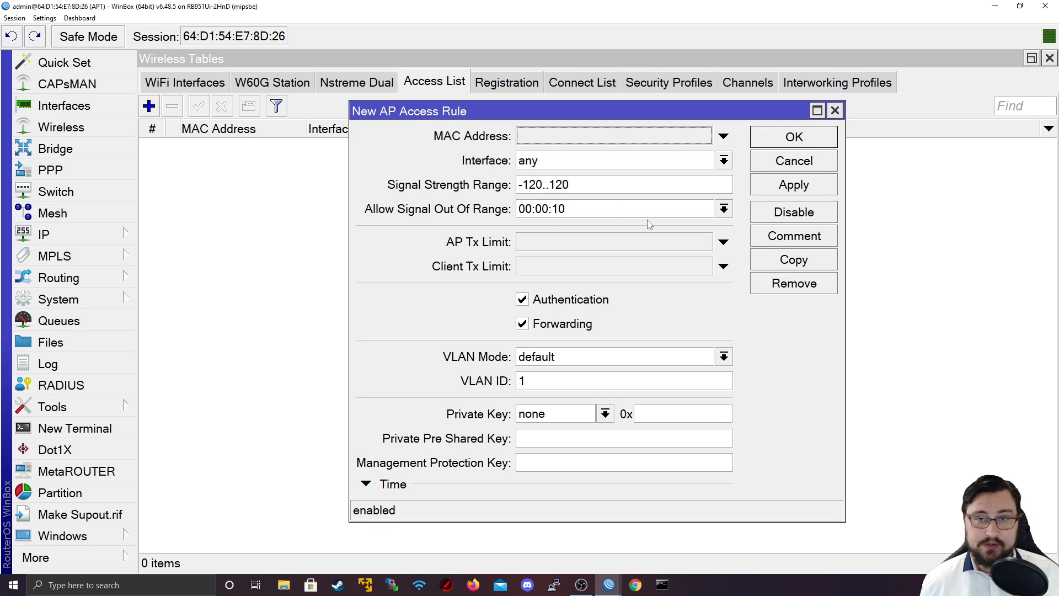
left_click(613, 136)
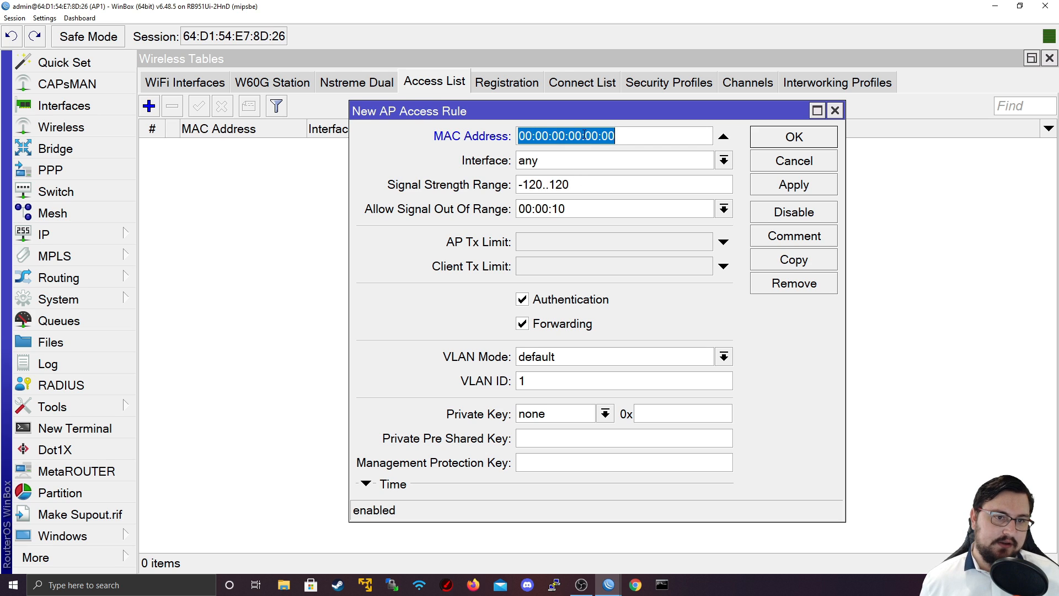
mouse_move(528, 119)
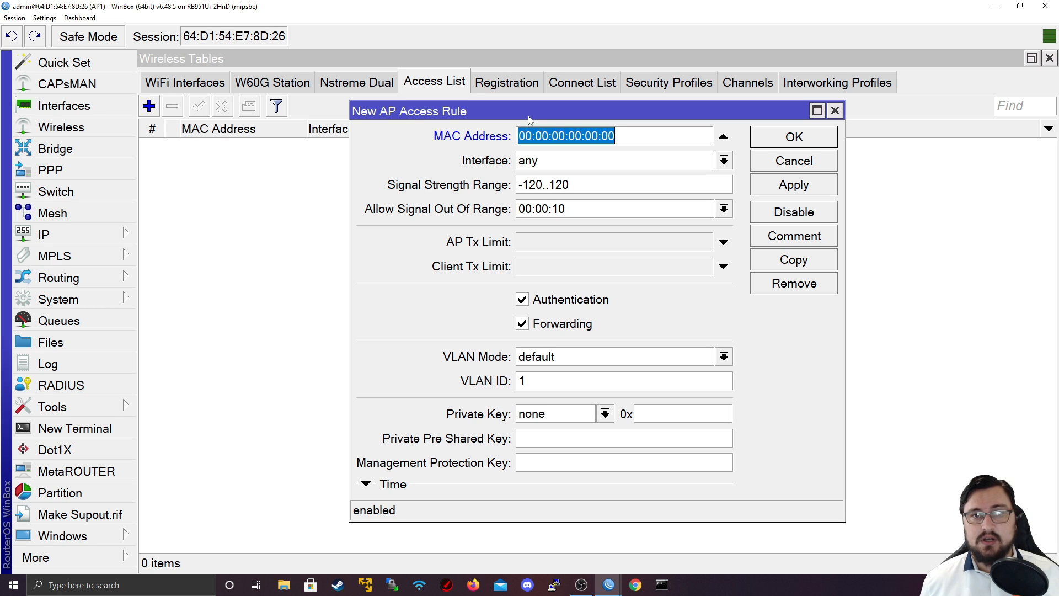
mouse_move(550, 159)
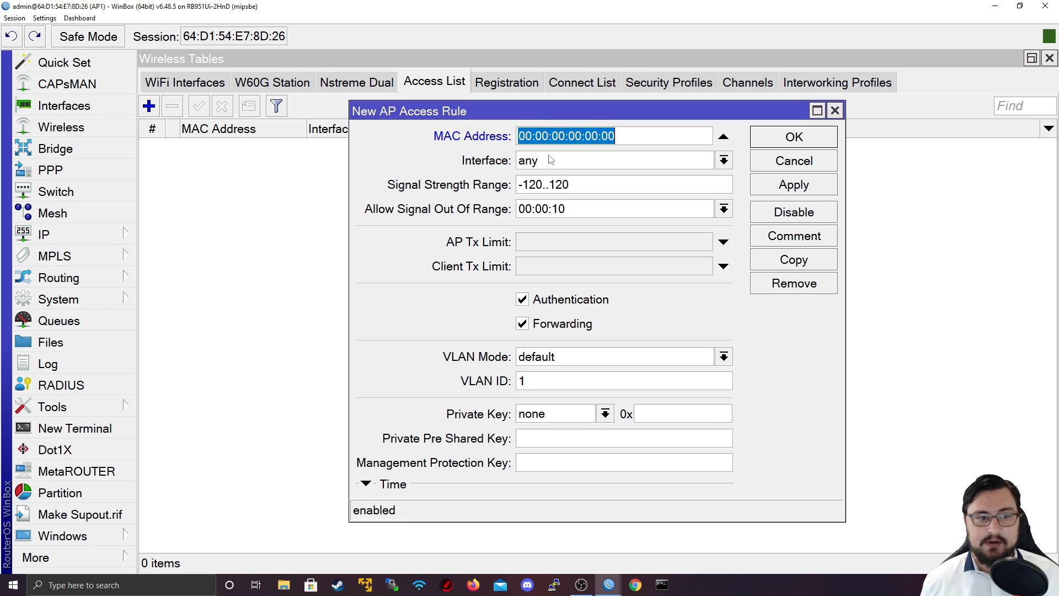
left_click(724, 160)
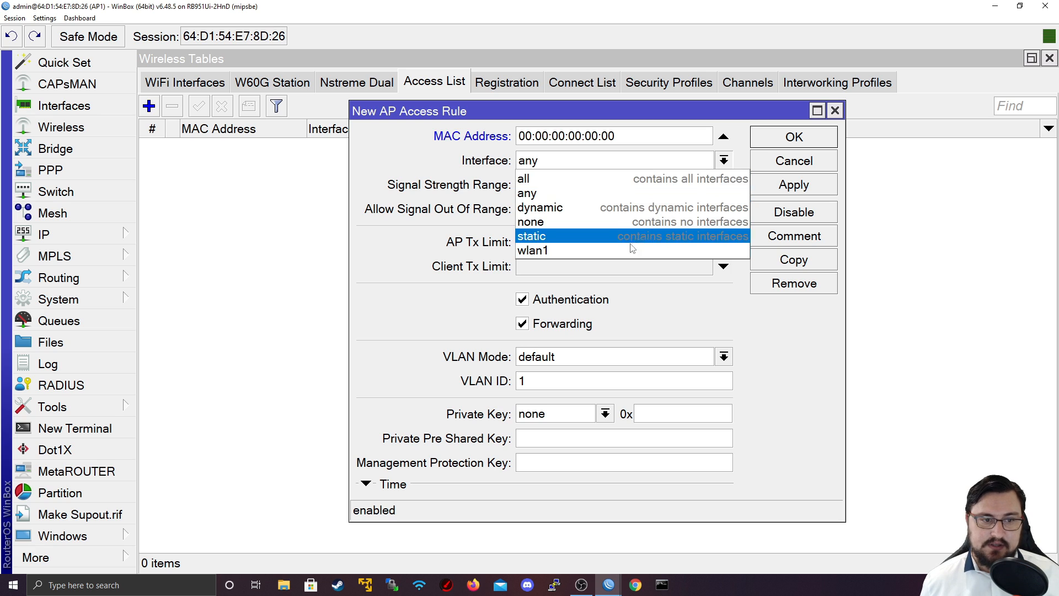
left_click(531, 250)
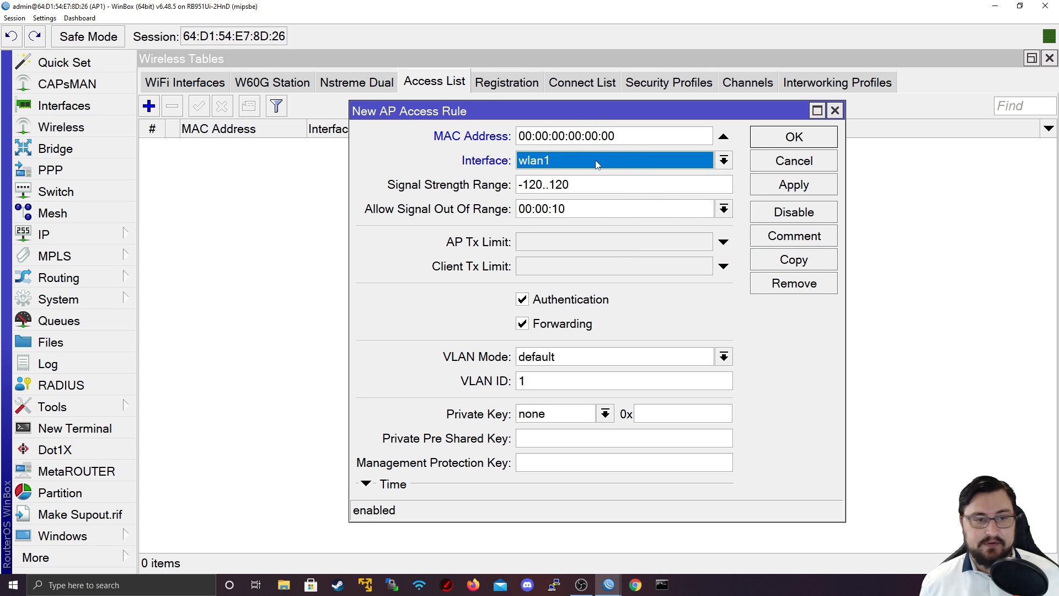
mouse_move(419, 187)
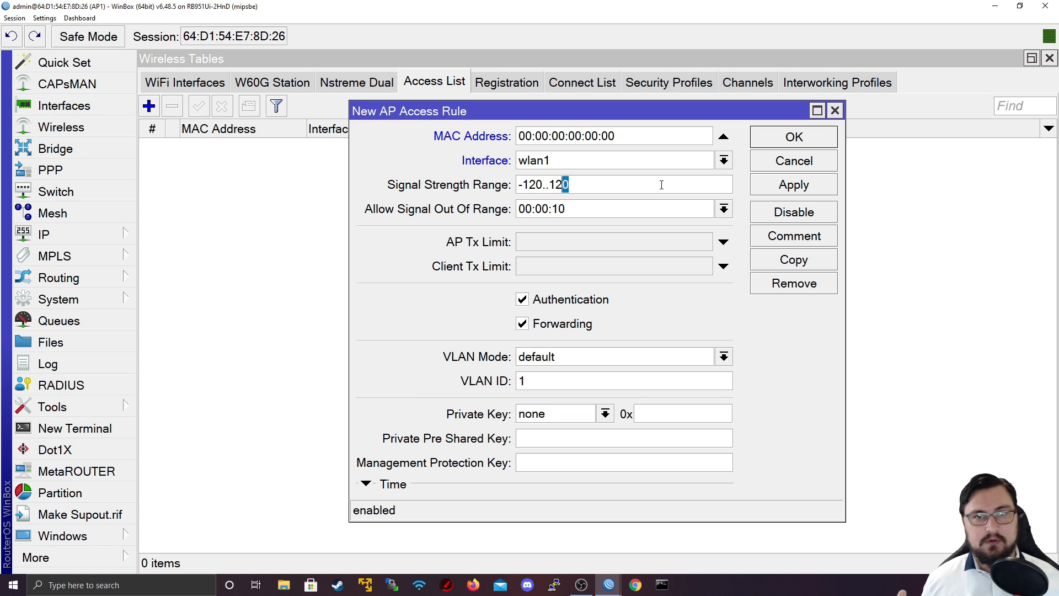
mouse_move(707, 31)
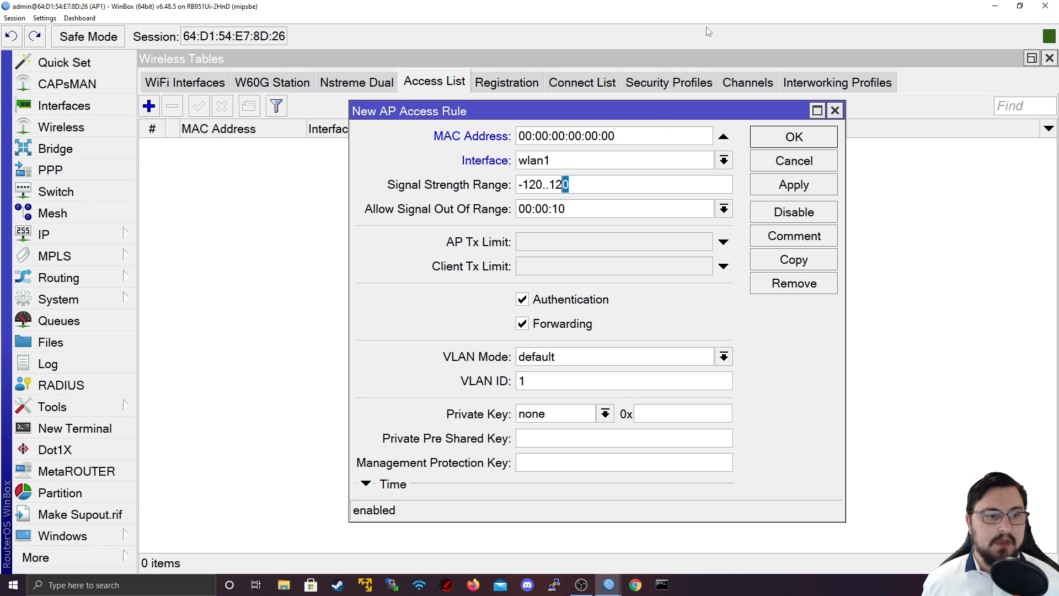
mouse_move(468, 255)
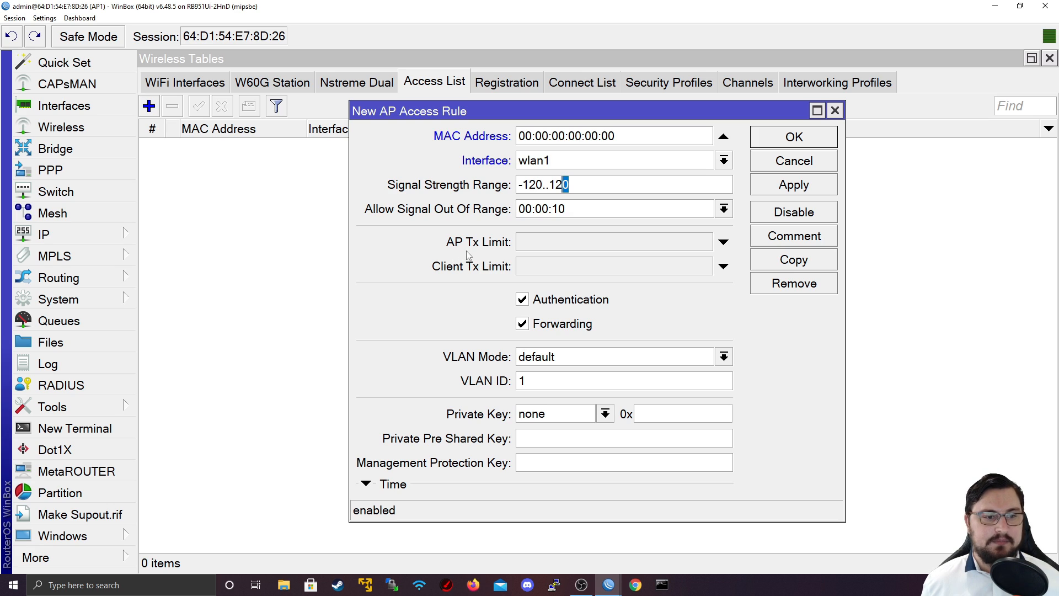
mouse_move(477, 262)
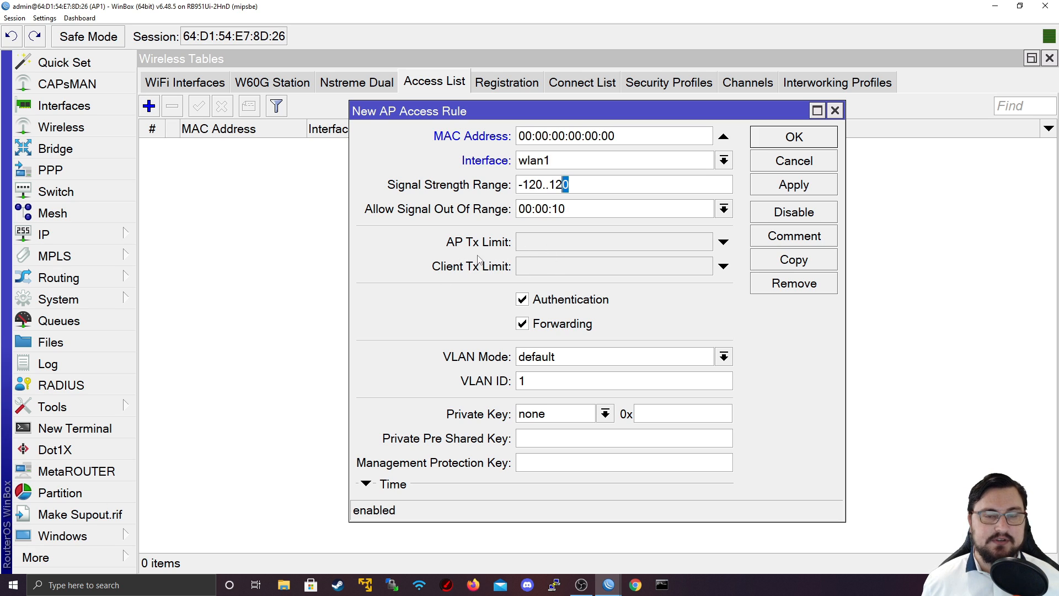
mouse_move(510, 257)
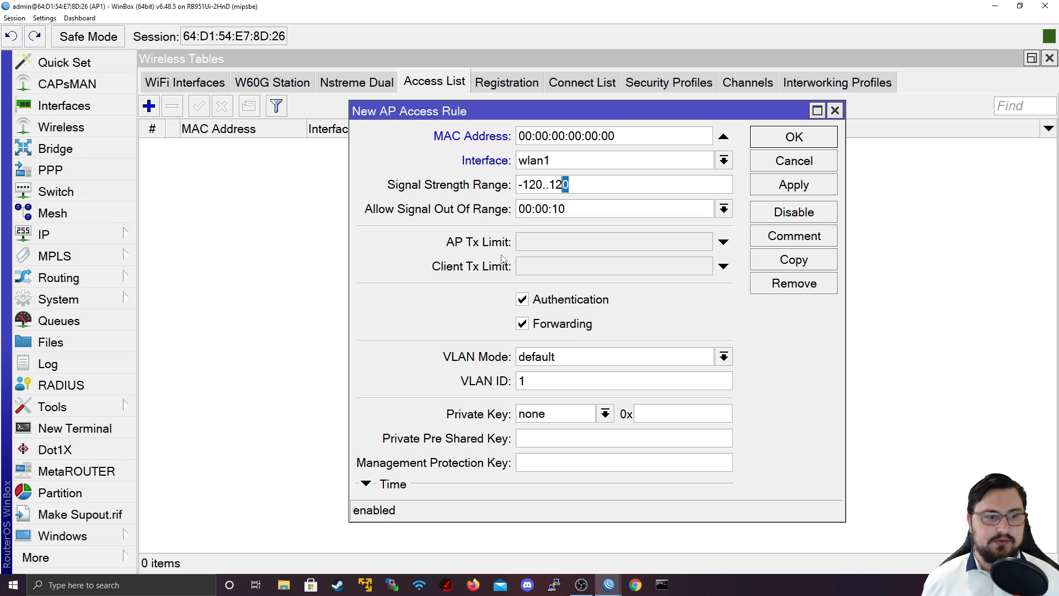
mouse_move(515, 309)
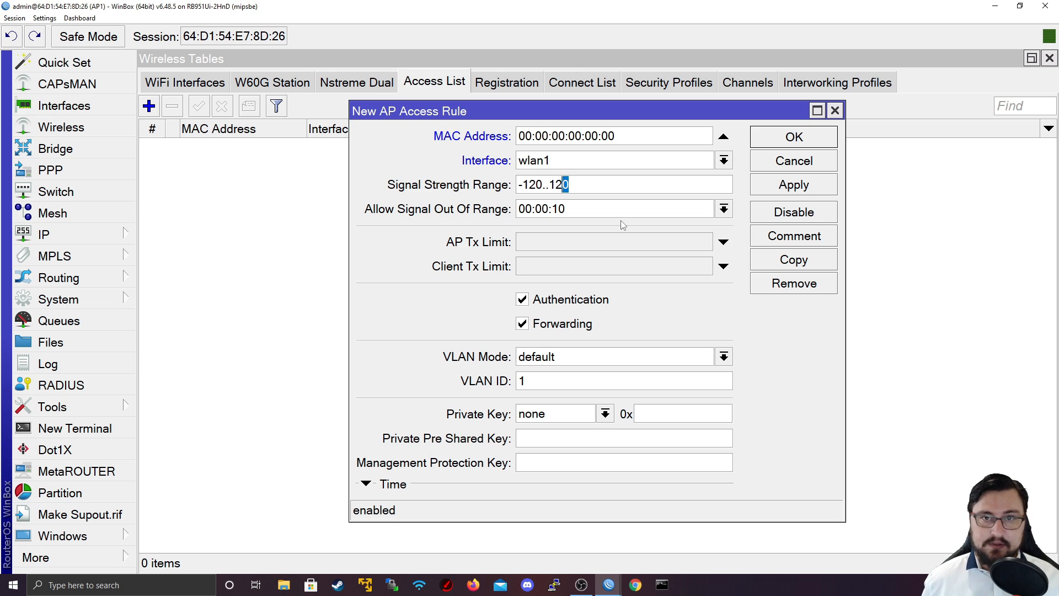
mouse_move(478, 277)
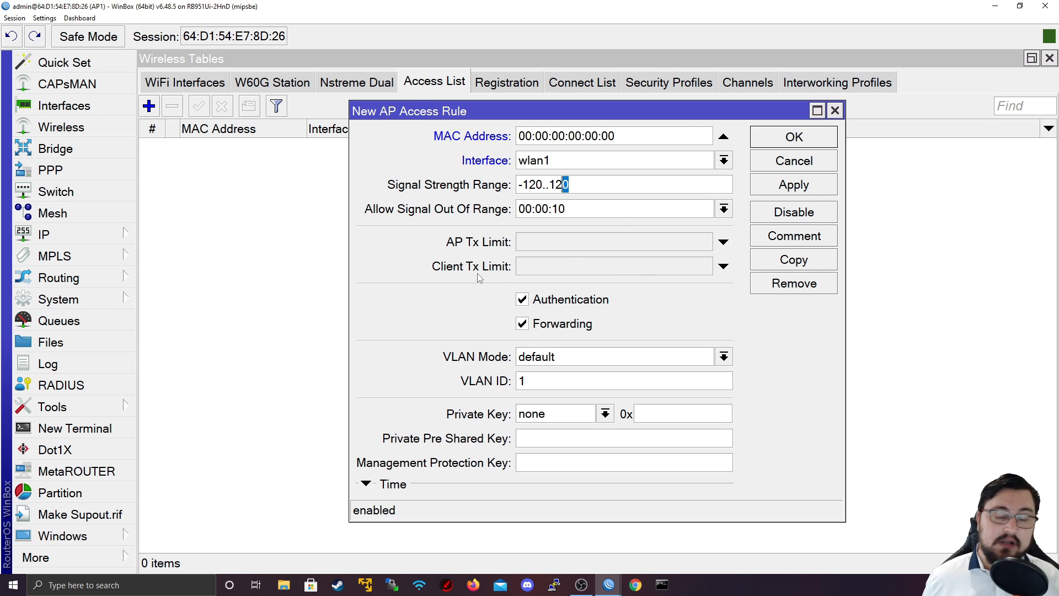
mouse_move(540, 280)
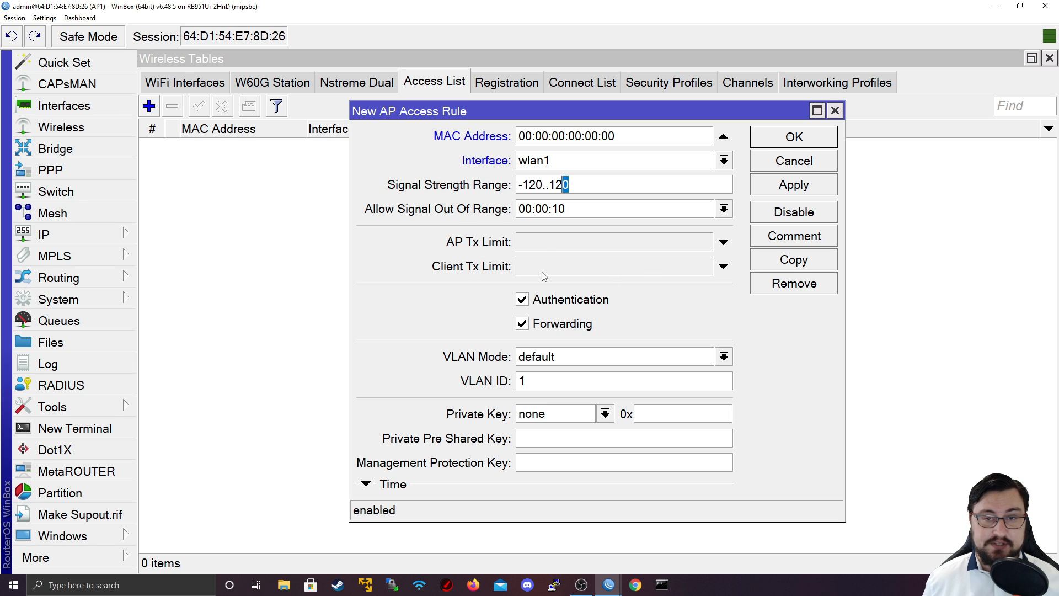
mouse_move(500, 297)
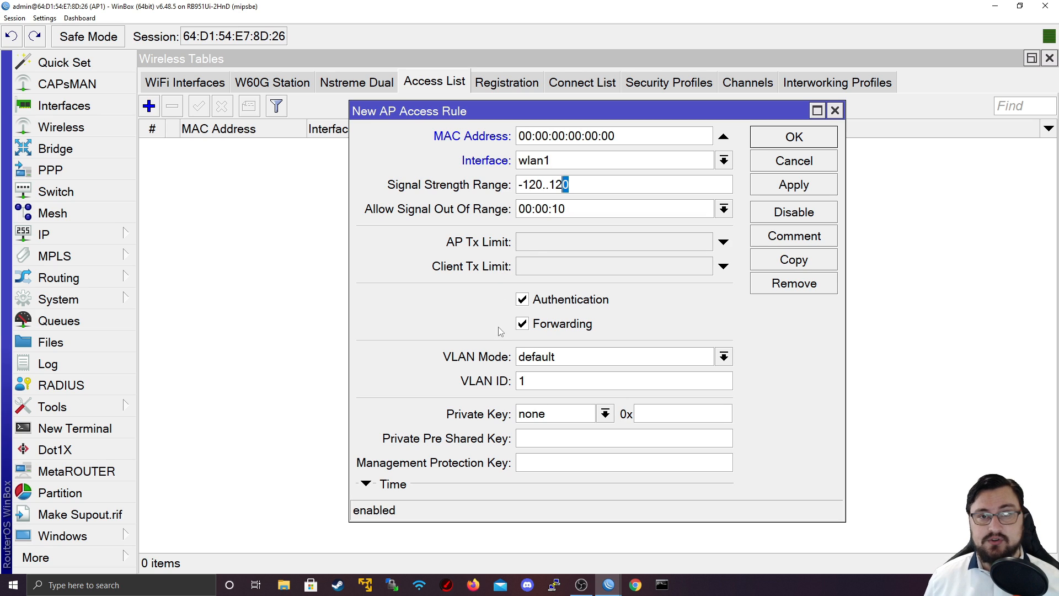
mouse_move(420, 277)
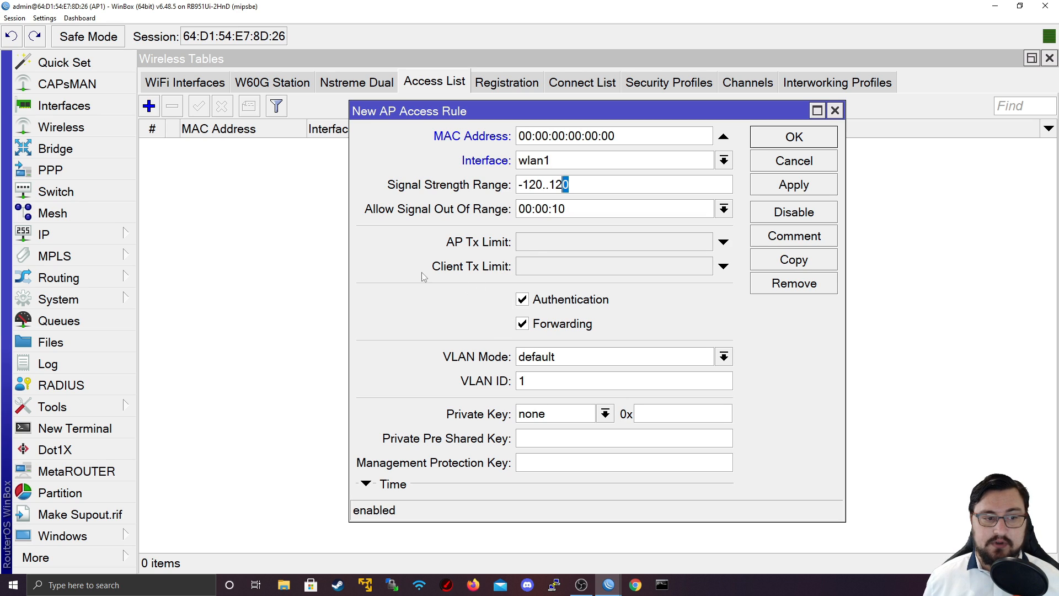
mouse_move(609, 288)
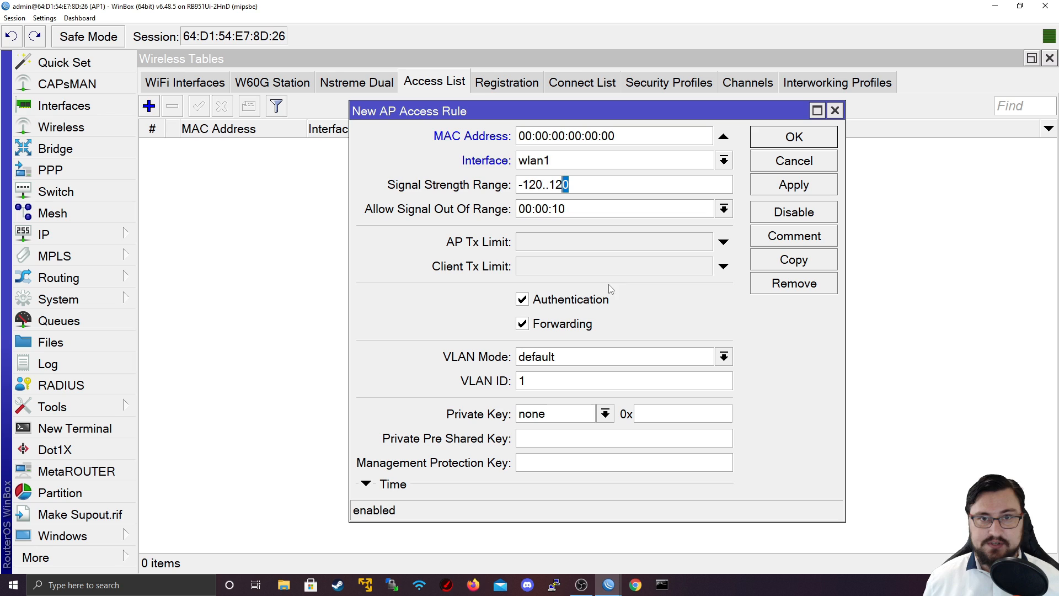
mouse_move(658, 291)
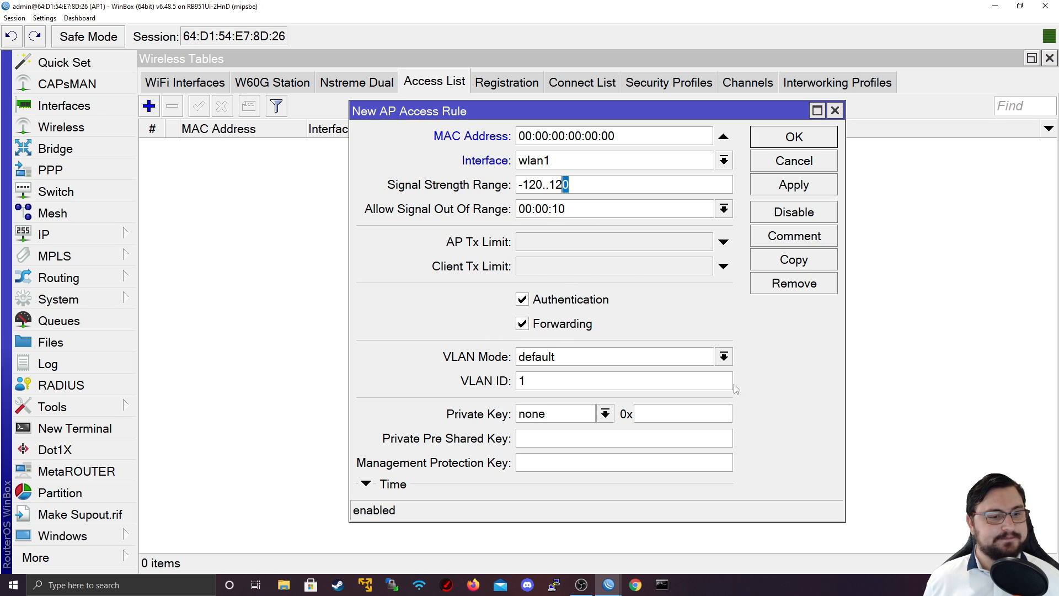
mouse_move(616, 380)
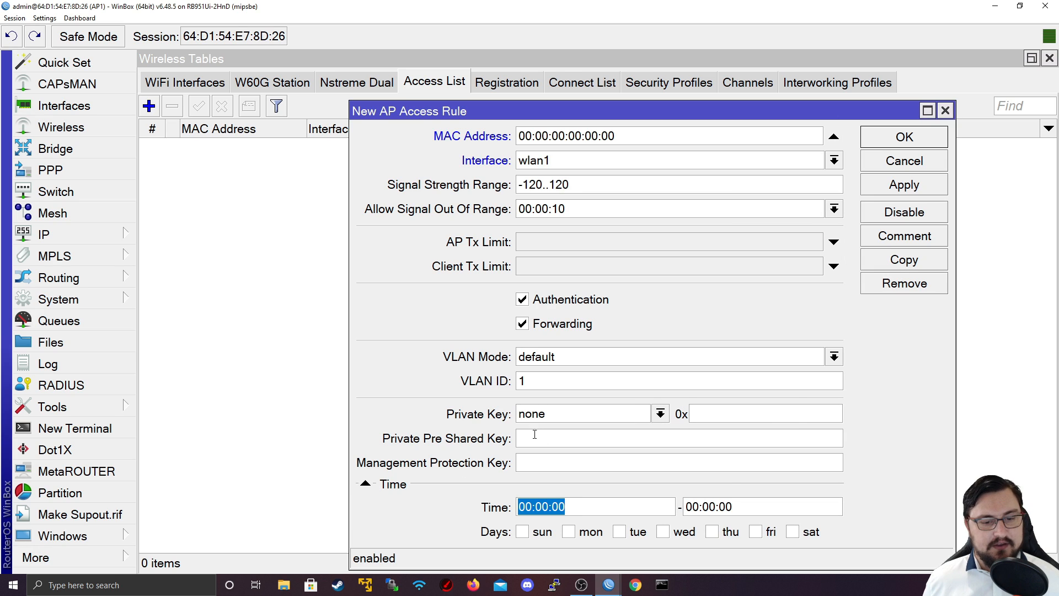
mouse_move(586, 457)
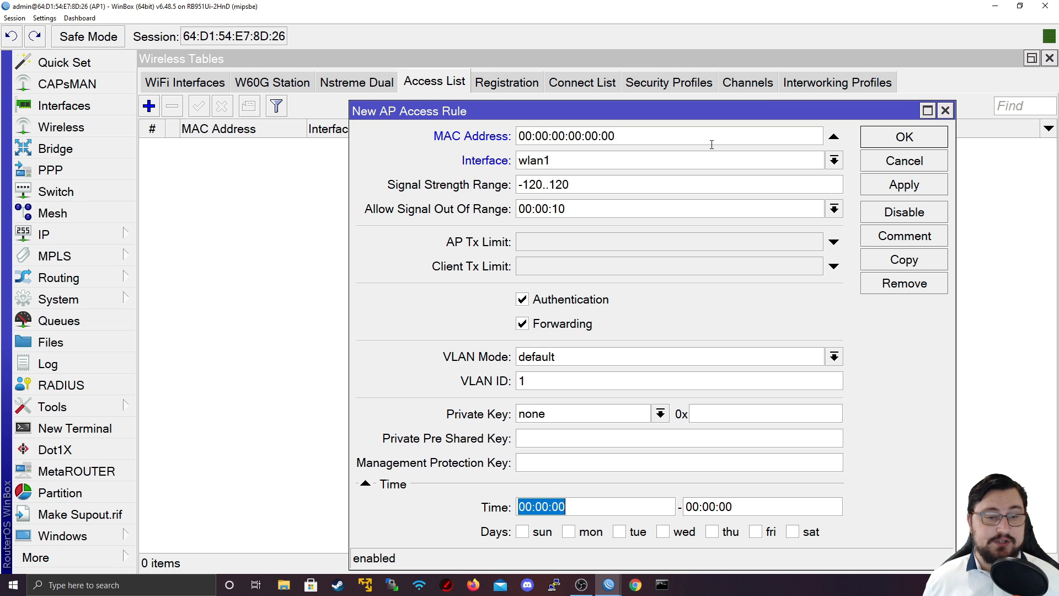
mouse_move(709, 150)
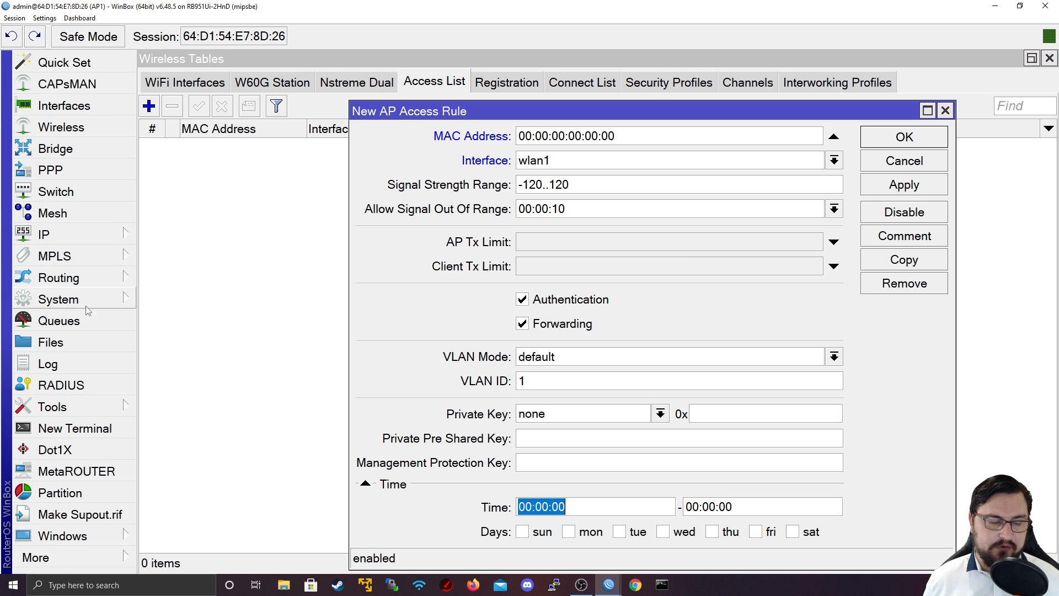
mouse_move(132, 280)
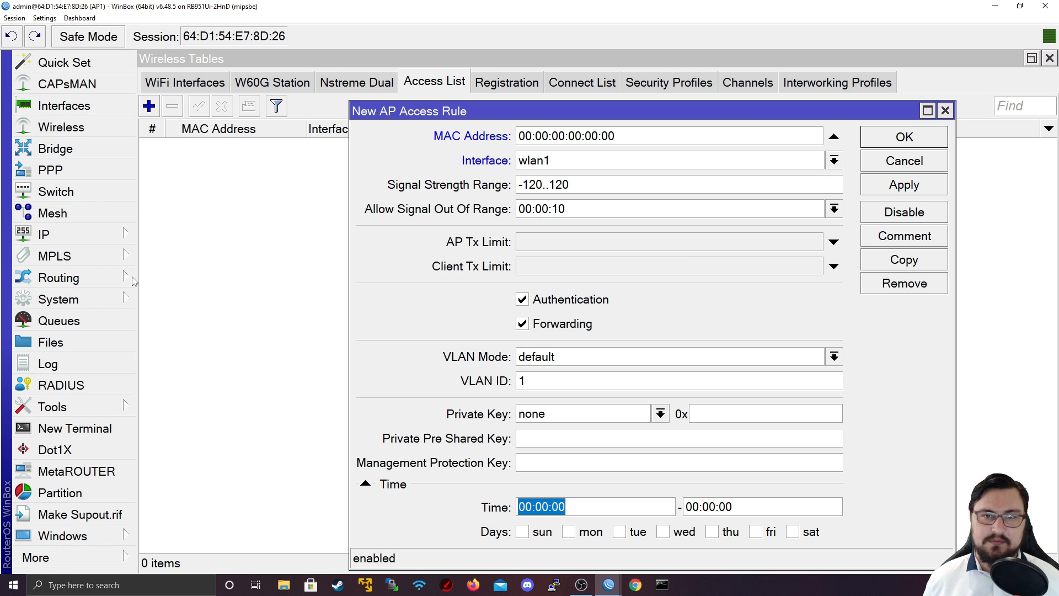
mouse_move(391, 120)
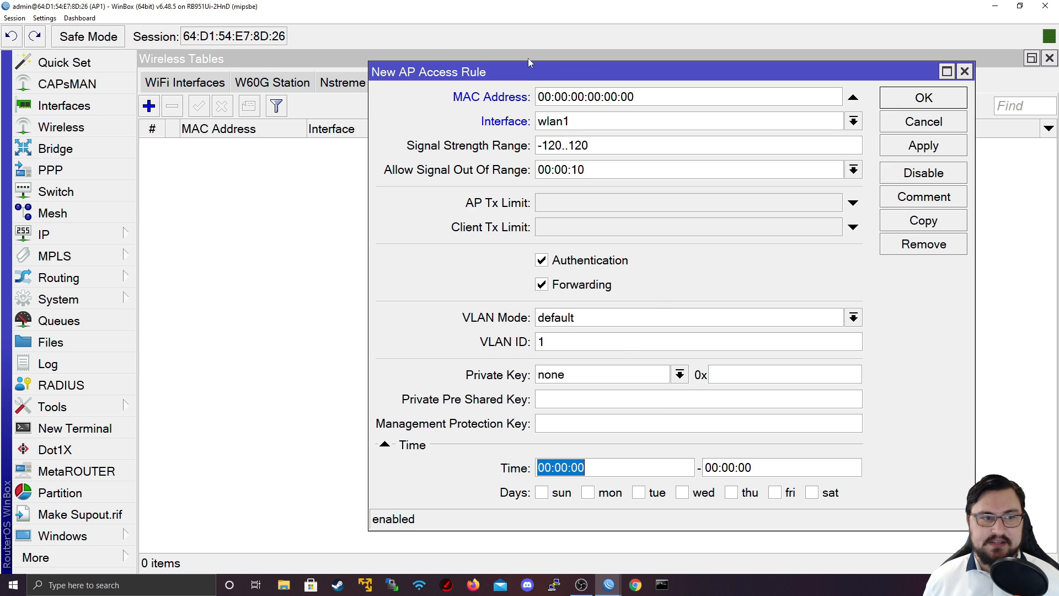
mouse_move(642, 383)
type("8")
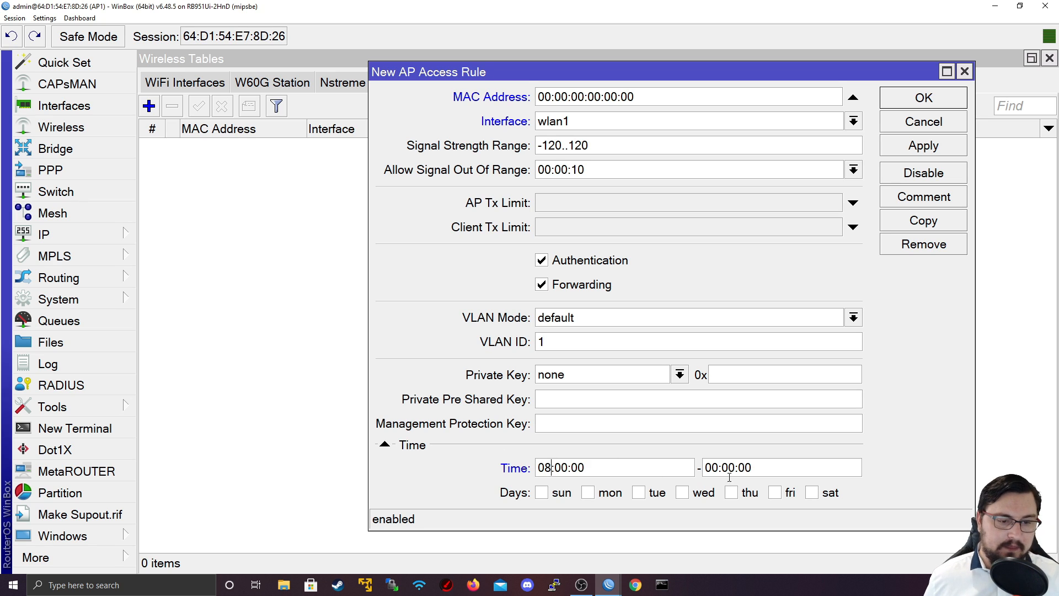
Step: Set the rule's time window to end at 20:00:00, enable all days except Friday, then cancel the rule
left_click(711, 466)
type("2")
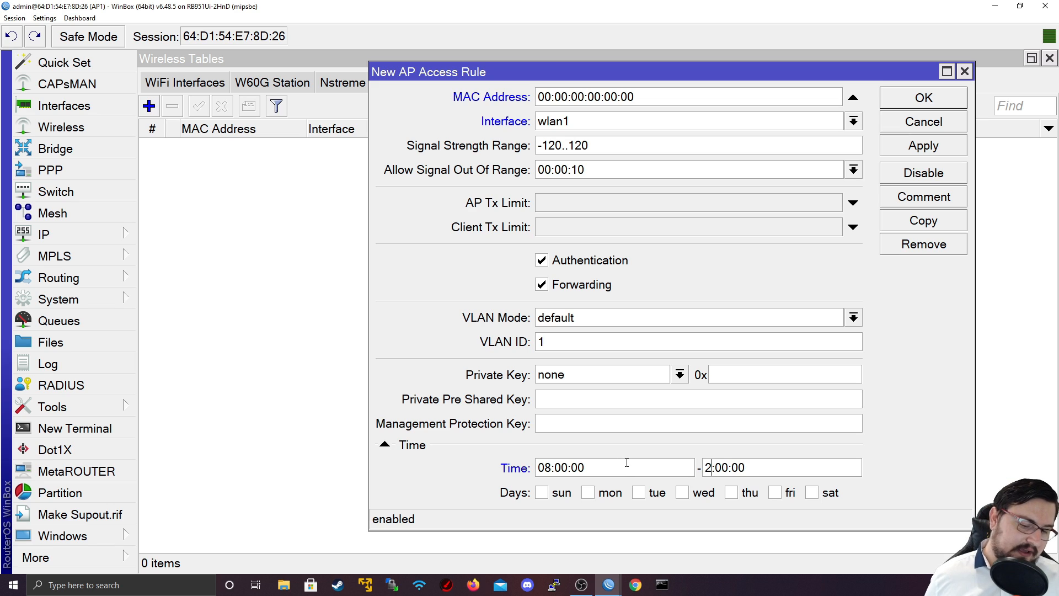
type("0:00:00")
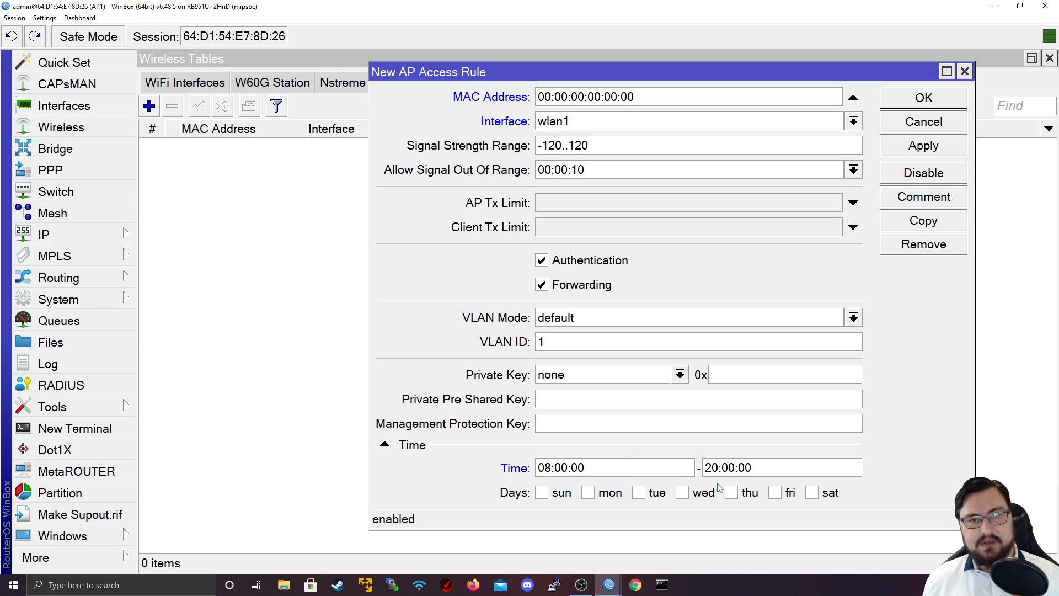
left_click(638, 491)
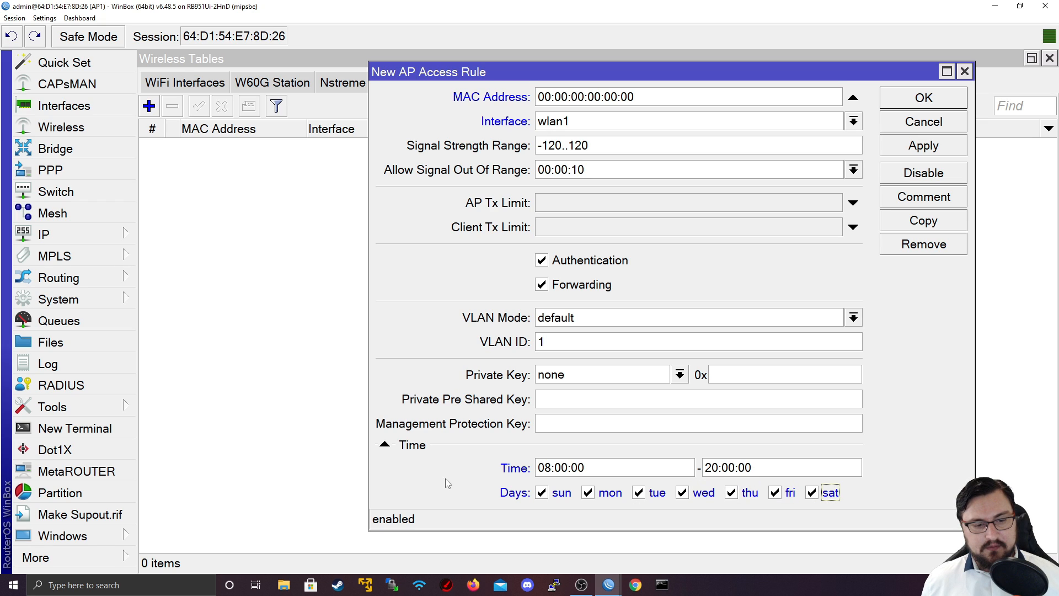
left_click(540, 491)
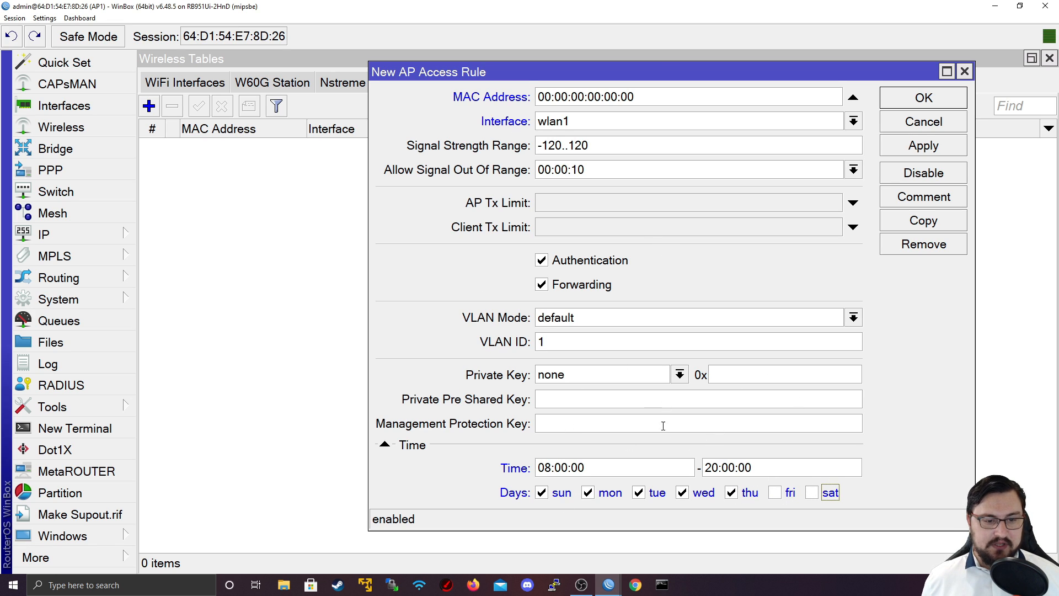
mouse_move(784, 417)
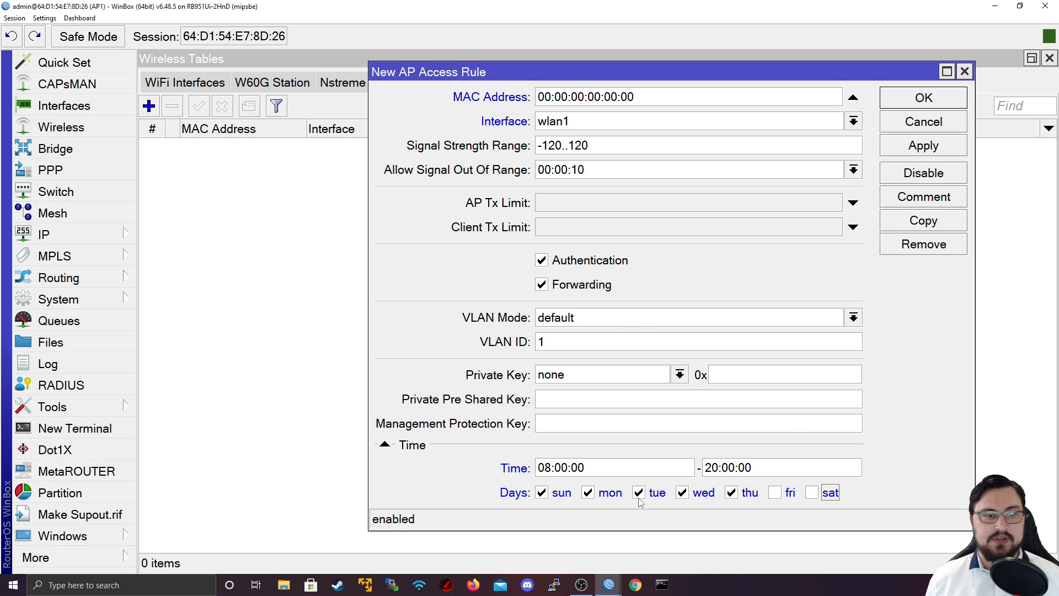
mouse_move(305, 453)
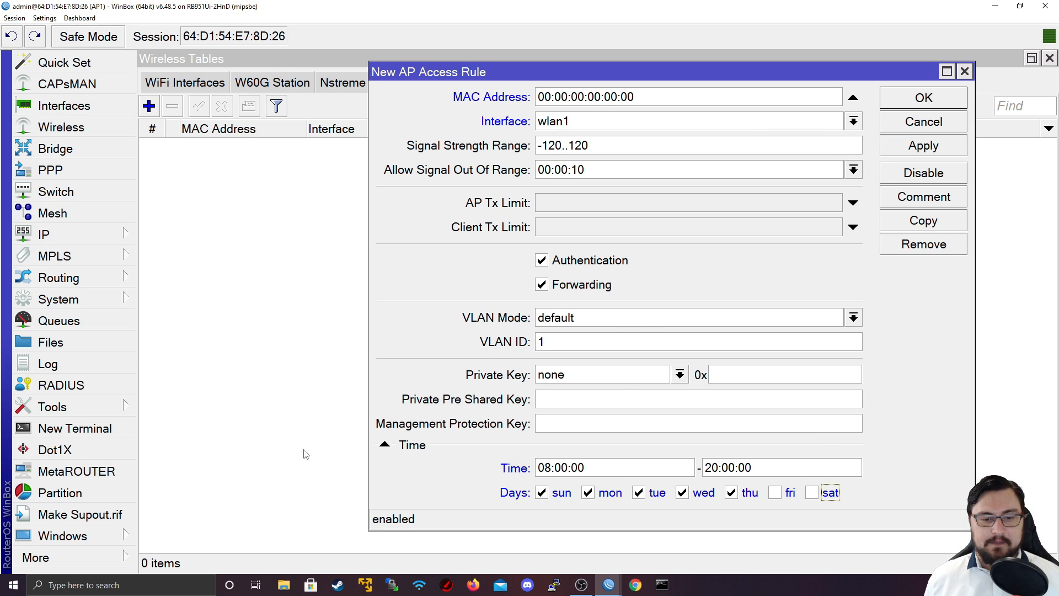
mouse_move(687, 458)
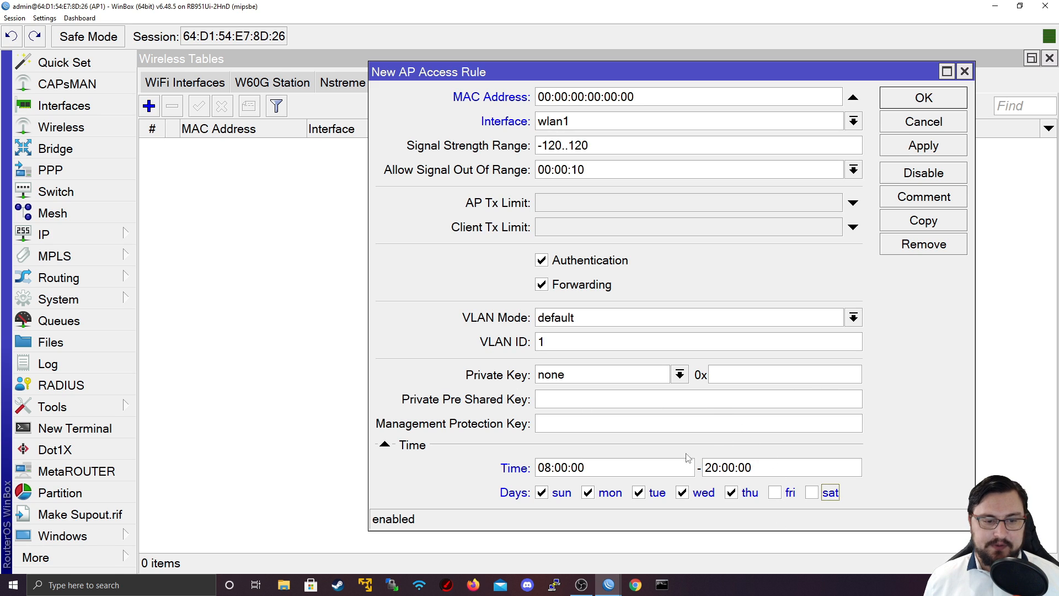
mouse_move(995, 286)
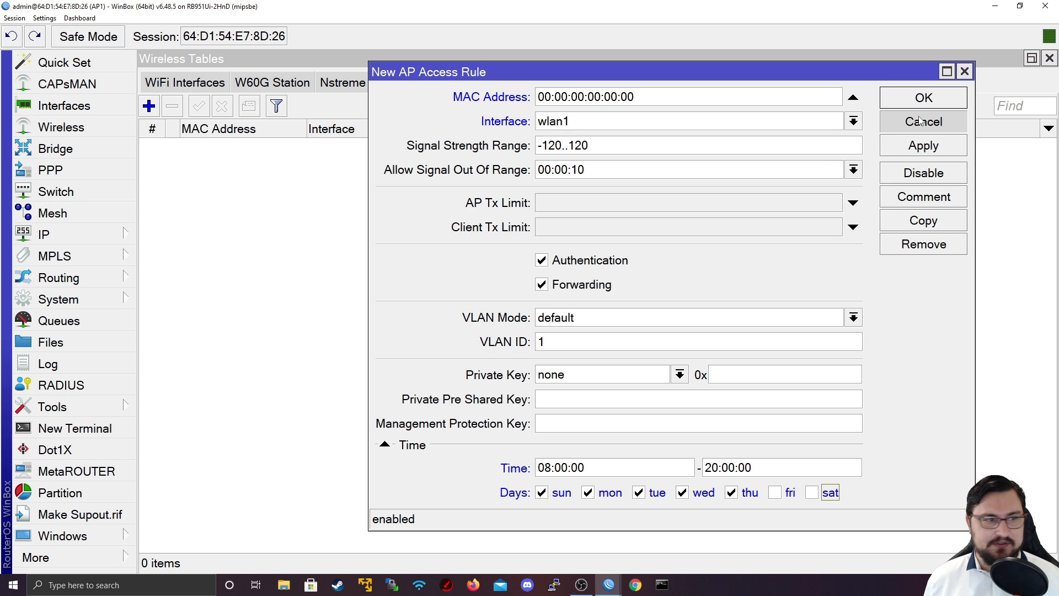
left_click(922, 121)
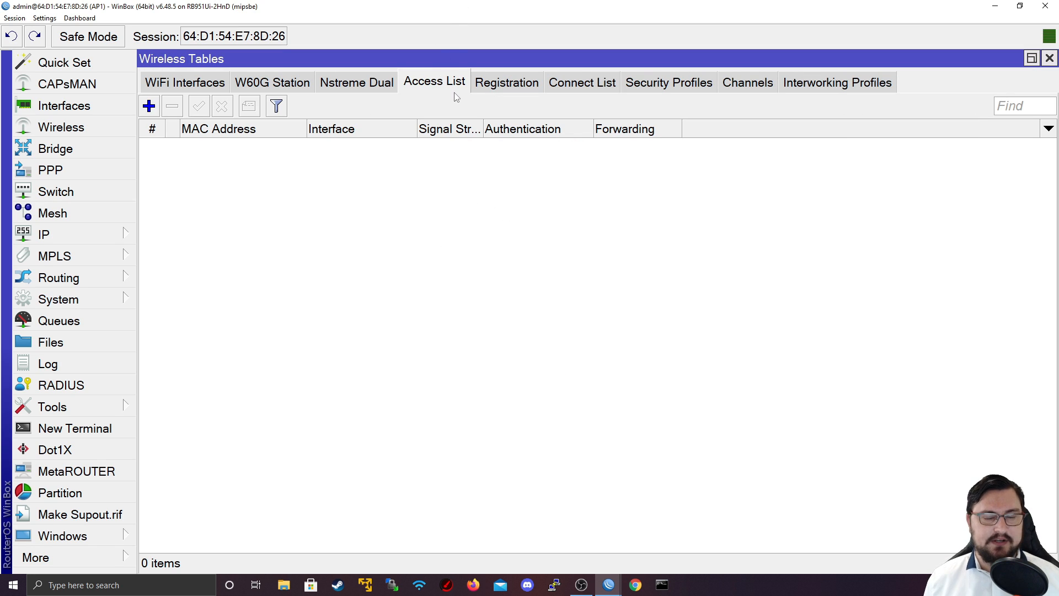
Step: Copy the registered client 74:4D:28:FB:5F:2A on wlan1 into the Access List
left_click(506, 82)
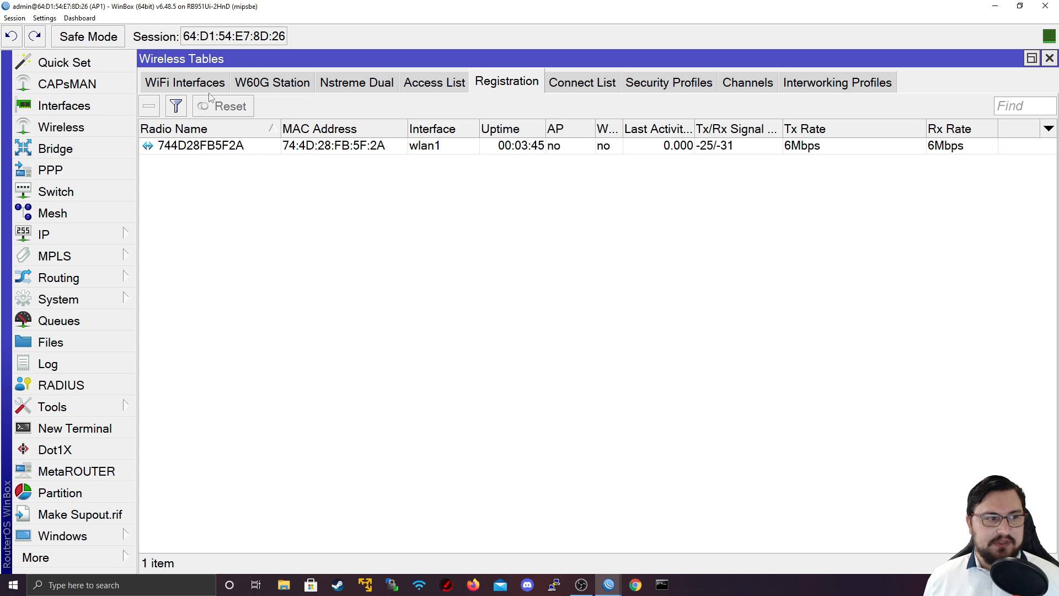
double_click(199, 146)
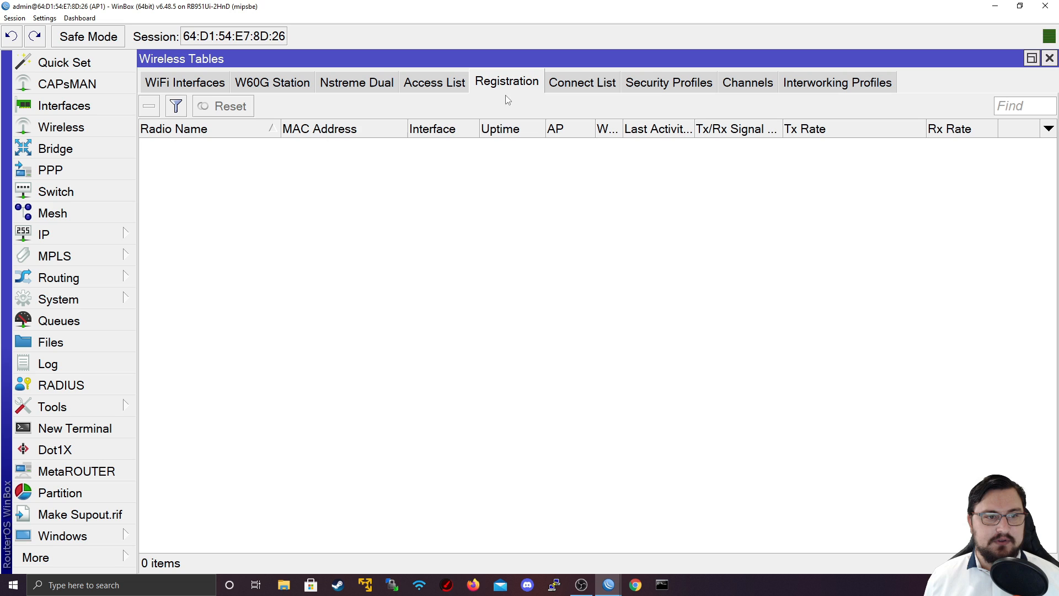
left_click(433, 81)
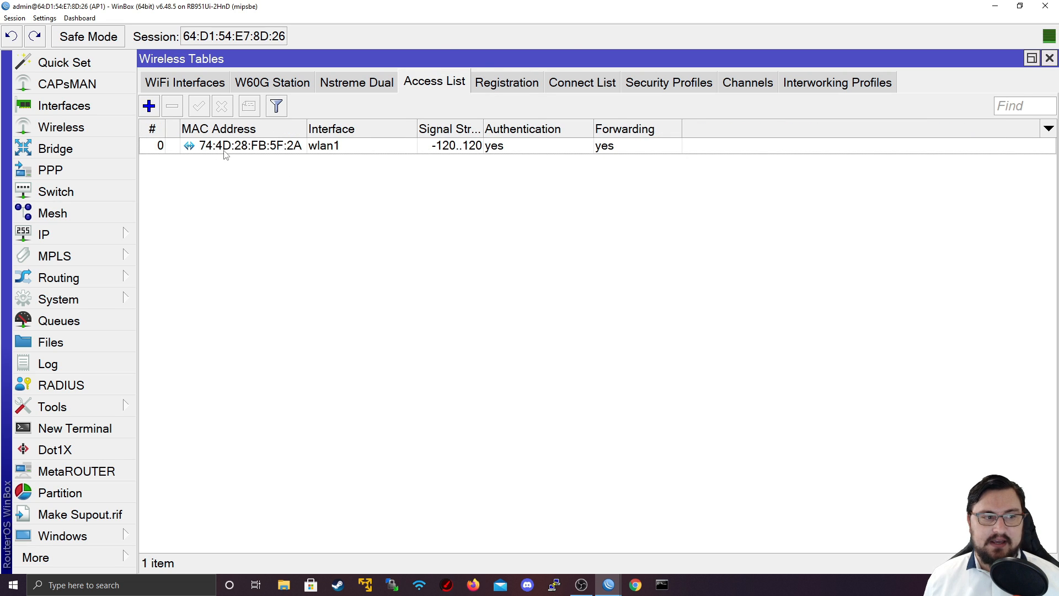
Step: Inspect the client's access rule, then confirm 74:4D:28:FB:5F:2A appears in the Registration table
double_click(250, 145)
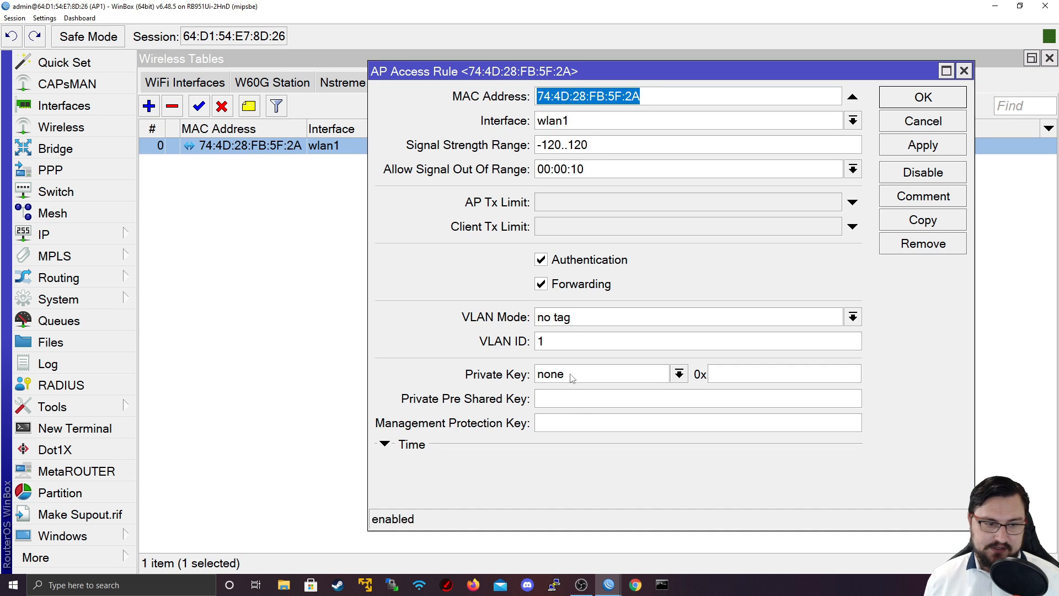
left_click(921, 97)
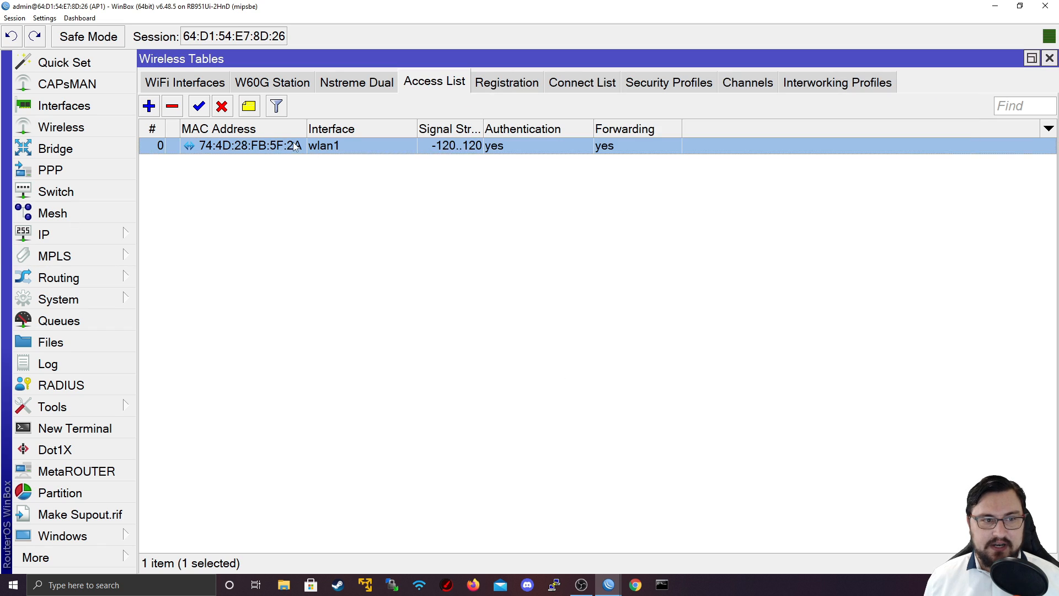
mouse_move(436, 175)
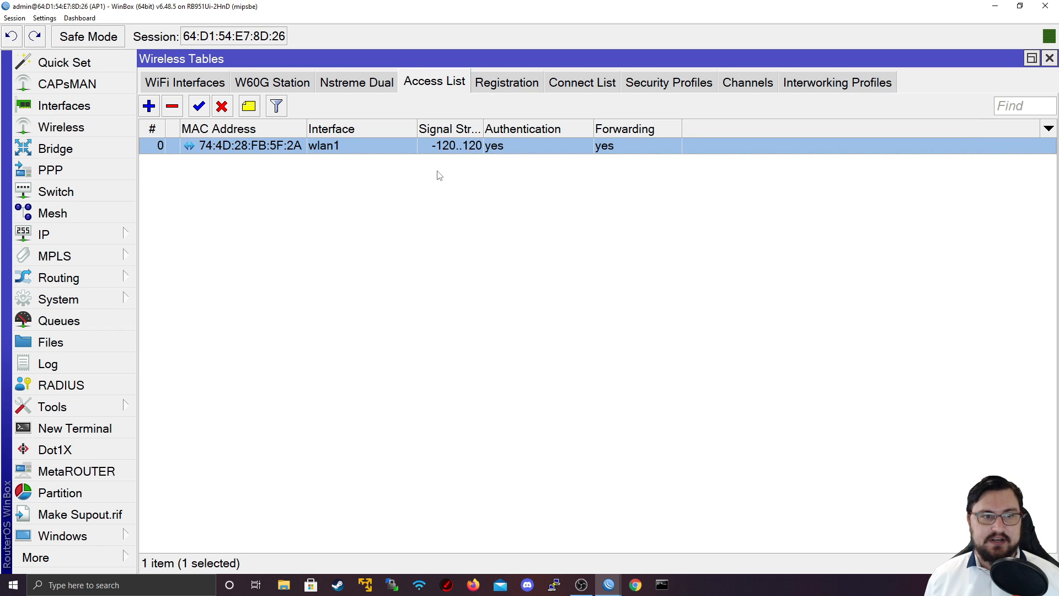
left_click(506, 81)
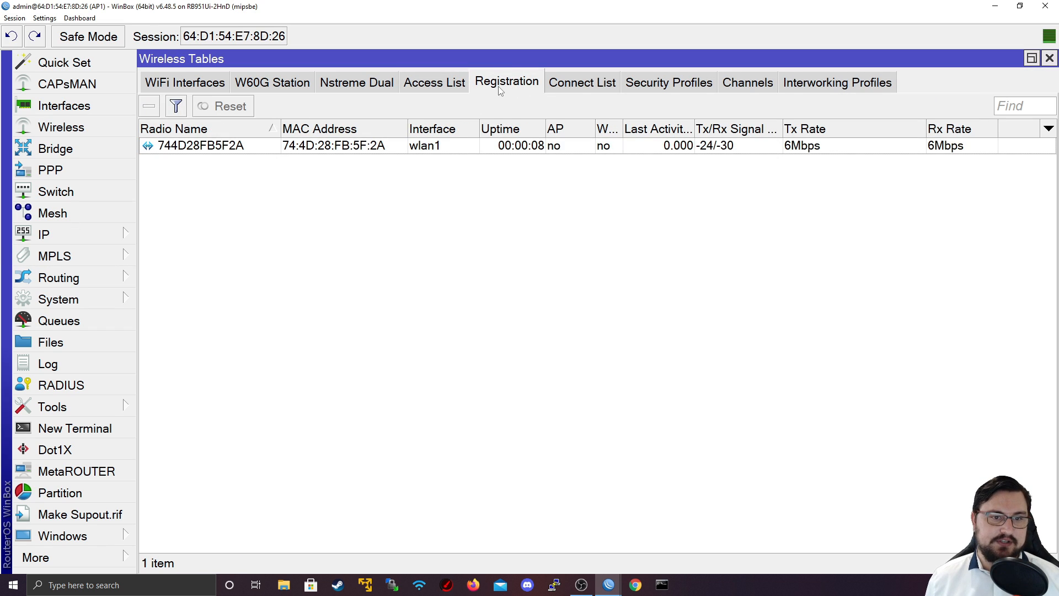
left_click(201, 146)
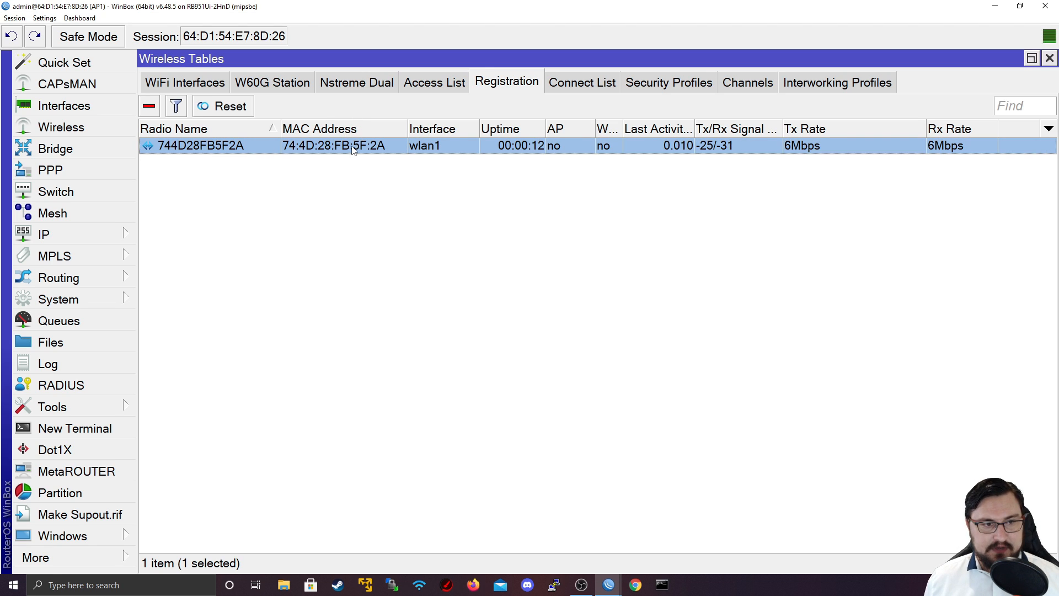
mouse_move(431, 98)
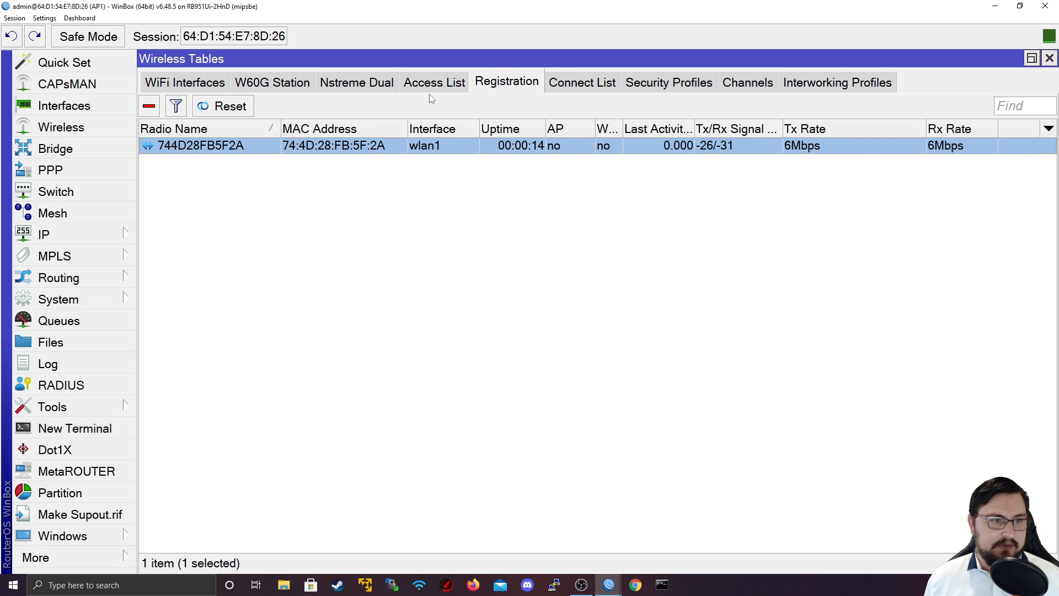
Step: Return to the Access List and switch to the AP's wireless interface list
left_click(433, 81)
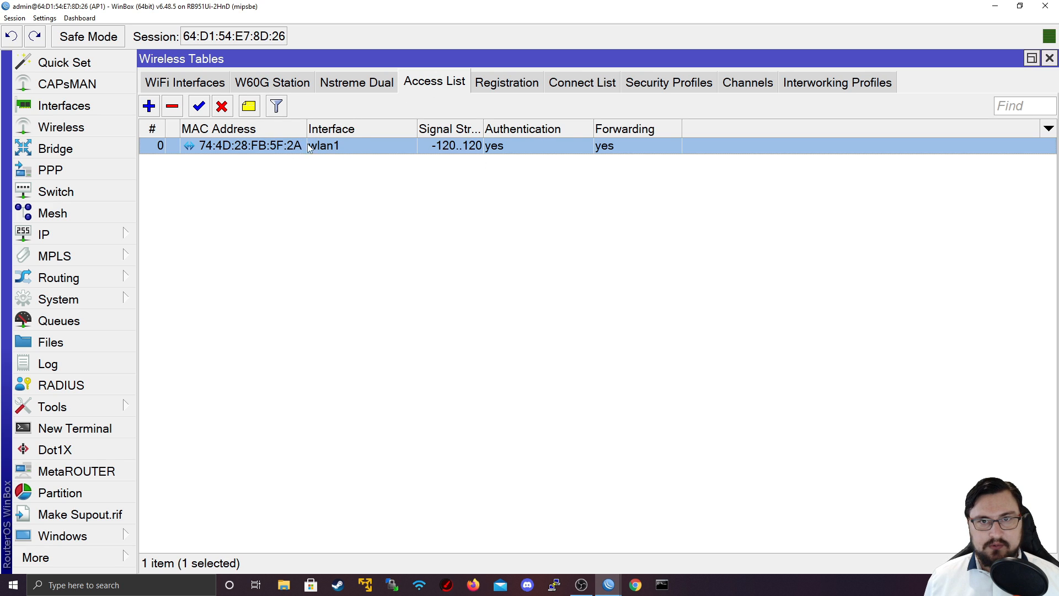
mouse_move(327, 167)
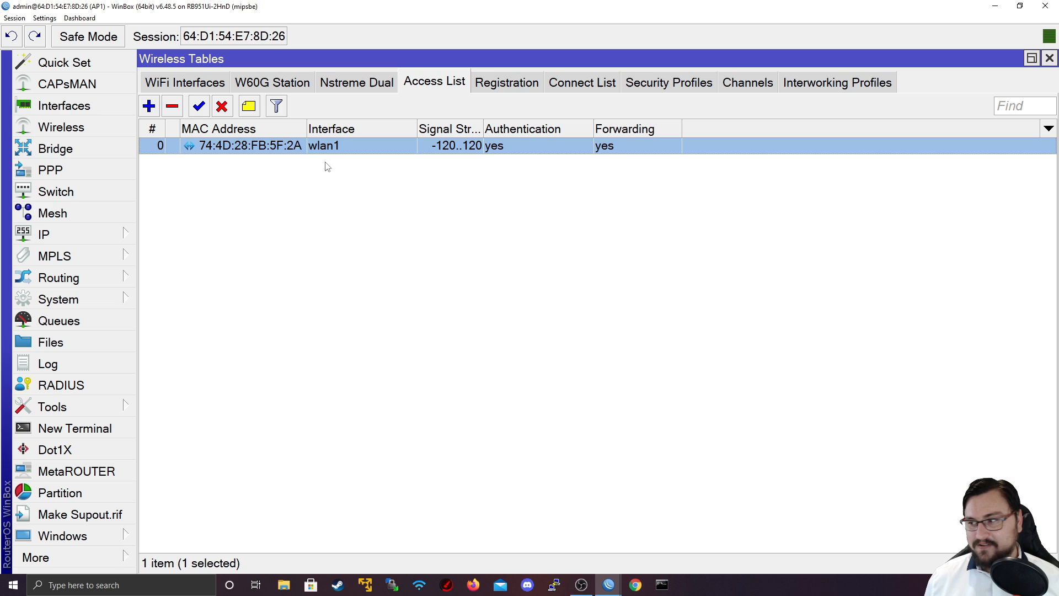
mouse_move(367, 113)
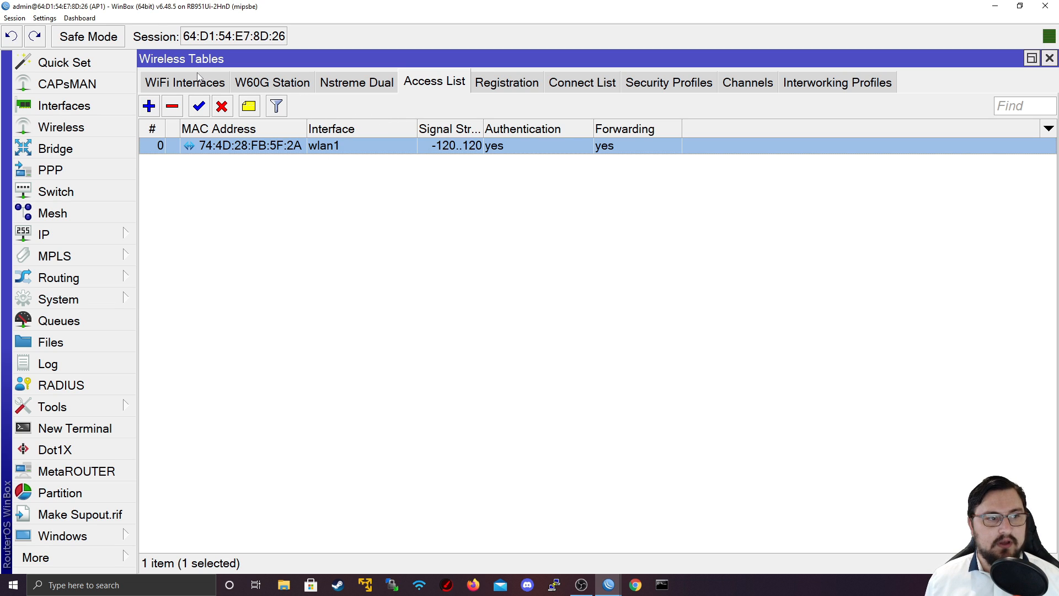
left_click(184, 83)
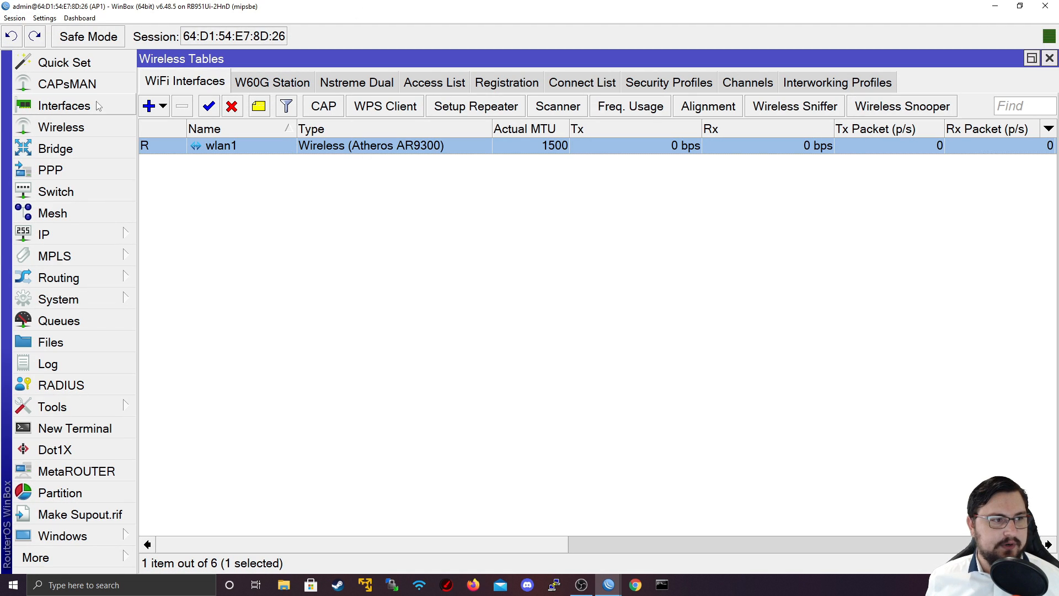
Step: Review wlan1's wireless settings, then go back to the Access List rule for the client
double_click(218, 146)
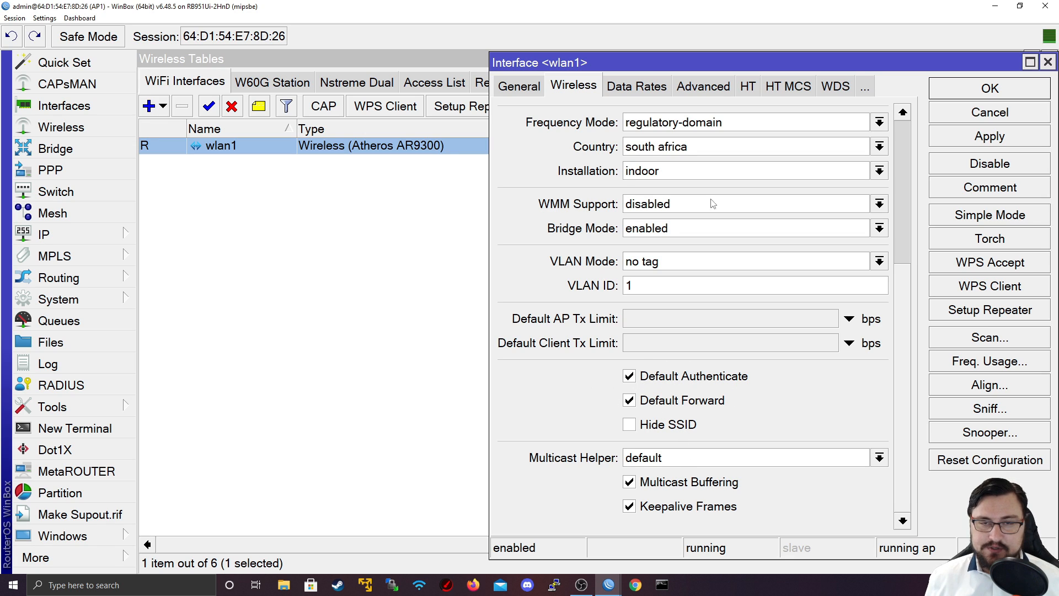
mouse_move(790, 353)
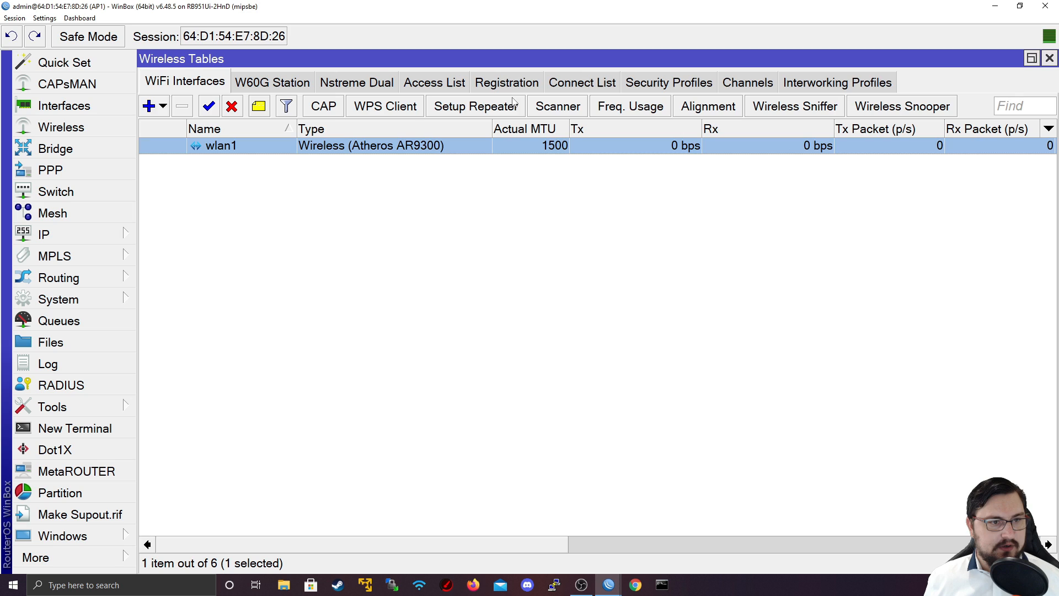
left_click(433, 83)
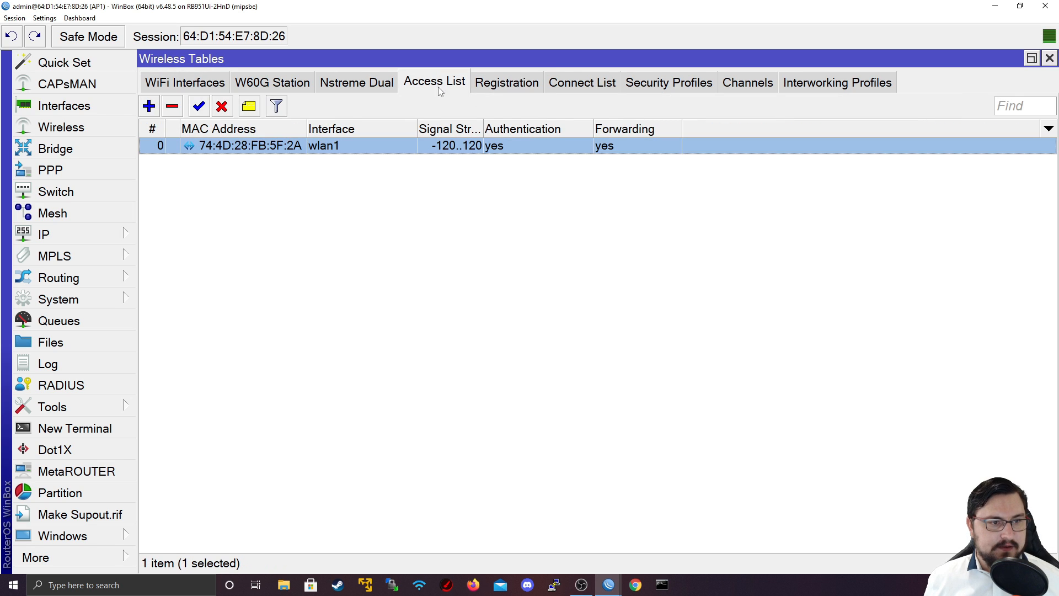
Step: Confirm the client is still registered, then disable its Access List rule on wlan1
left_click(507, 82)
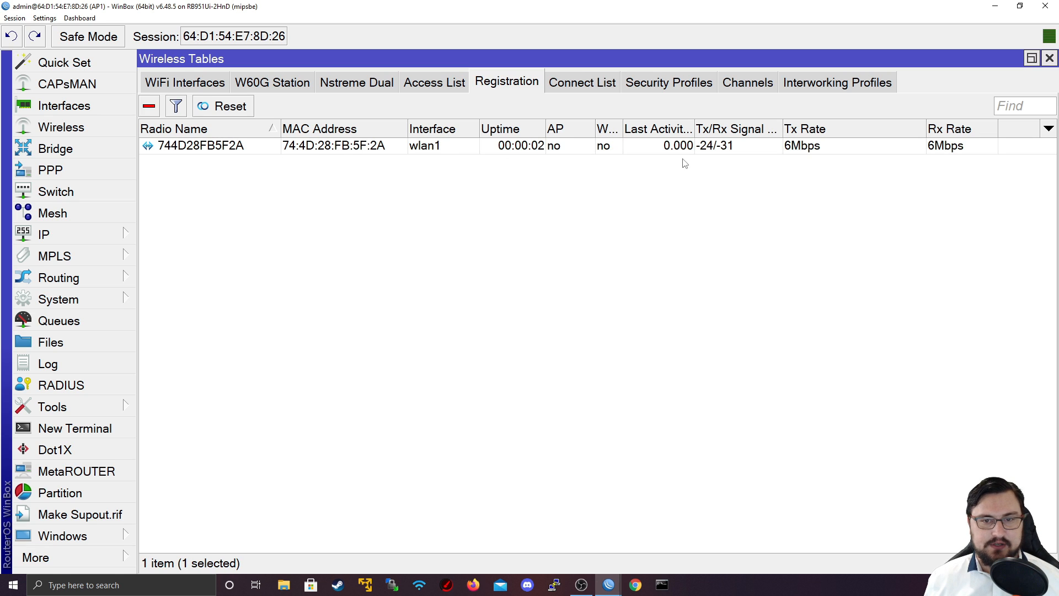
mouse_move(454, 97)
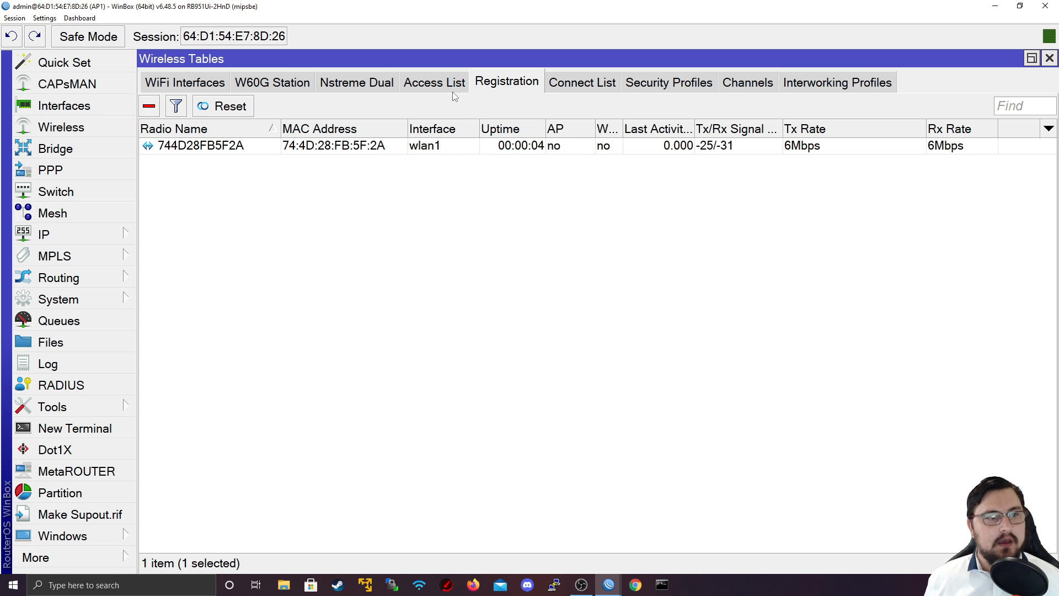
left_click(433, 82)
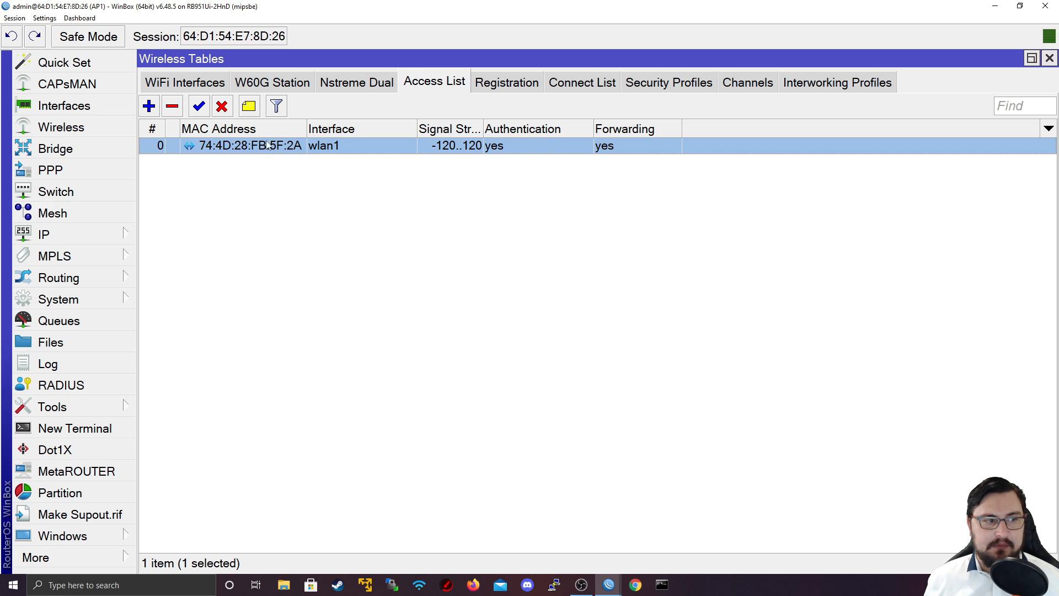
mouse_move(222, 106)
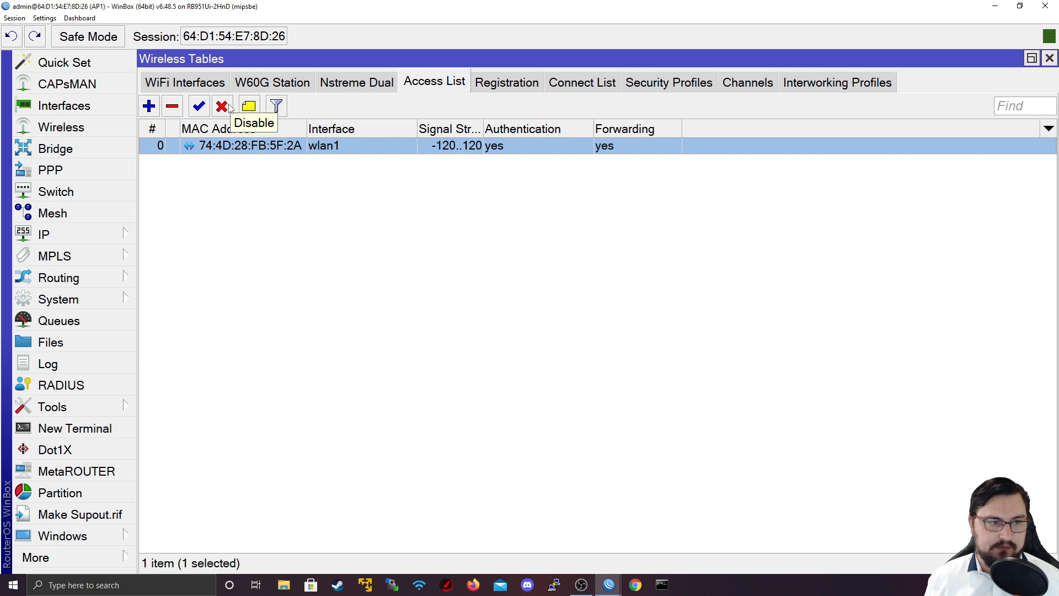
left_click(222, 106)
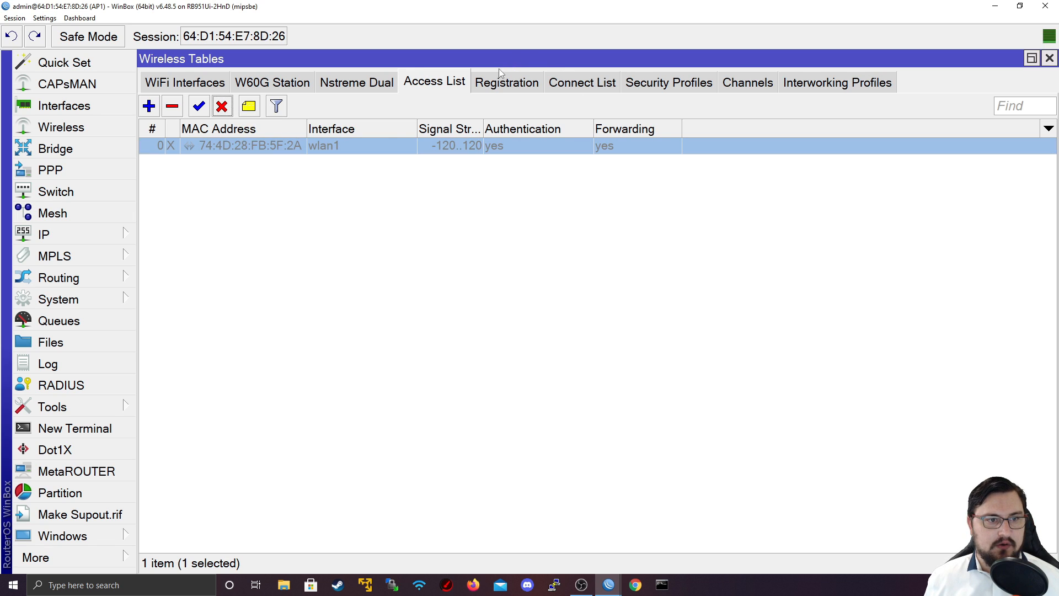
left_click(506, 83)
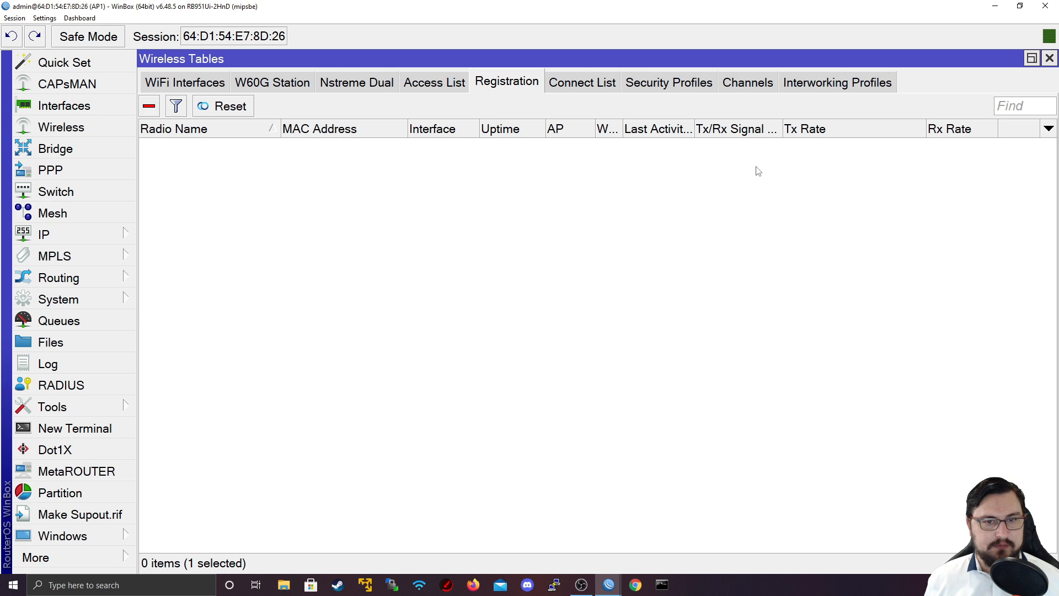
mouse_move(624, 180)
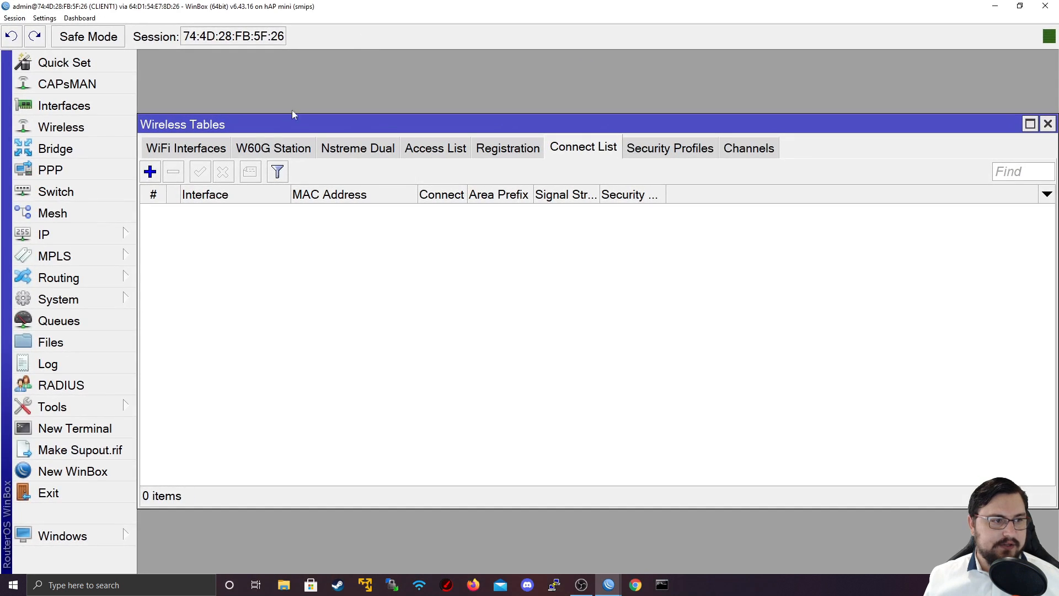
Step: Scan from the client's wlan1, find the TNB-Wifi access point, and return to the wireless interface list
left_click(185, 148)
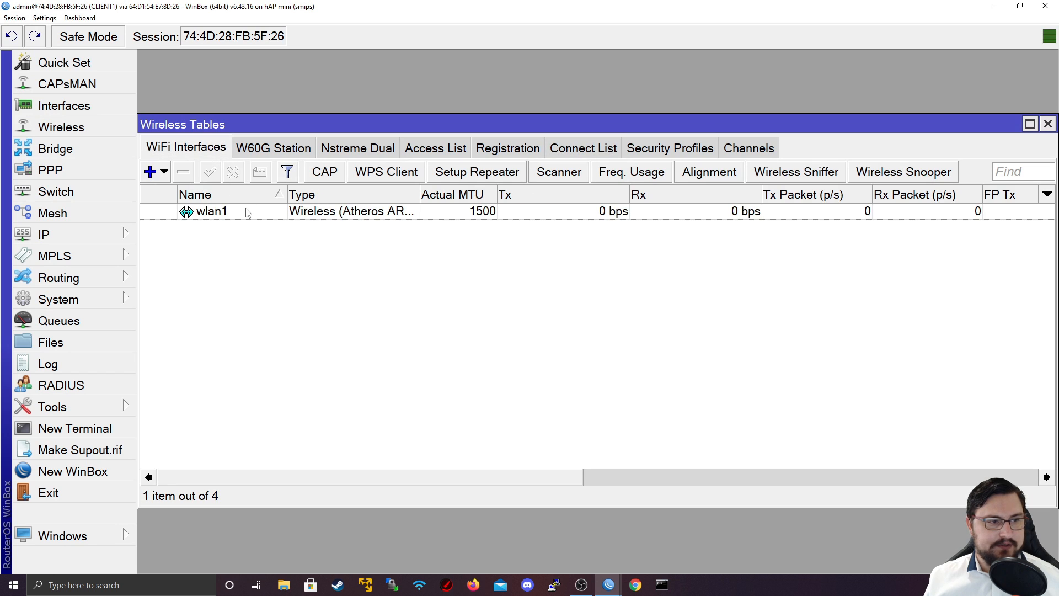
double_click(212, 211)
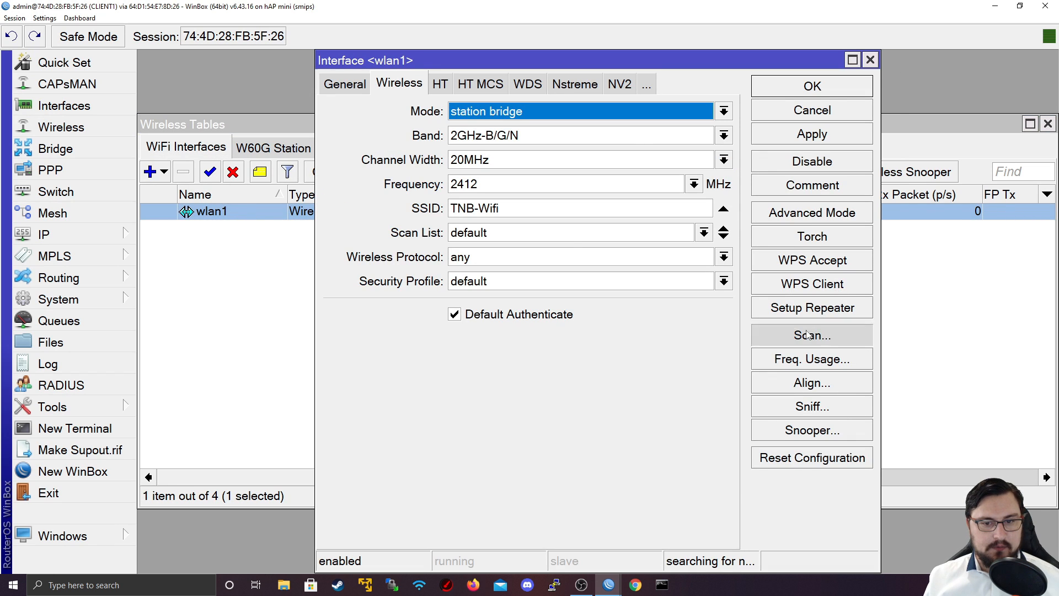
left_click(811, 335)
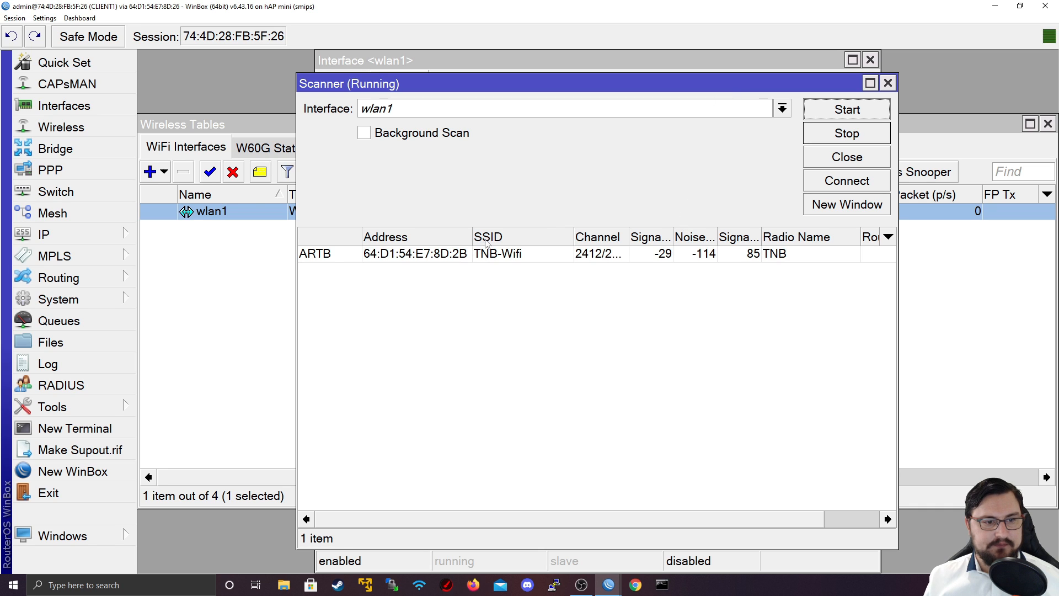
double_click(385, 253)
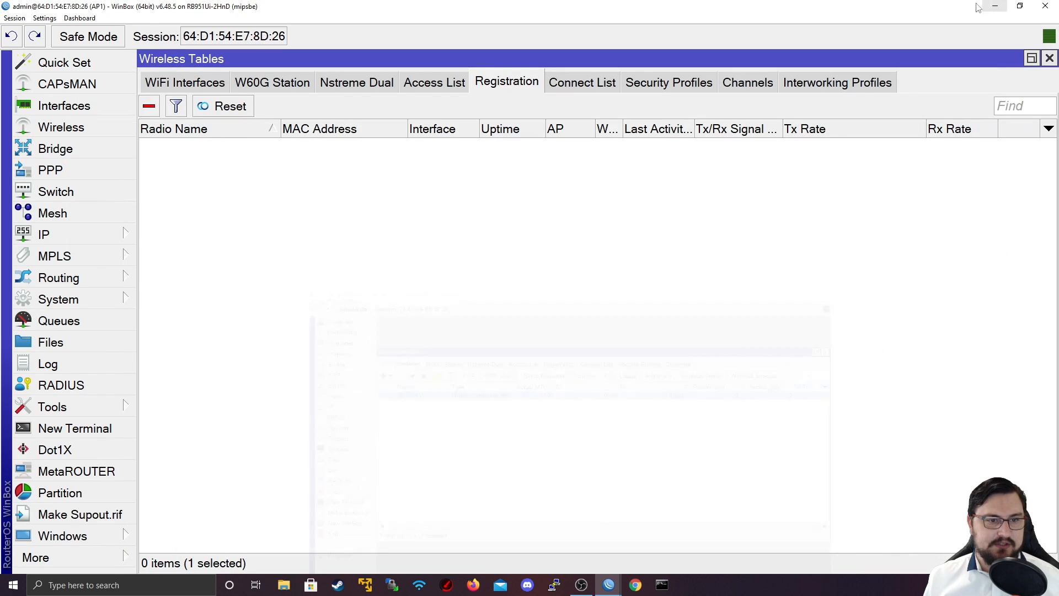
left_click(433, 82)
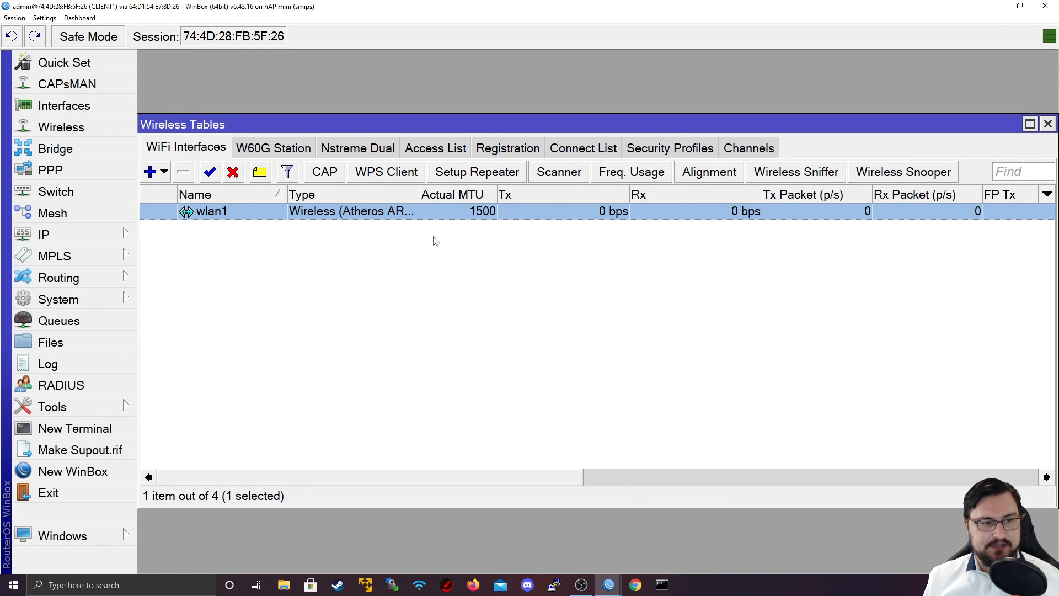
Step: Verify the client's wlan1 is in station mode and connected to ess on TNB-Wifi
double_click(210, 211)
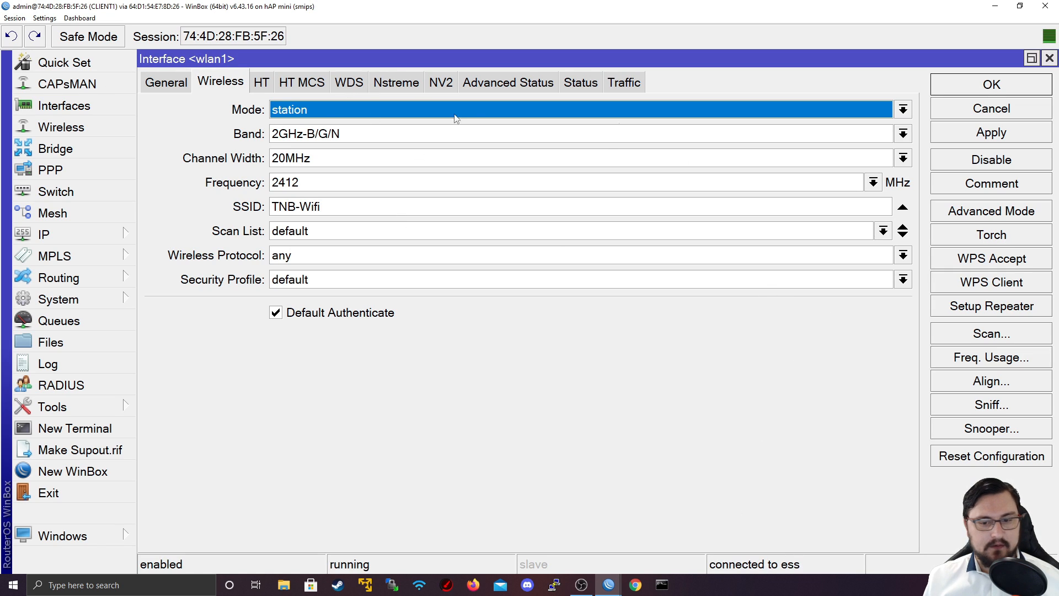
mouse_move(990, 108)
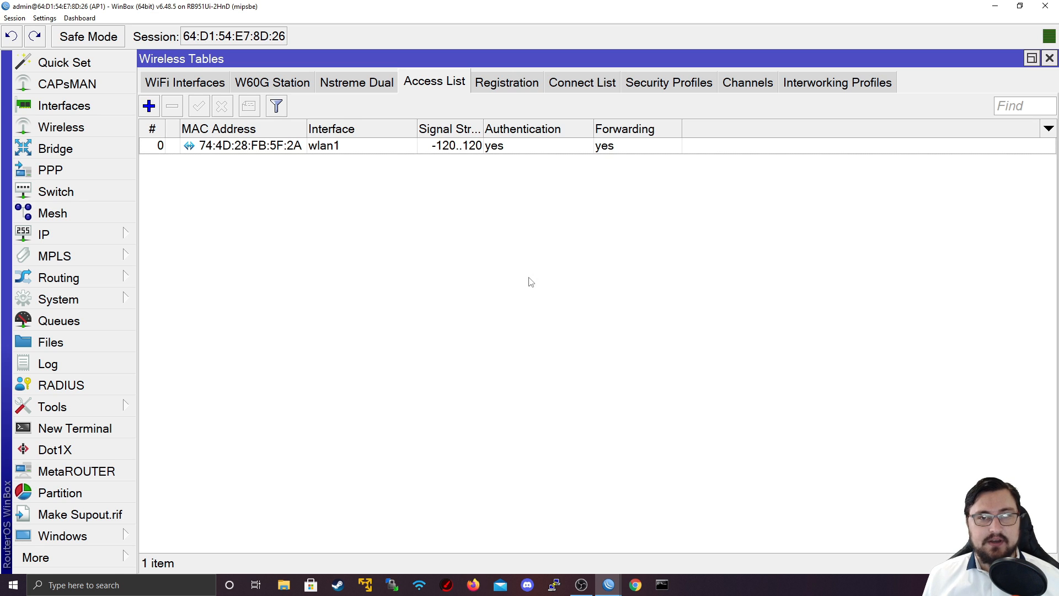
Step: Review the AP's access list and empty connect list, then start a new station connect rule for wlan1
left_click(184, 83)
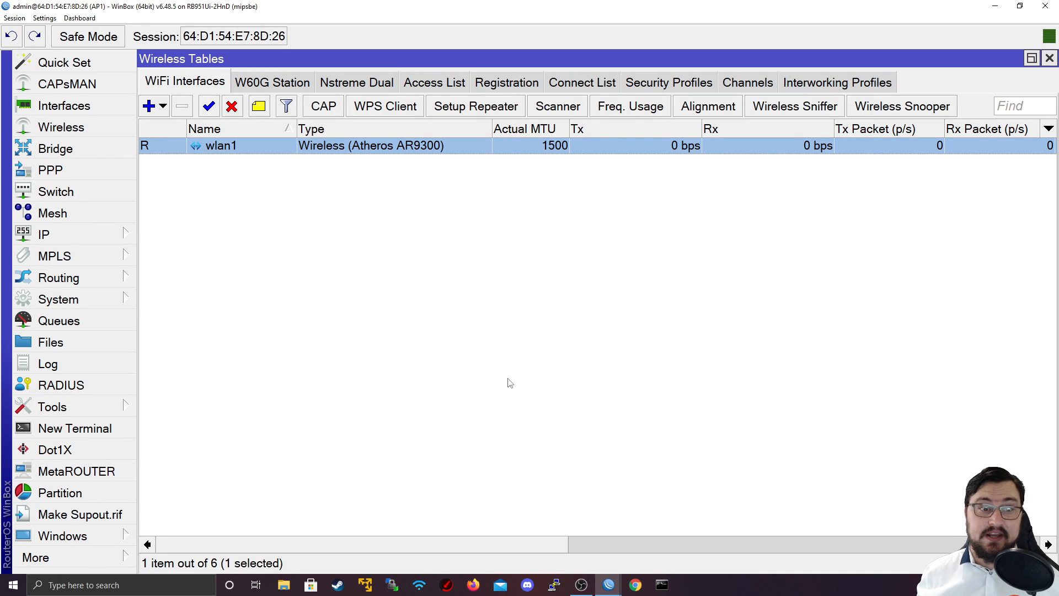
mouse_move(452, 269)
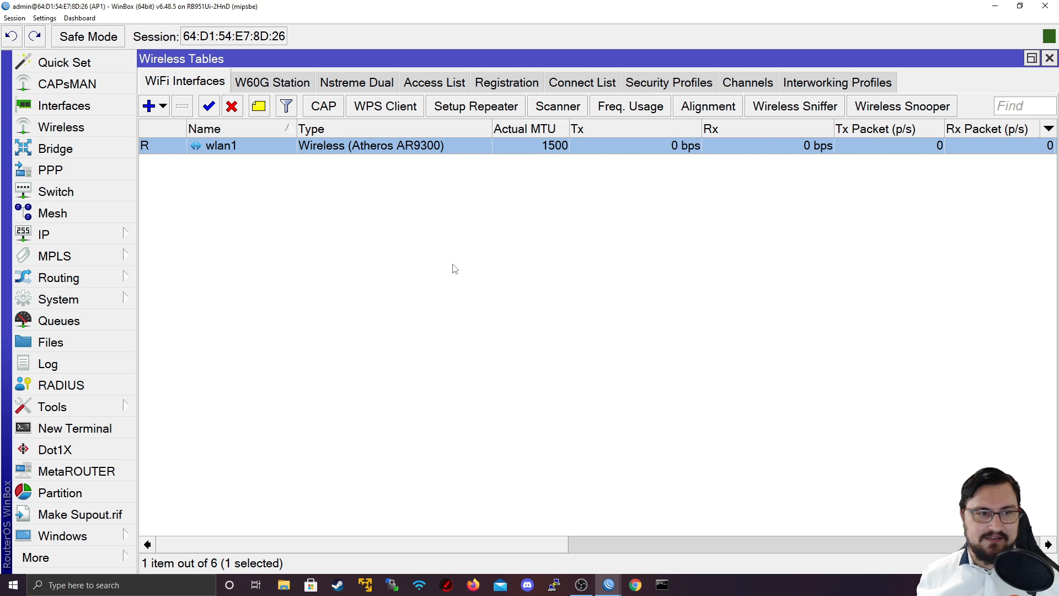
mouse_move(604, 137)
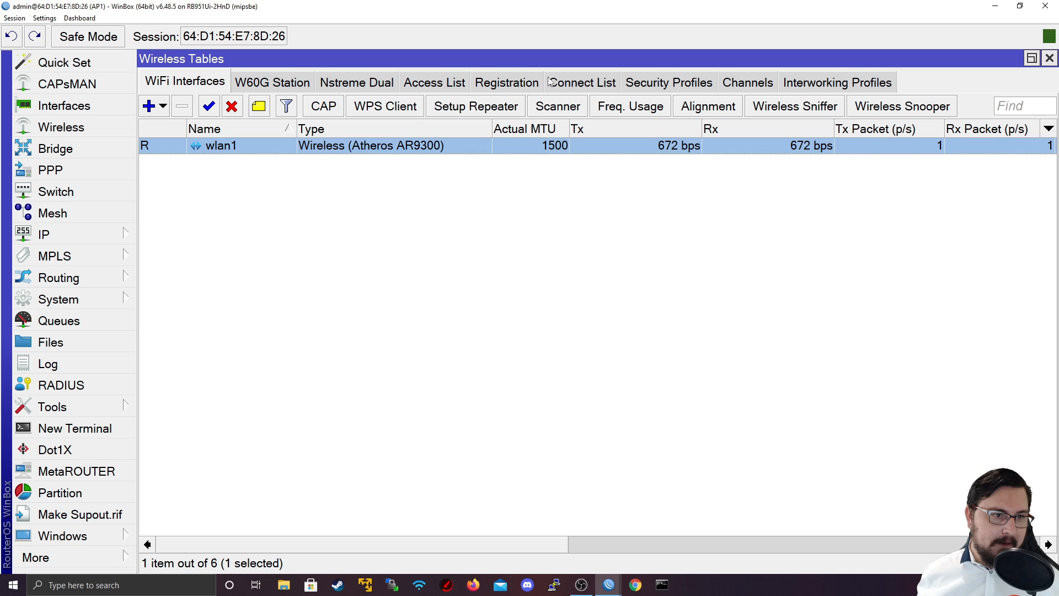
left_click(434, 82)
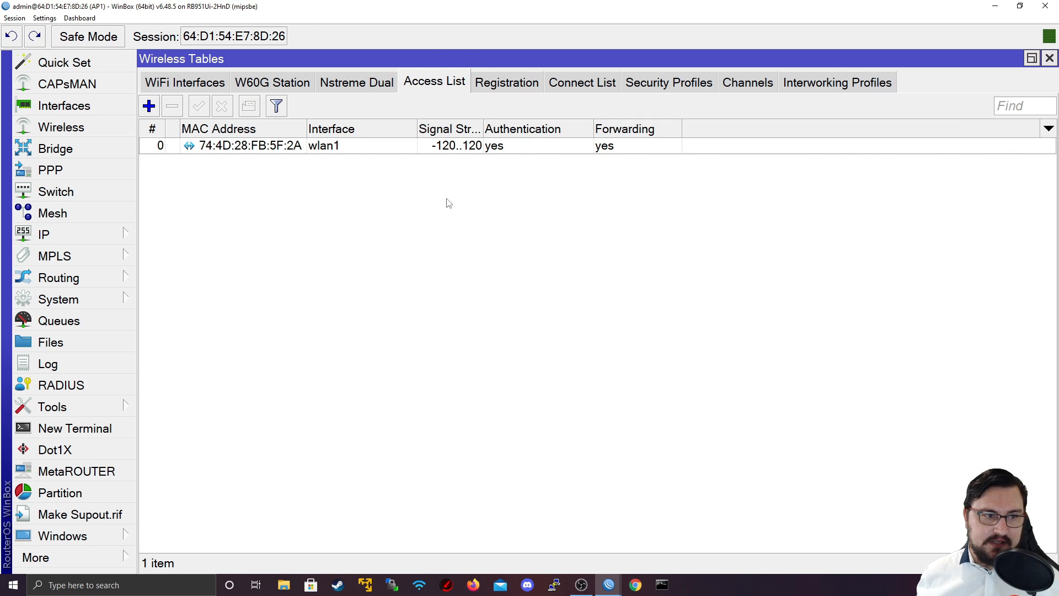
mouse_move(712, 283)
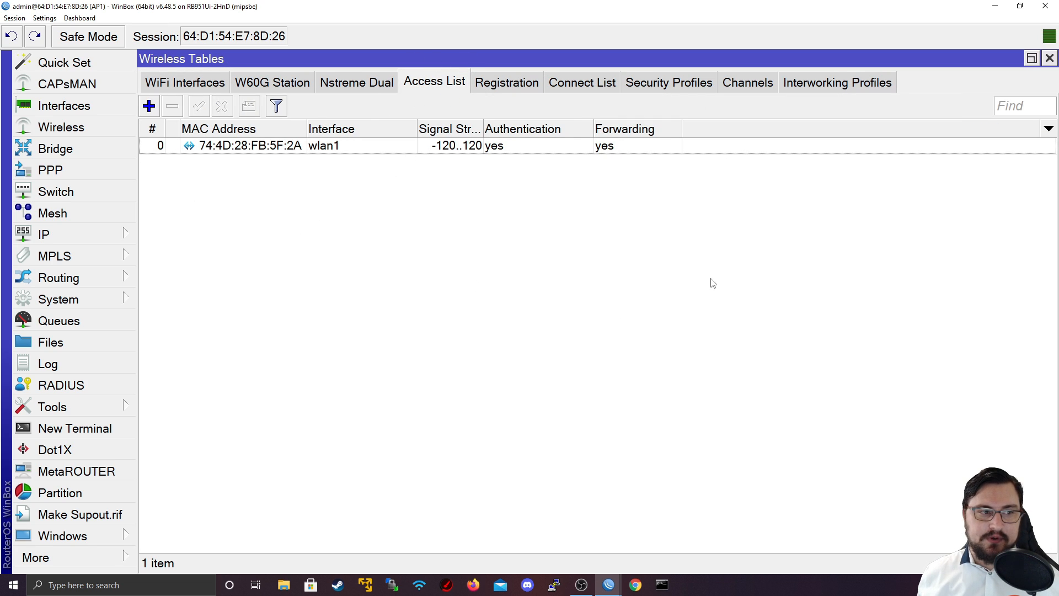
mouse_move(325, 167)
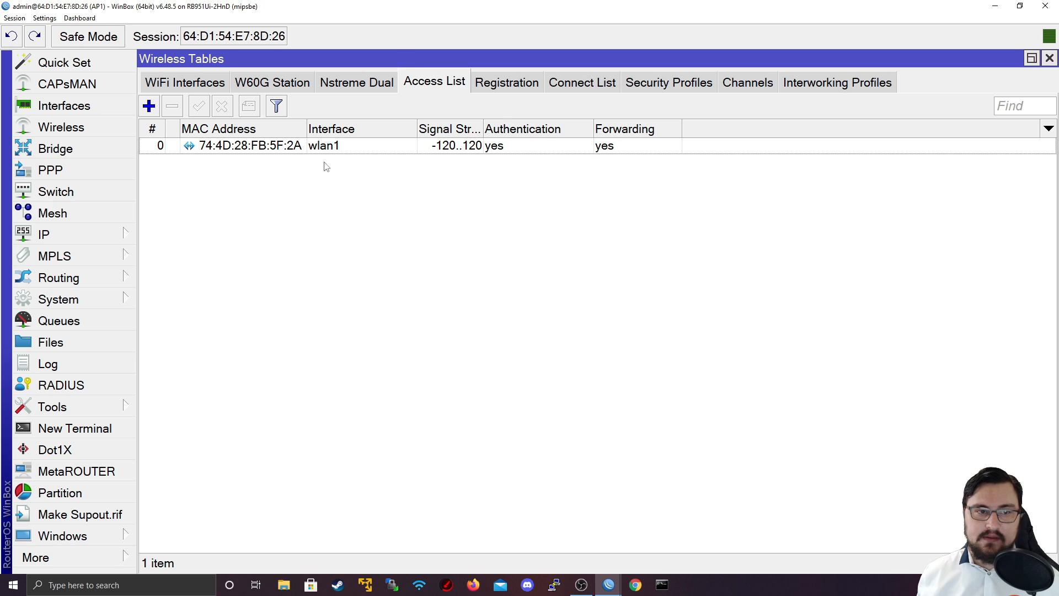
left_click(581, 83)
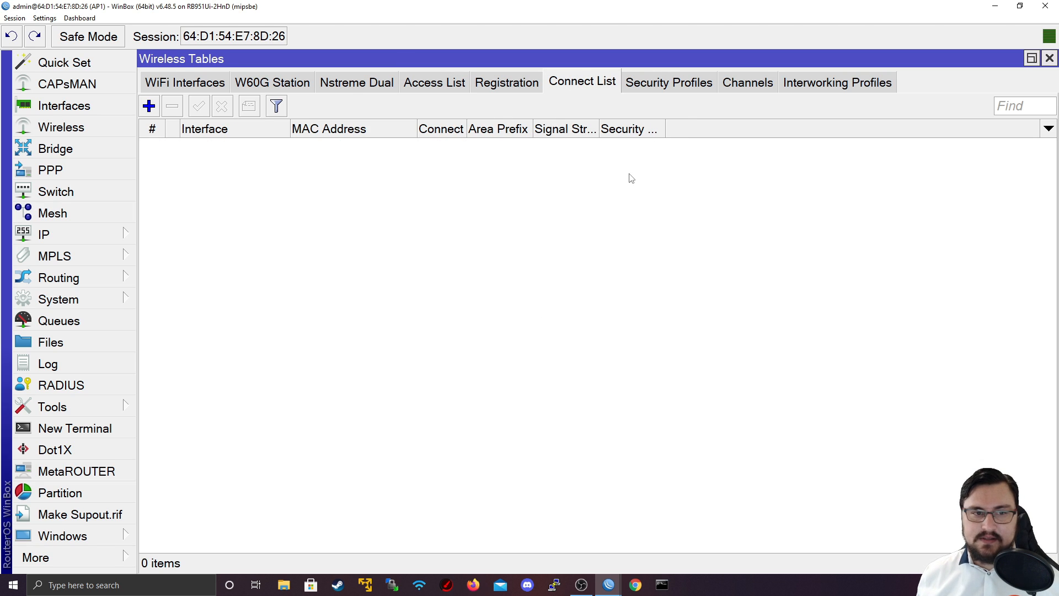
mouse_move(613, 149)
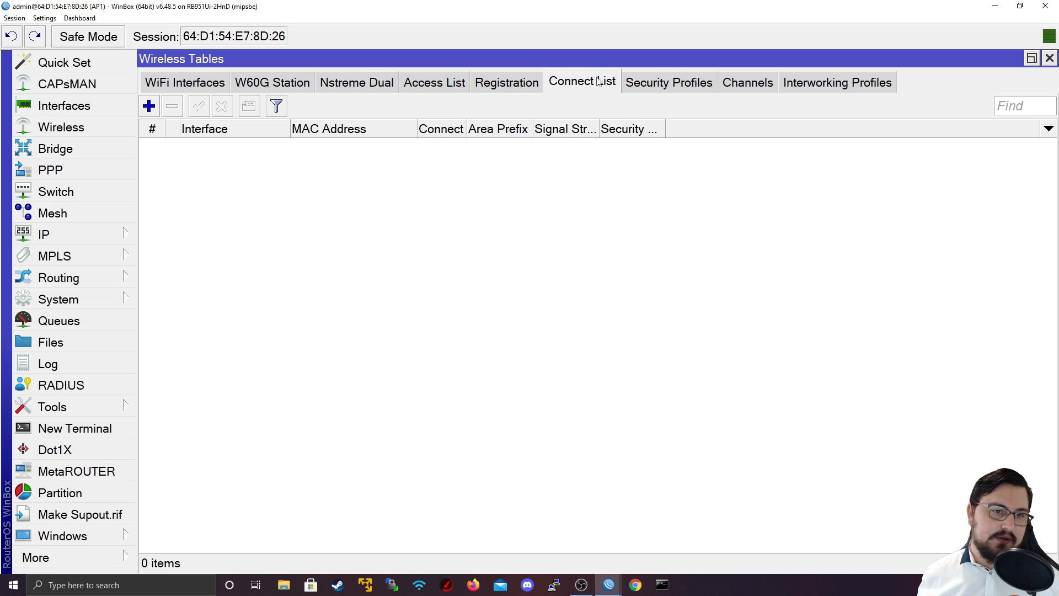
mouse_move(175, 115)
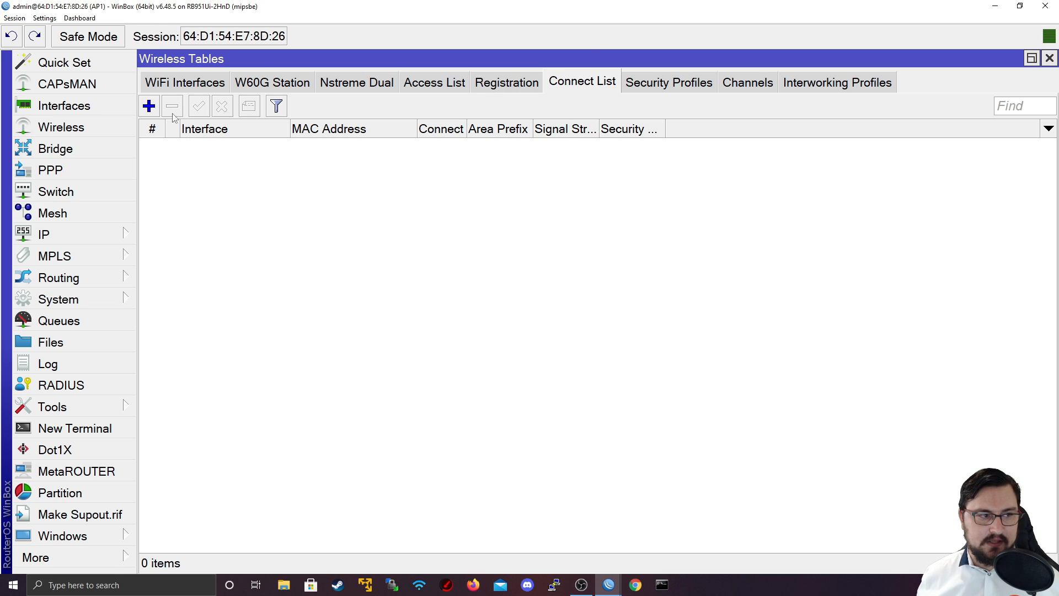
left_click(149, 106)
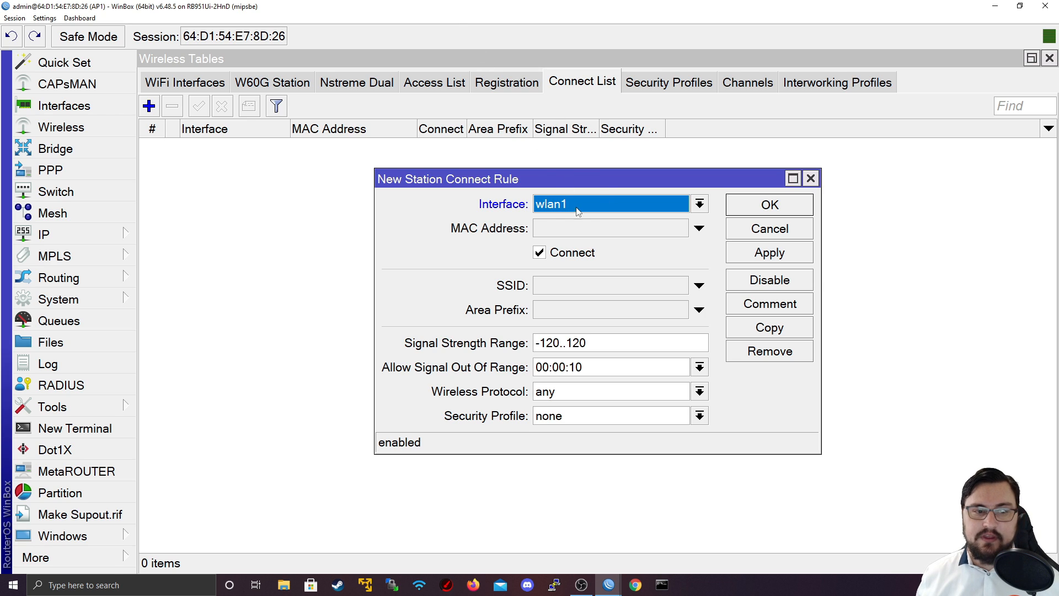
mouse_move(592, 245)
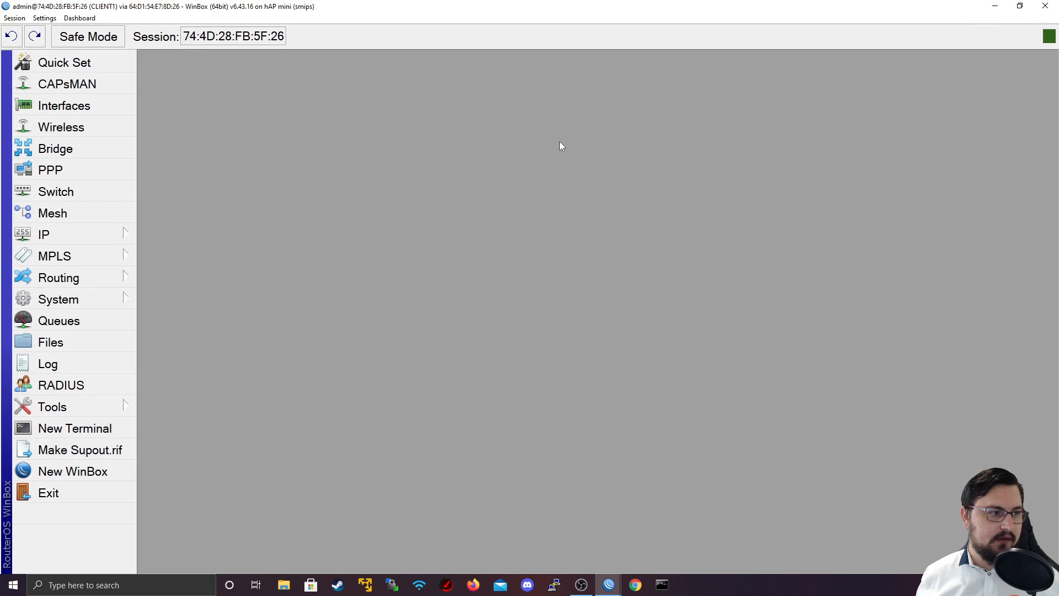
Step: Copy the client's TNB registration into a Connect List rule for AP 64:D1:54:E7:8D:2B on wlan1
left_click(61, 127)
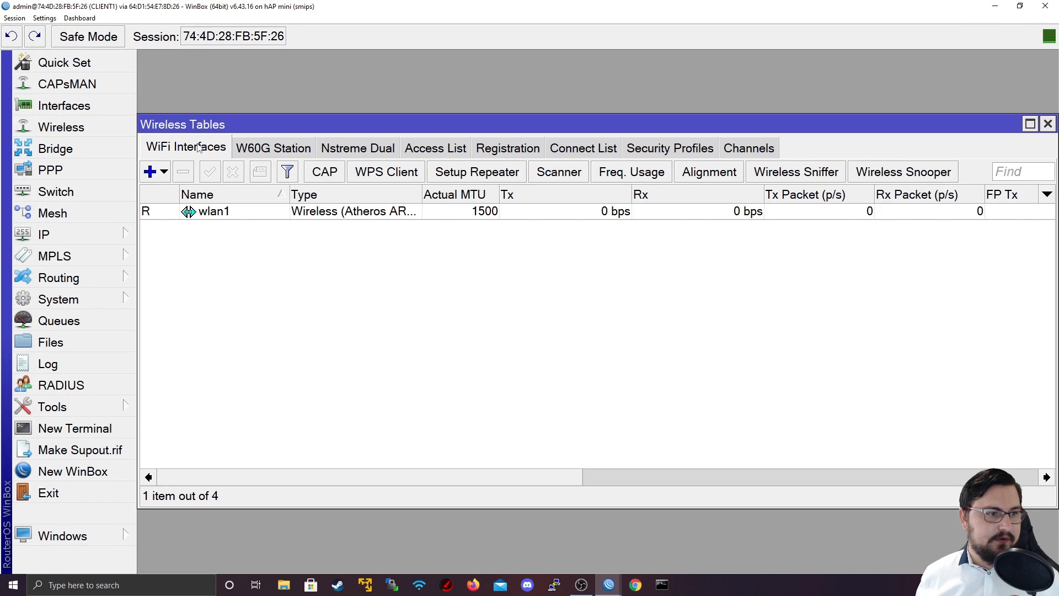
left_click(583, 148)
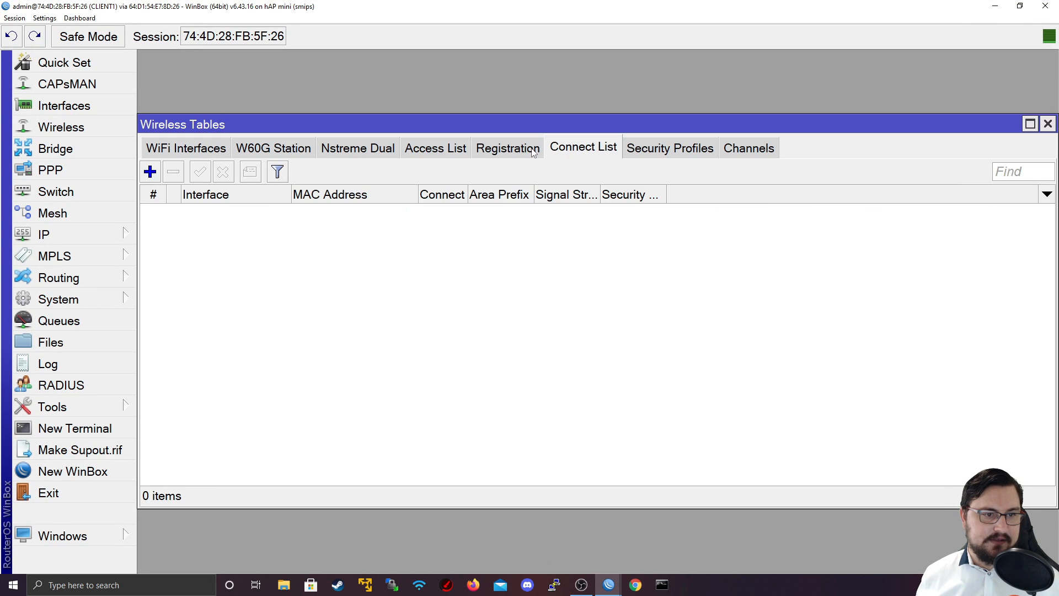
left_click(508, 148)
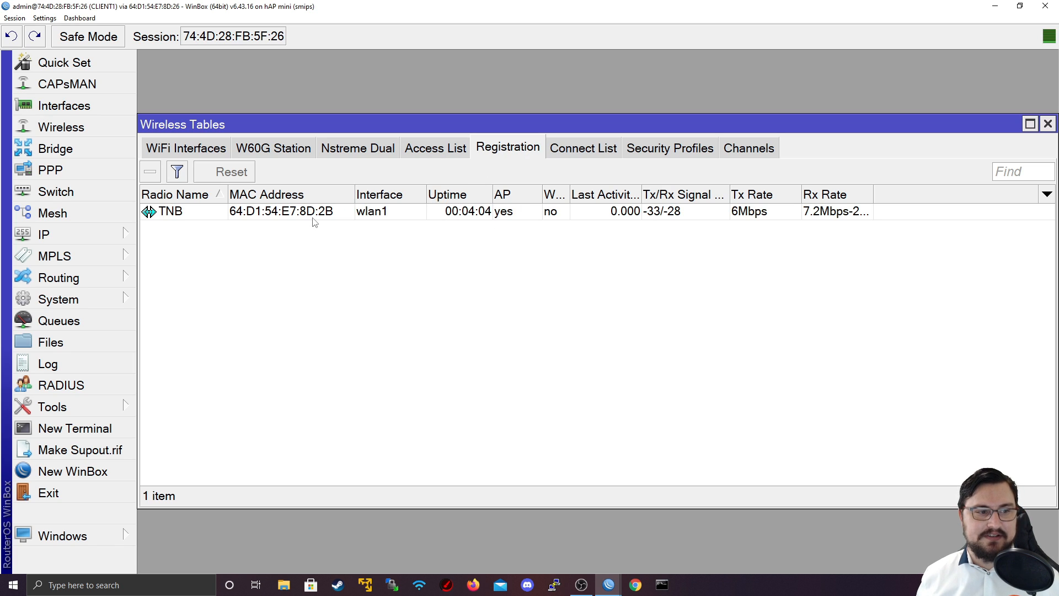
double_click(171, 210)
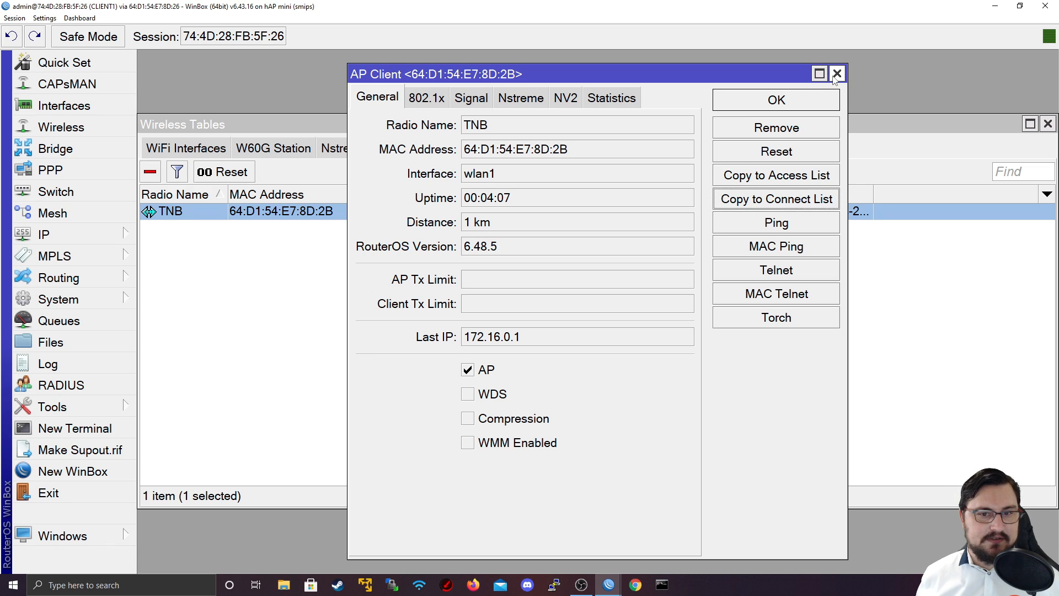
left_click(837, 72)
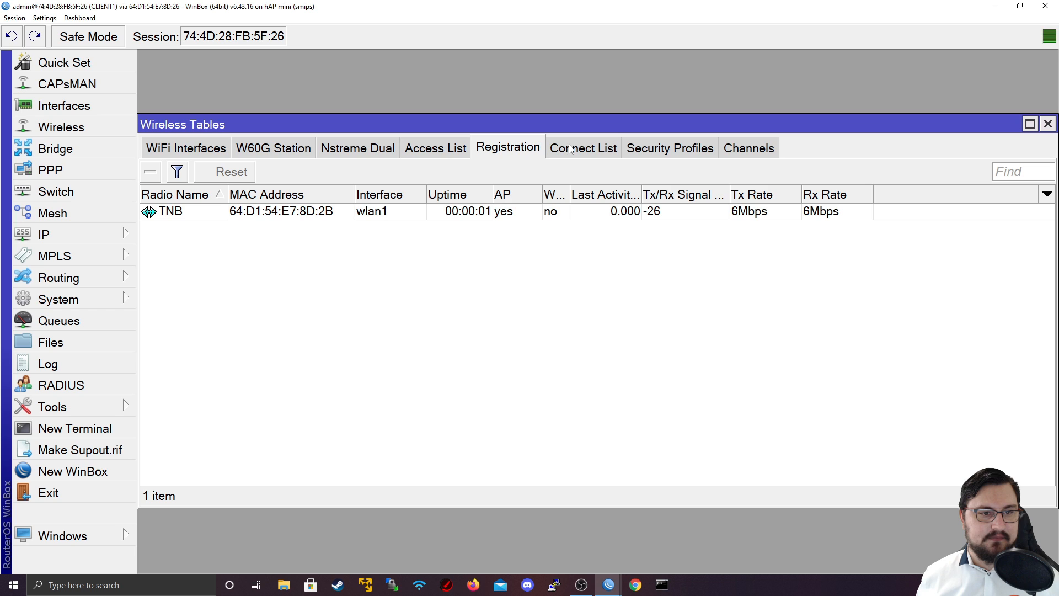
left_click(582, 148)
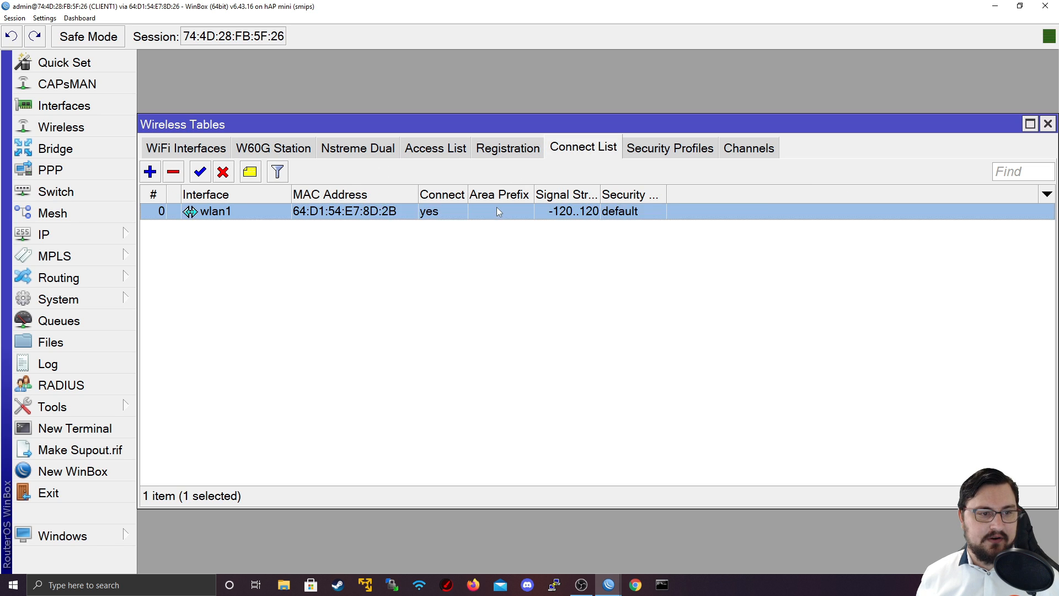
double_click(216, 210)
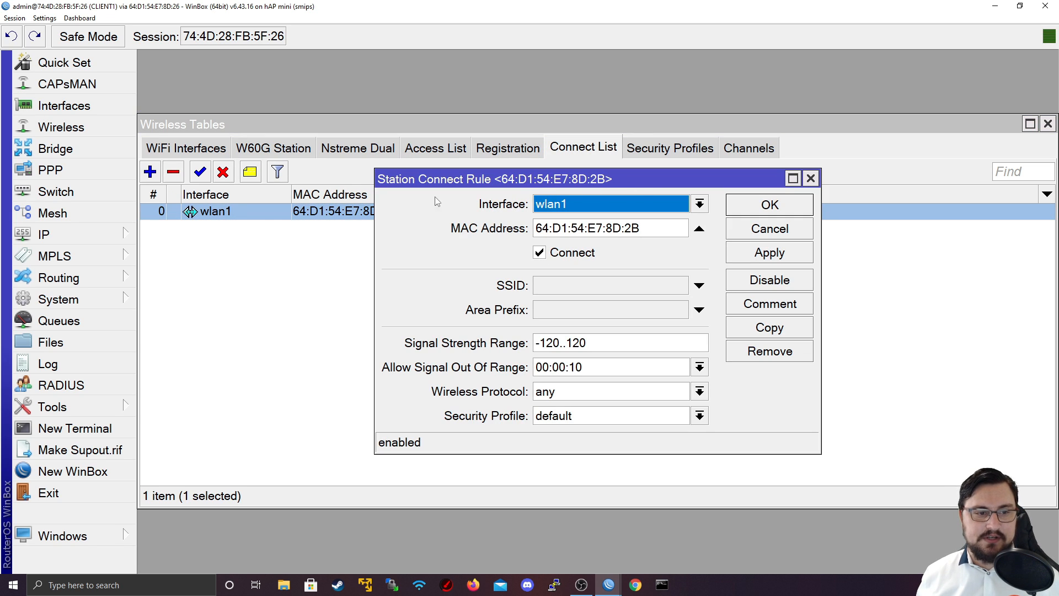
left_click(608, 227)
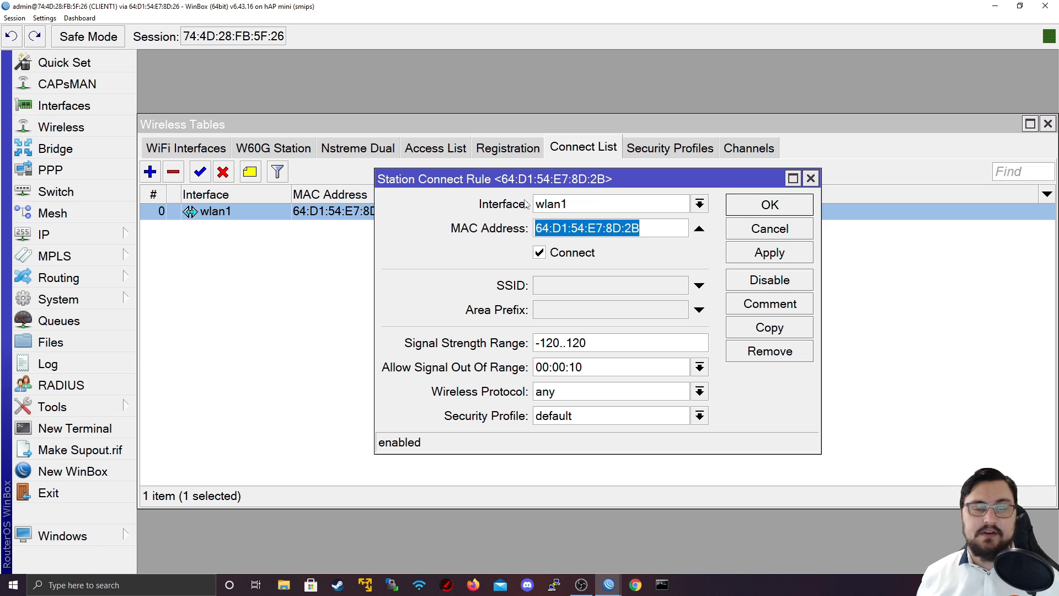
mouse_move(623, 161)
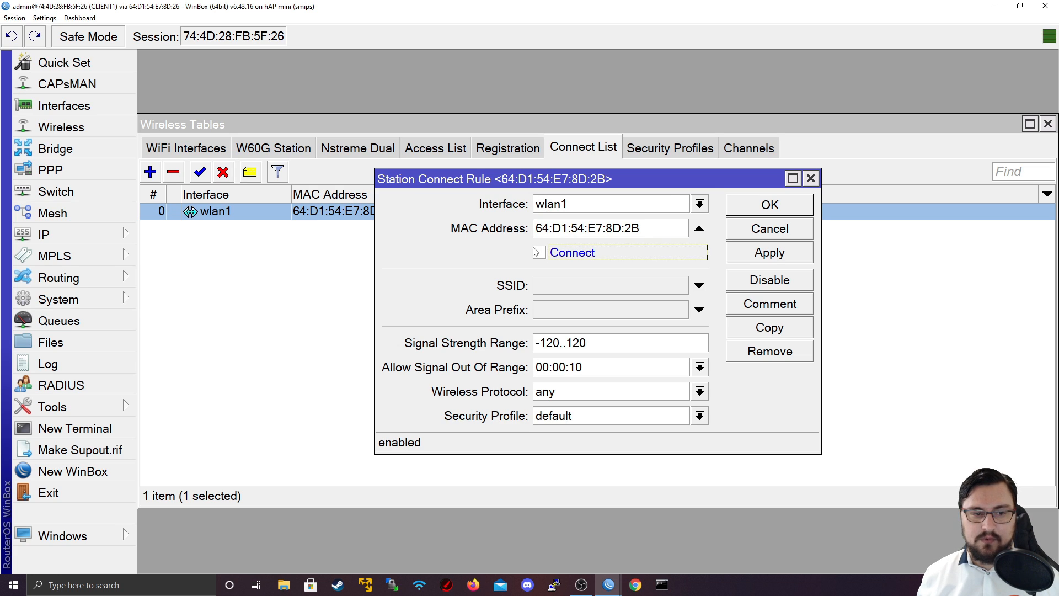
left_click(538, 251)
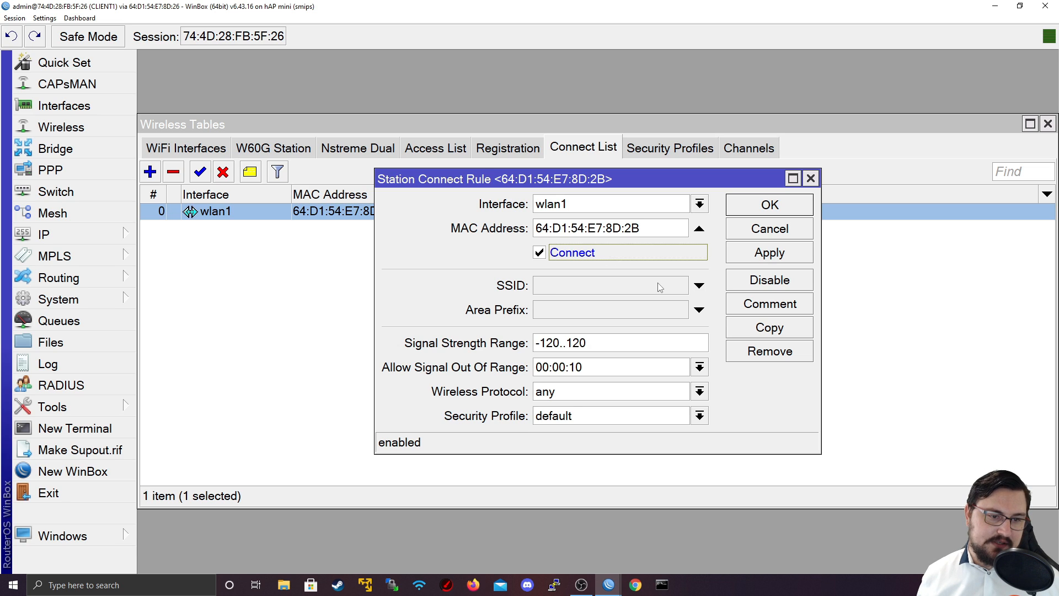
mouse_move(602, 166)
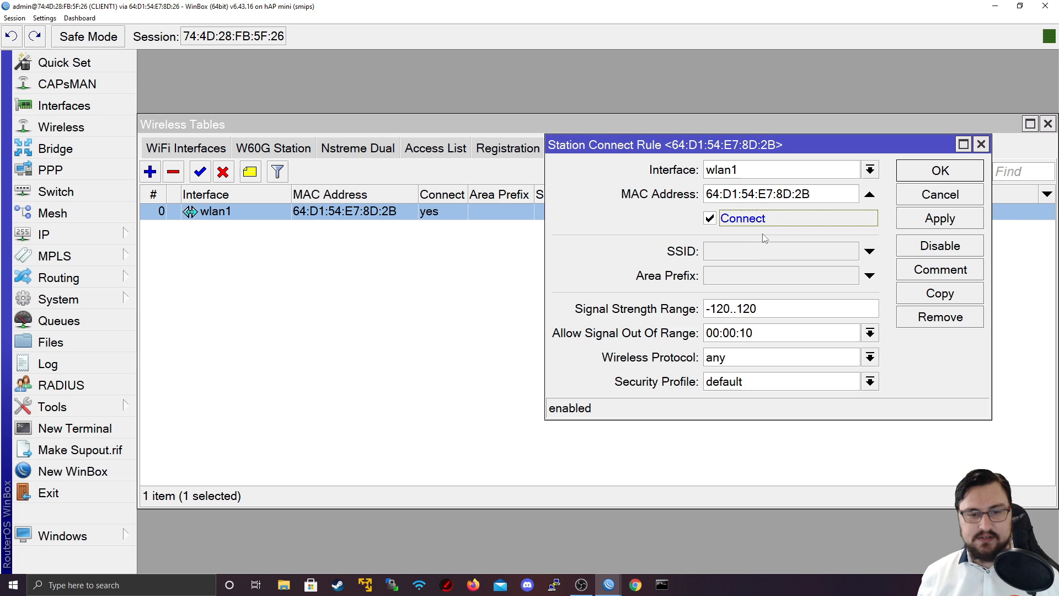
triple_click(789, 308)
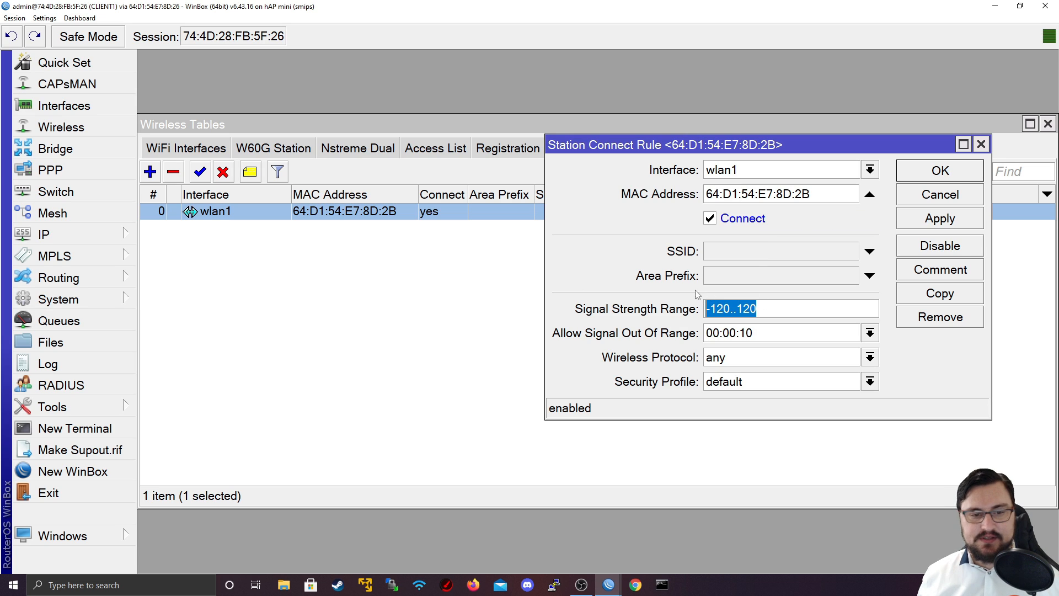
mouse_move(790, 327)
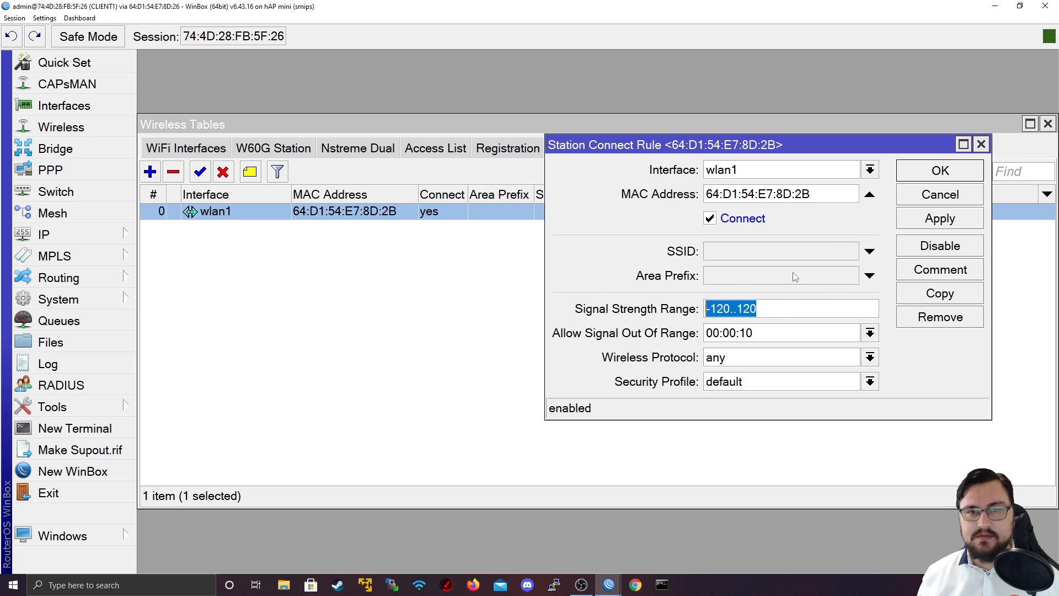
mouse_move(961, 197)
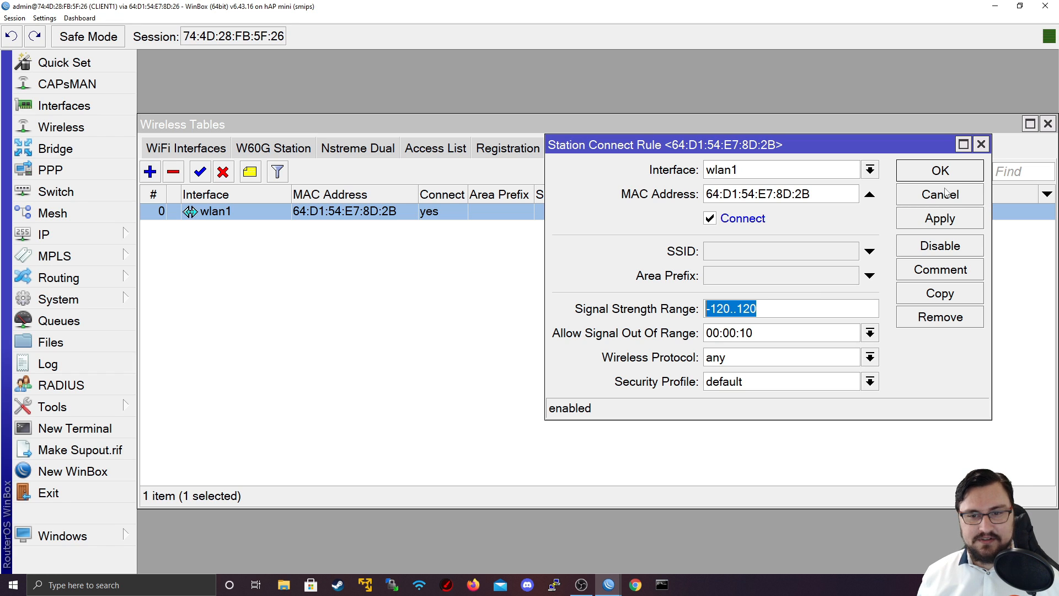
left_click(938, 170)
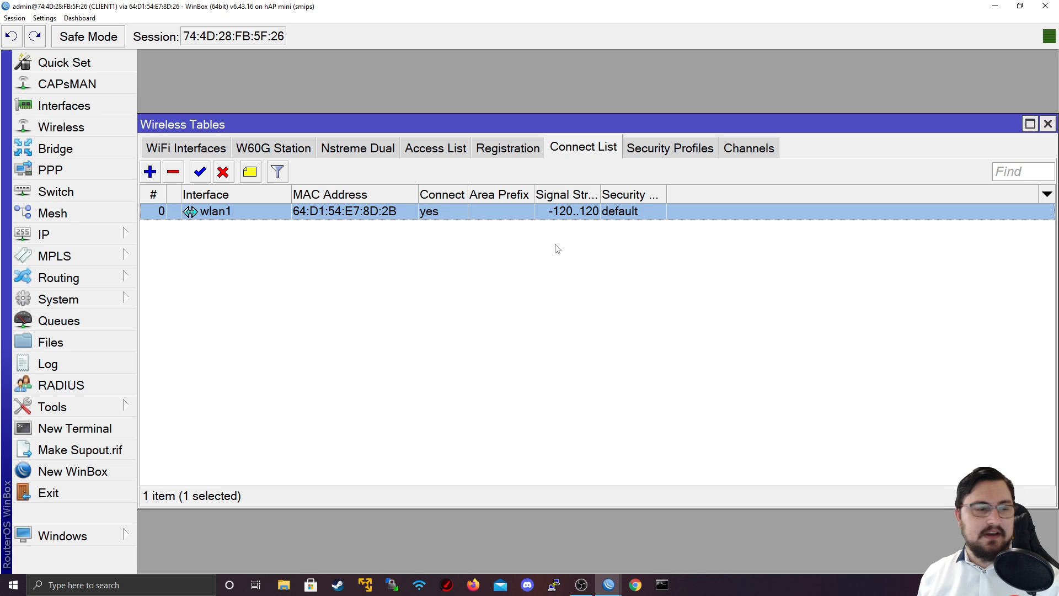
mouse_move(628, 281)
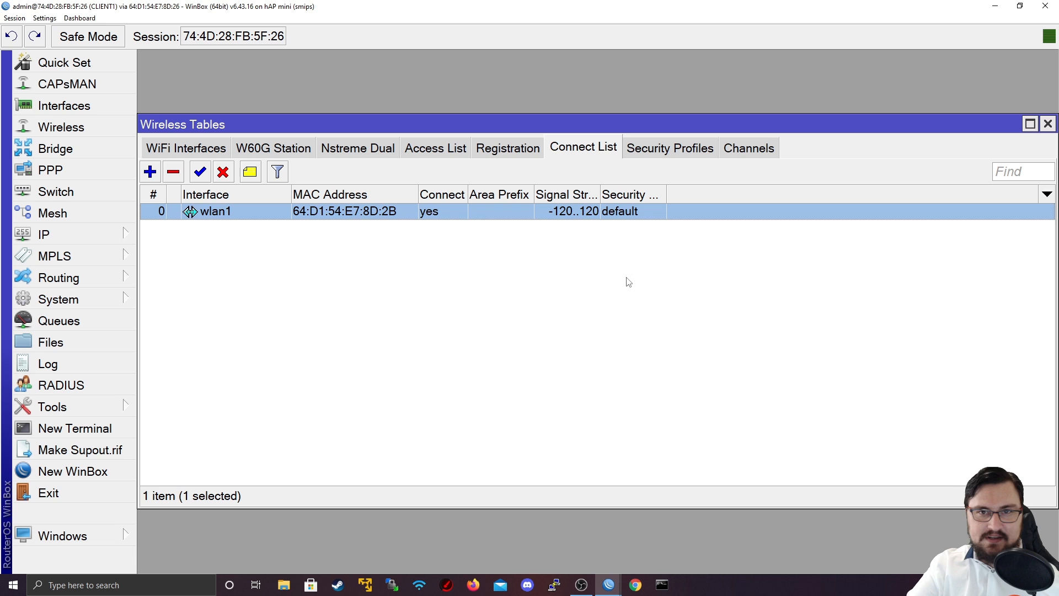